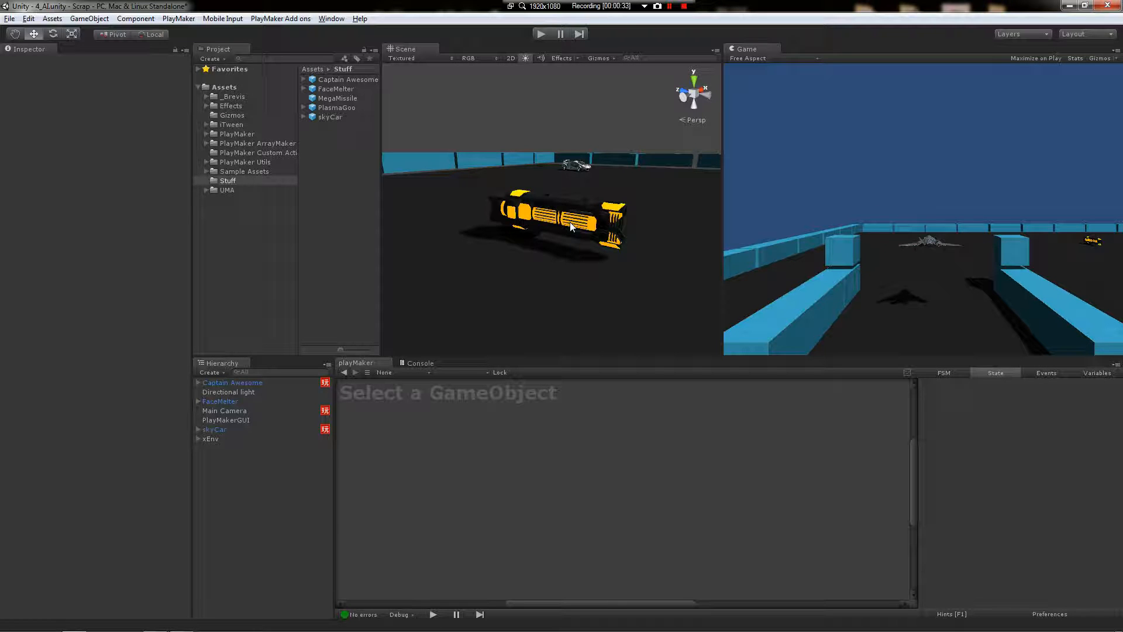
Select the FaceMelter turret so its Inspector and empty PlayMaker editor show
left_click(220, 401)
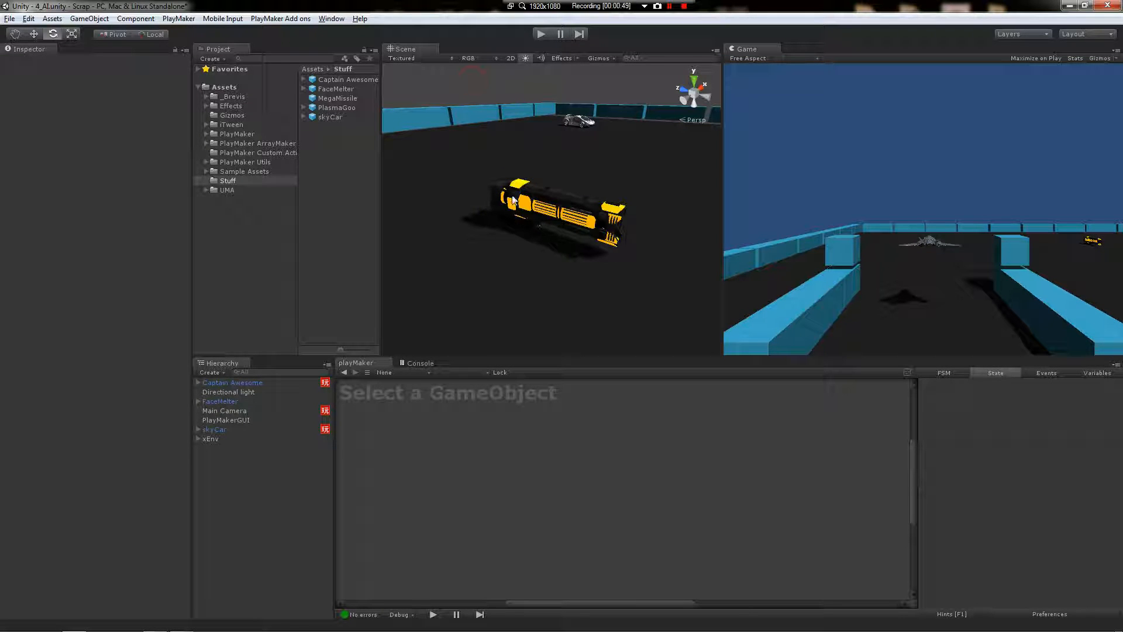
left_click(336, 106)
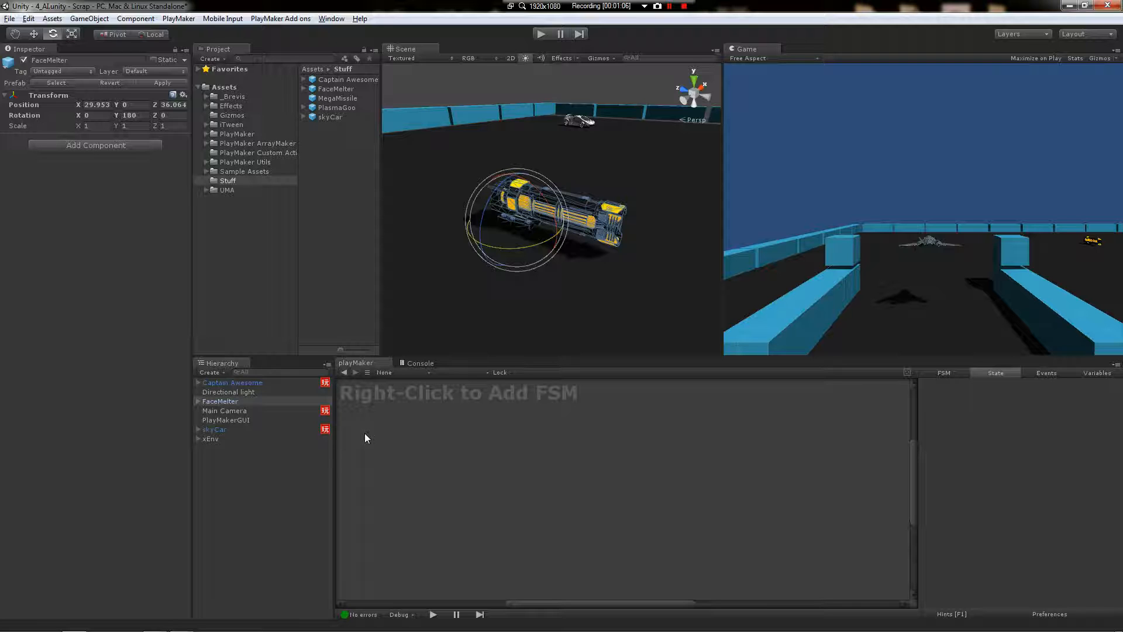
mouse_move(374, 423)
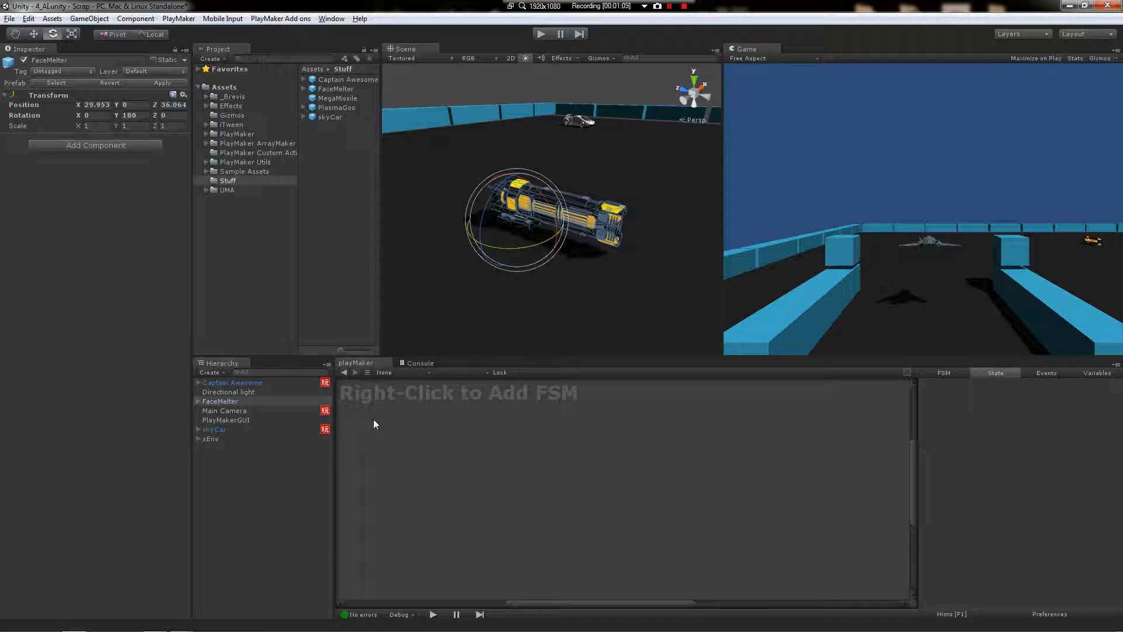
Add a Sphere Collider to FaceMelter and set its radius to 25
type("sphere")
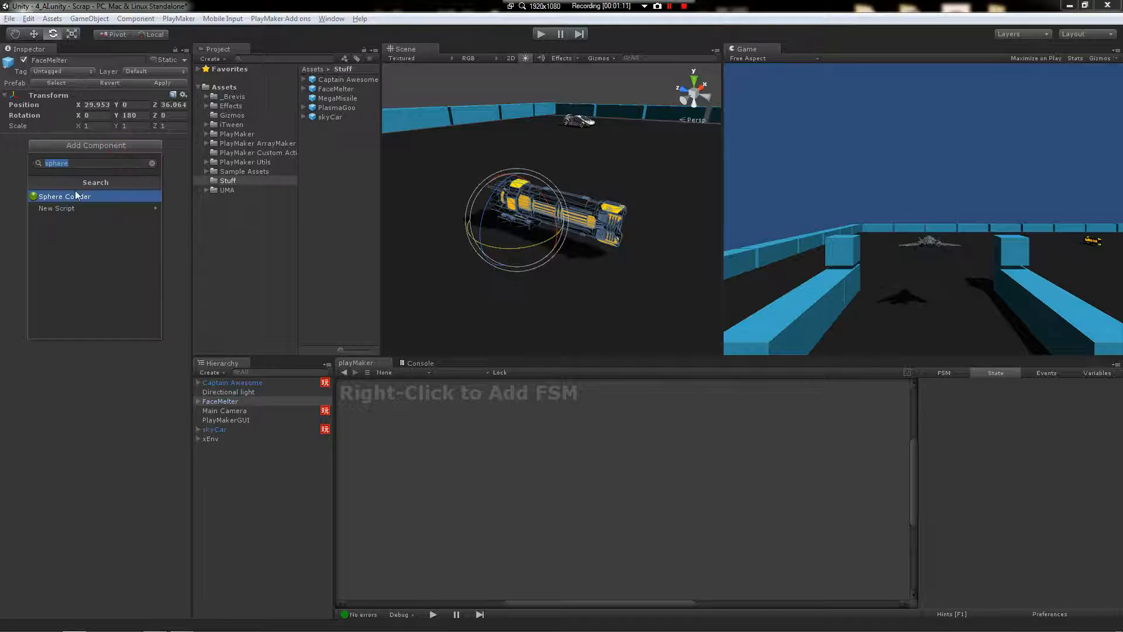
left_click(64, 195)
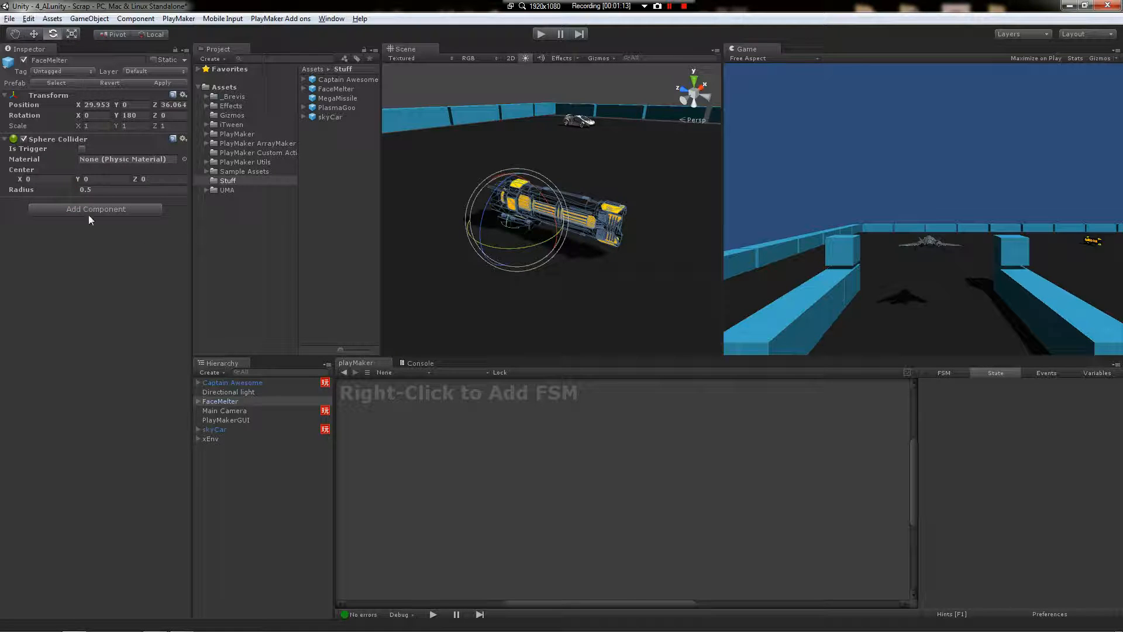
type("1.23")
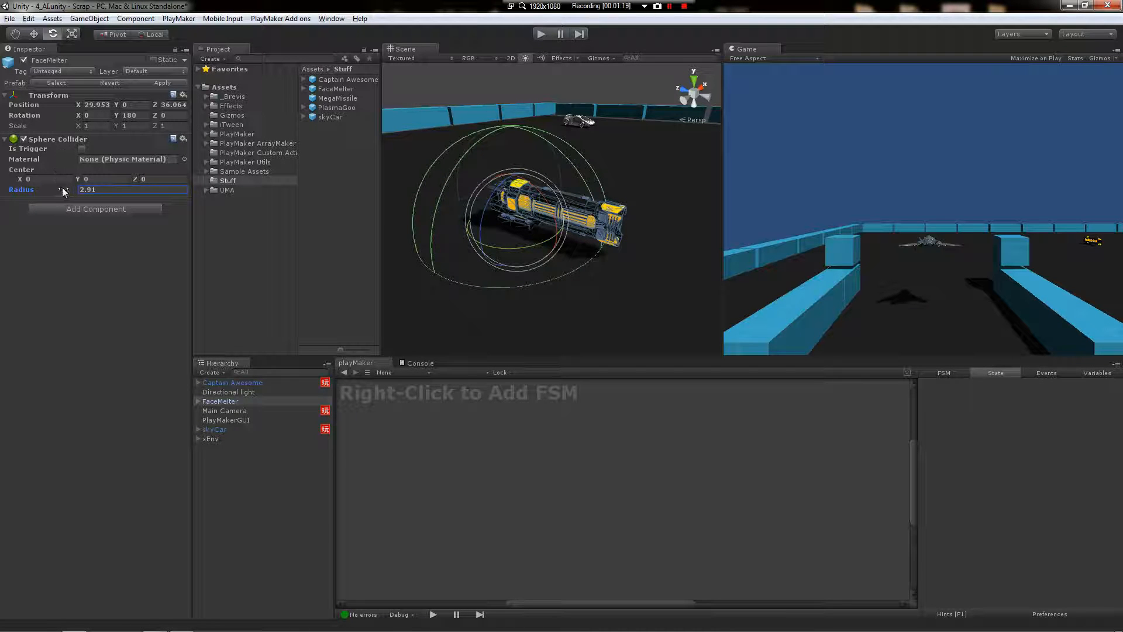
left_click_drag(63, 190, 172, 189)
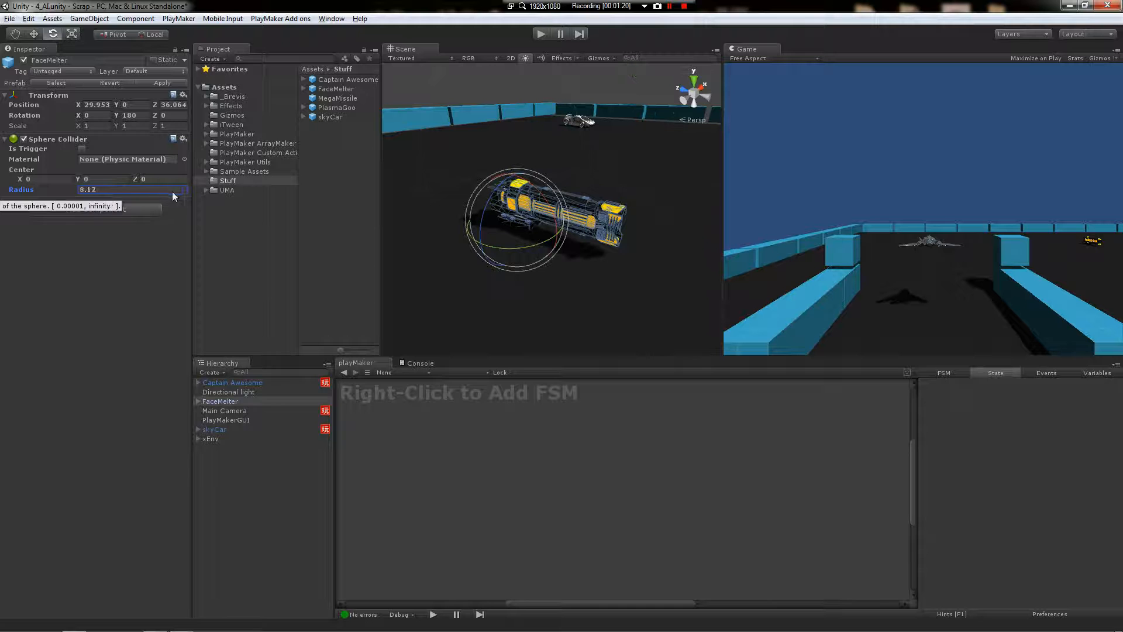
type("25")
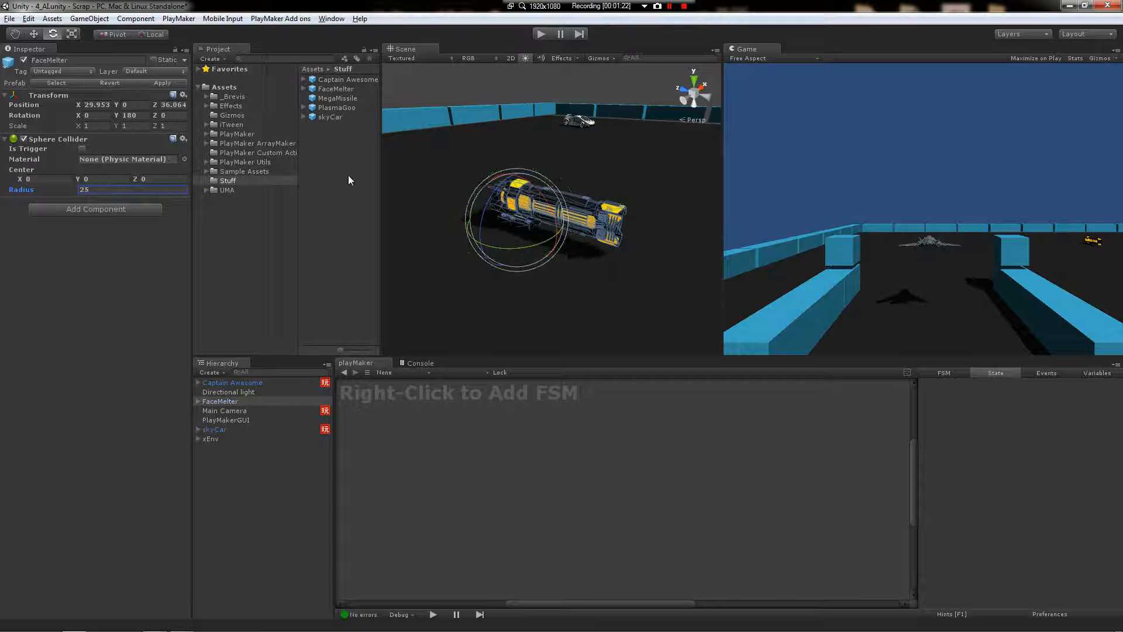
scroll("down", 3)
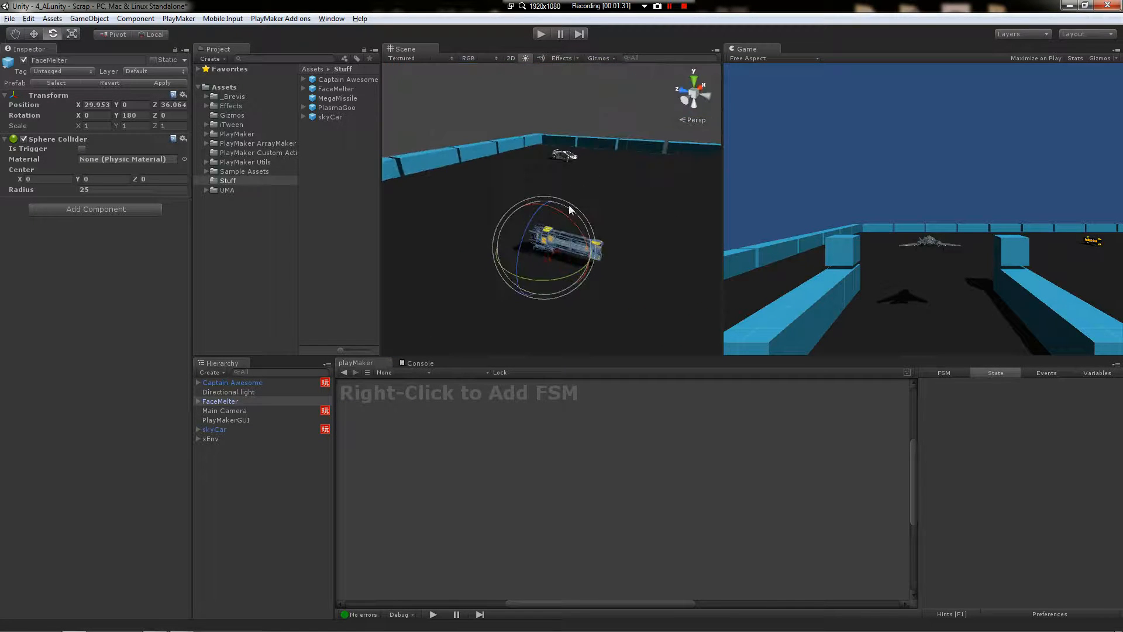
Tick Is Trigger, add an FSM with a Trigger Event on enter reacting only to the Player tag
left_click(81, 148)
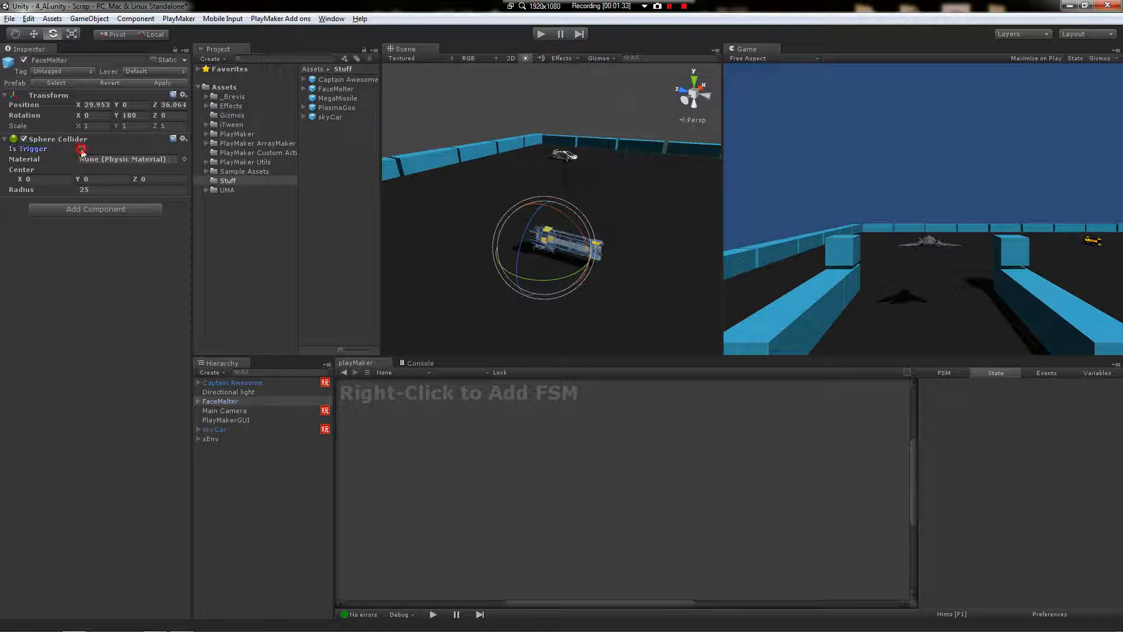
left_click(82, 148)
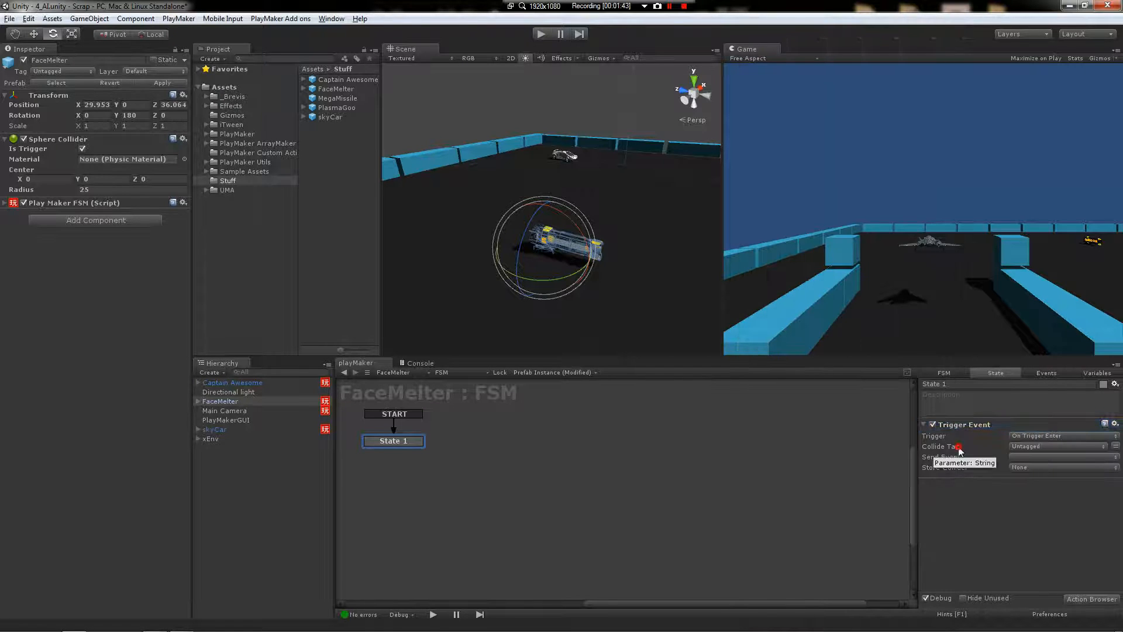
left_click(1062, 435)
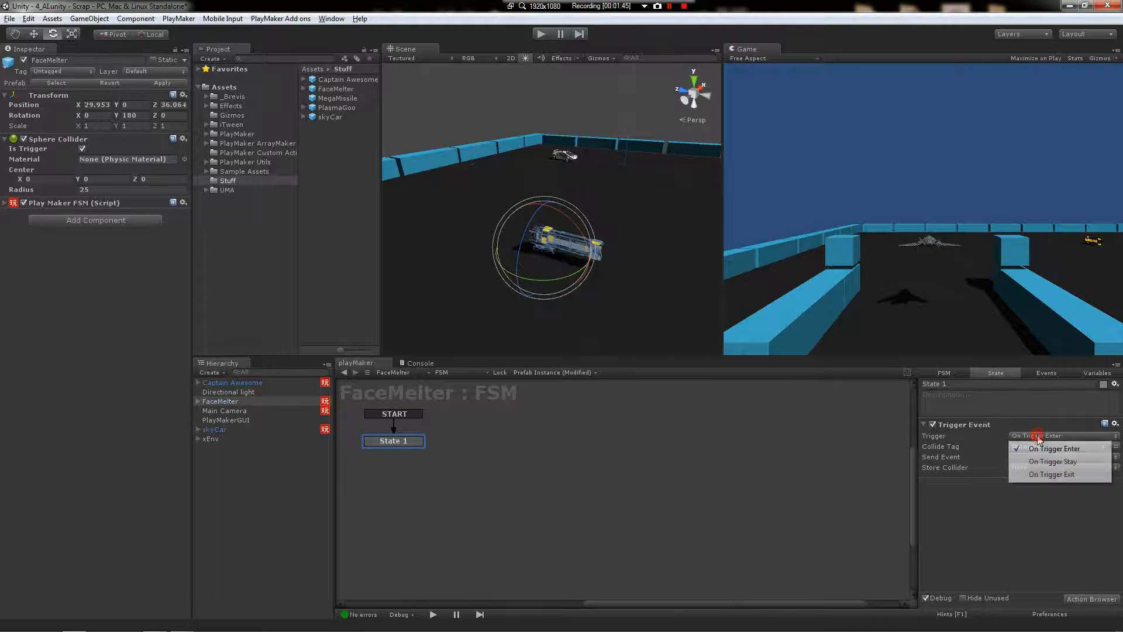
left_click(1059, 446)
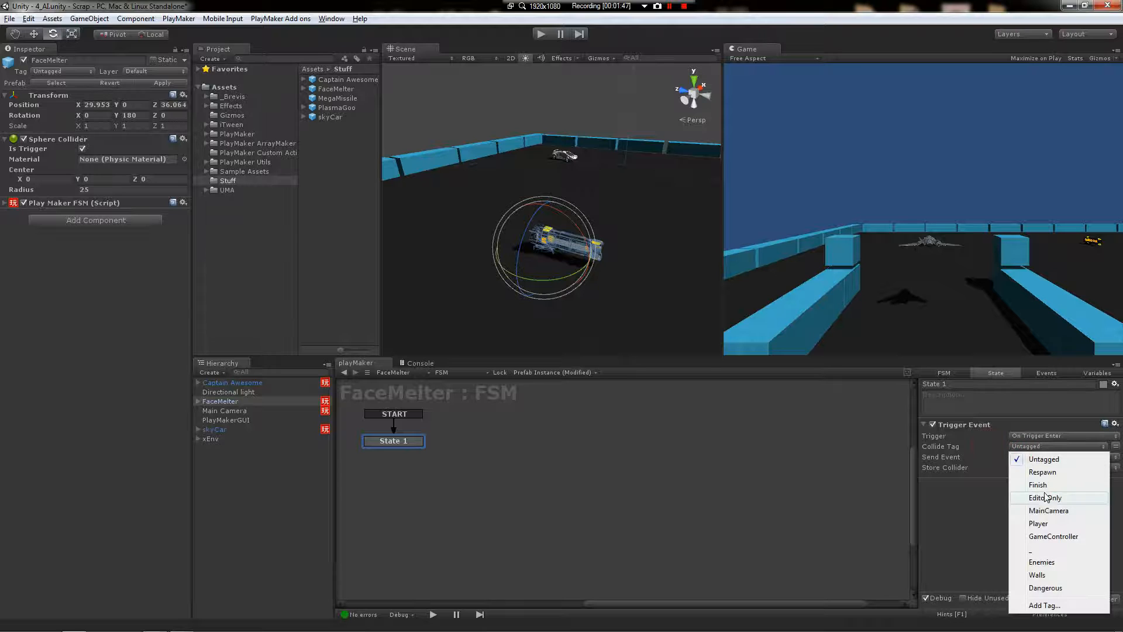
left_click(1038, 523)
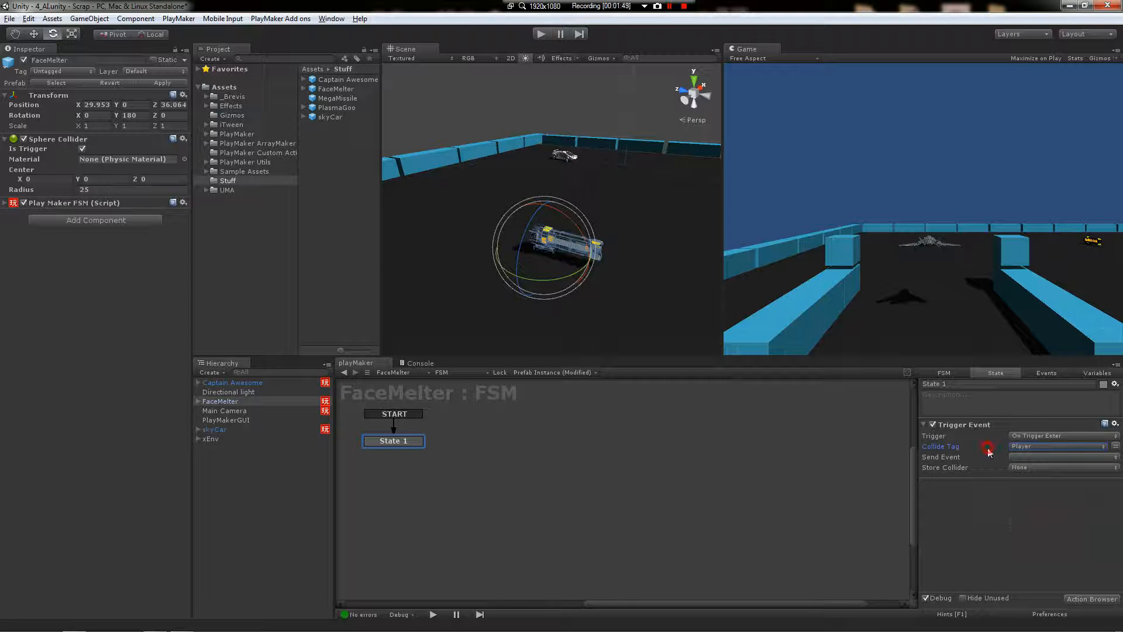
left_click(1046, 372)
type("PlayerInRange")
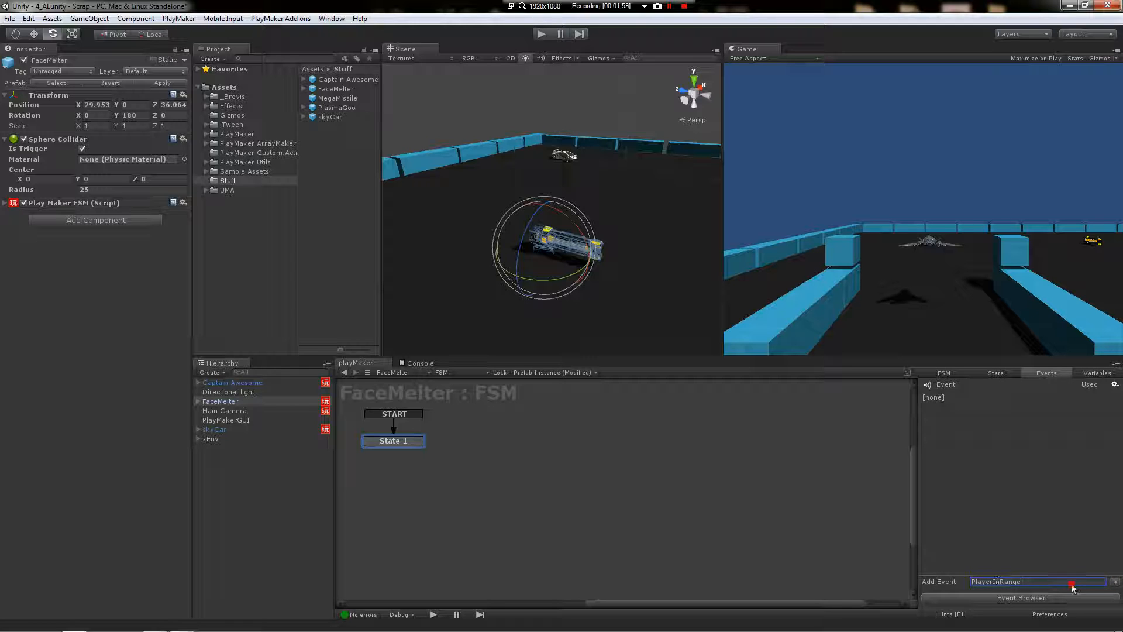
Add PlayerInRange and PlayerOutOfRange events, check Variables, and return to State 1's trigger
left_click(1072, 585)
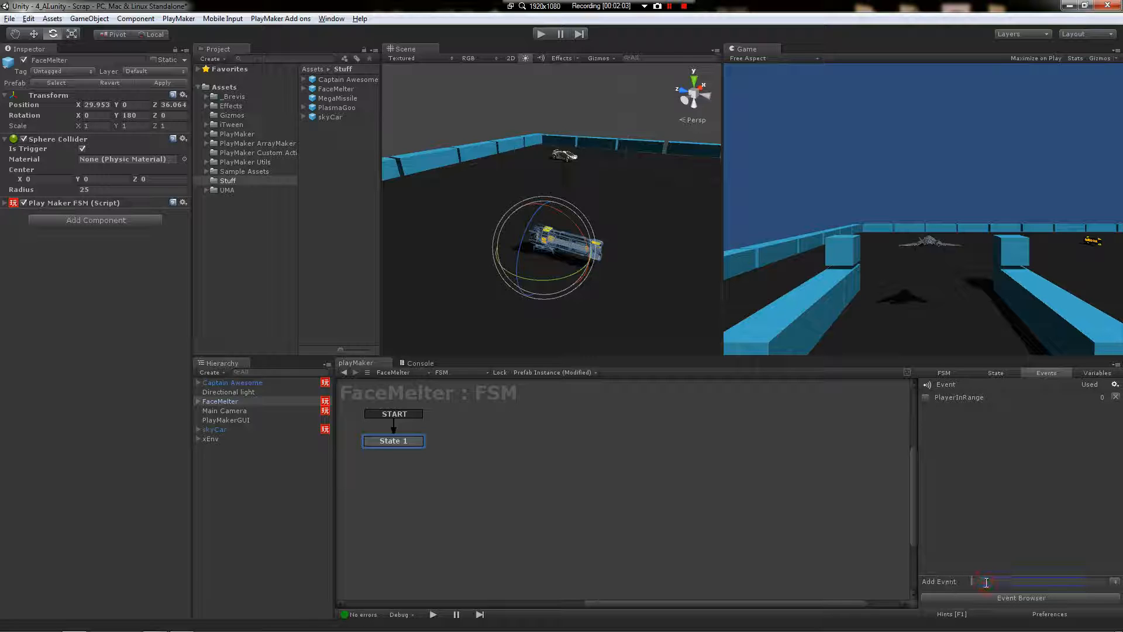
type("Play")
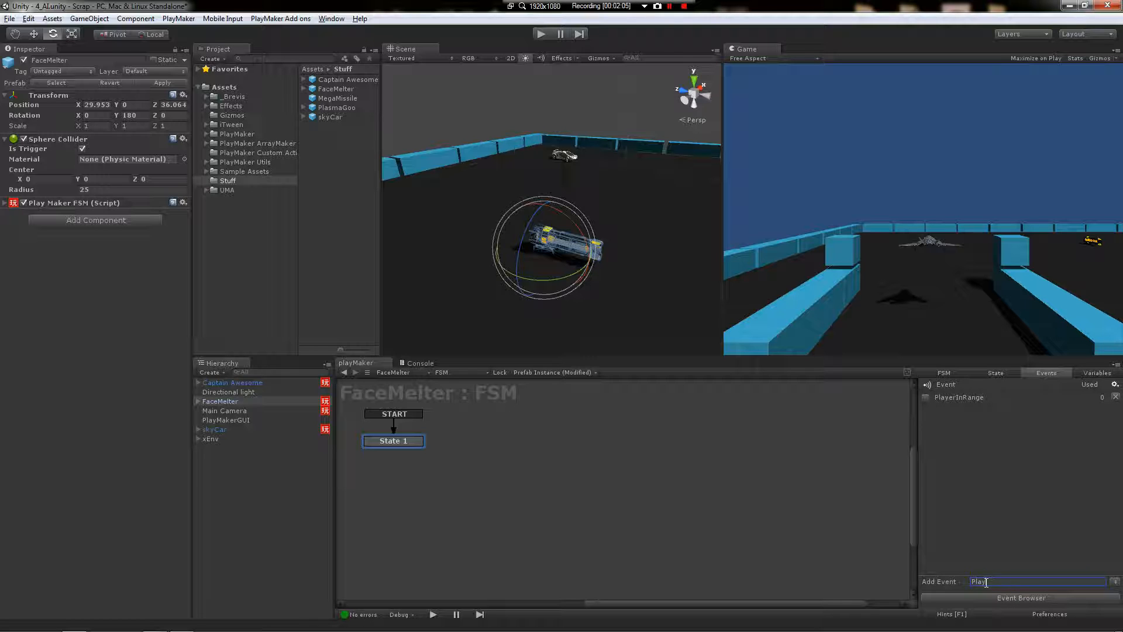
type("erI")
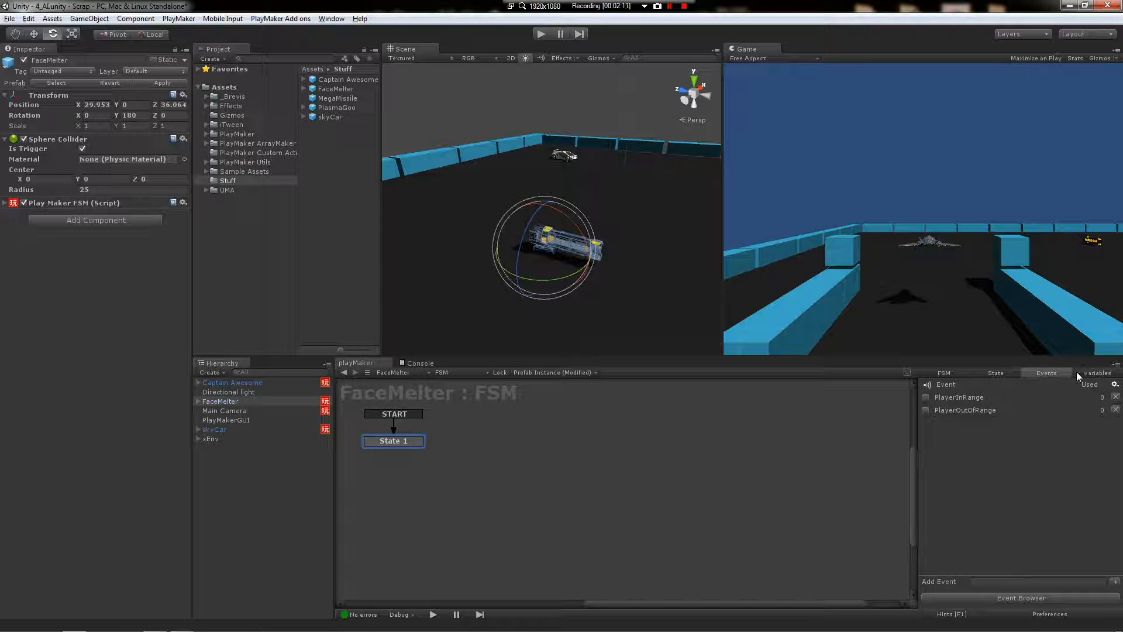
left_click(1097, 373)
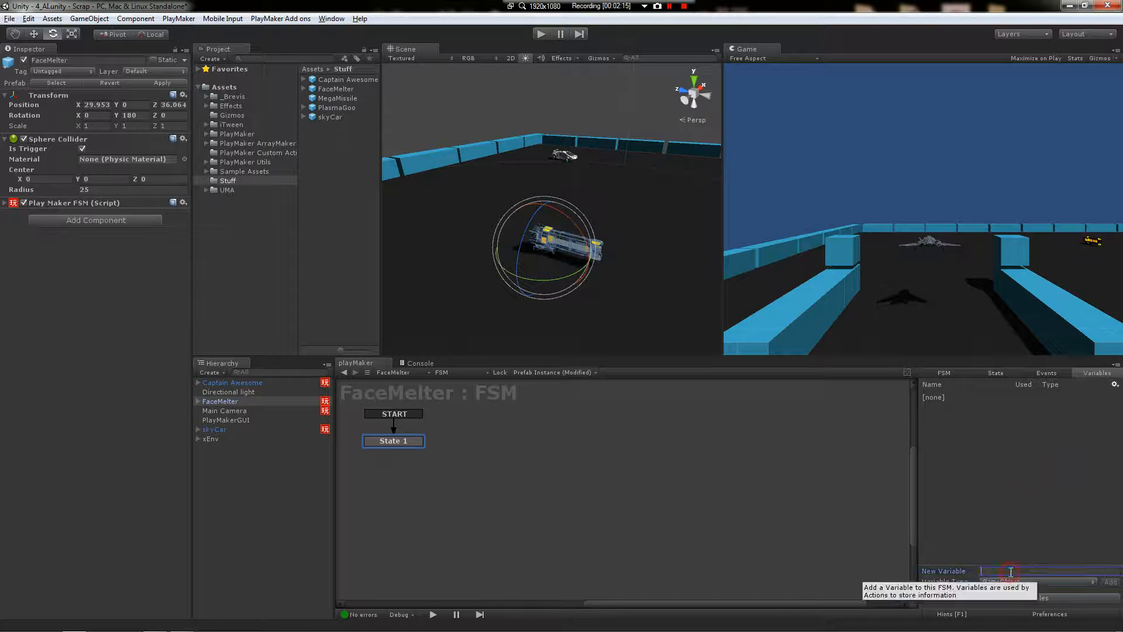
left_click(1112, 571)
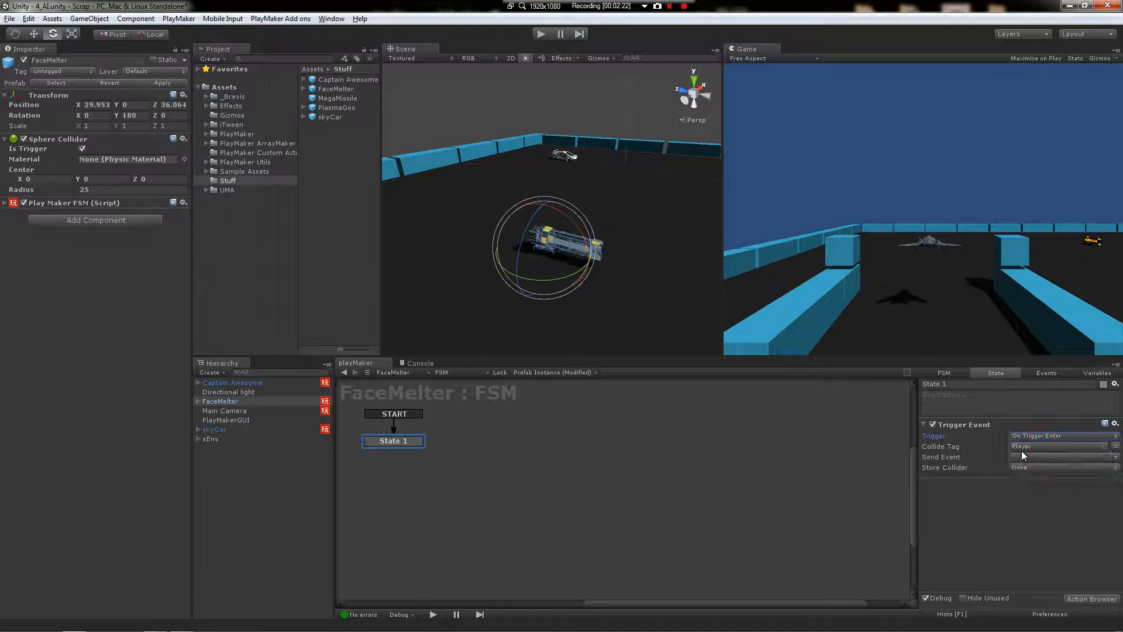
Make the trigger send PlayerInRange and store the colliding object as Player
left_click(1060, 446)
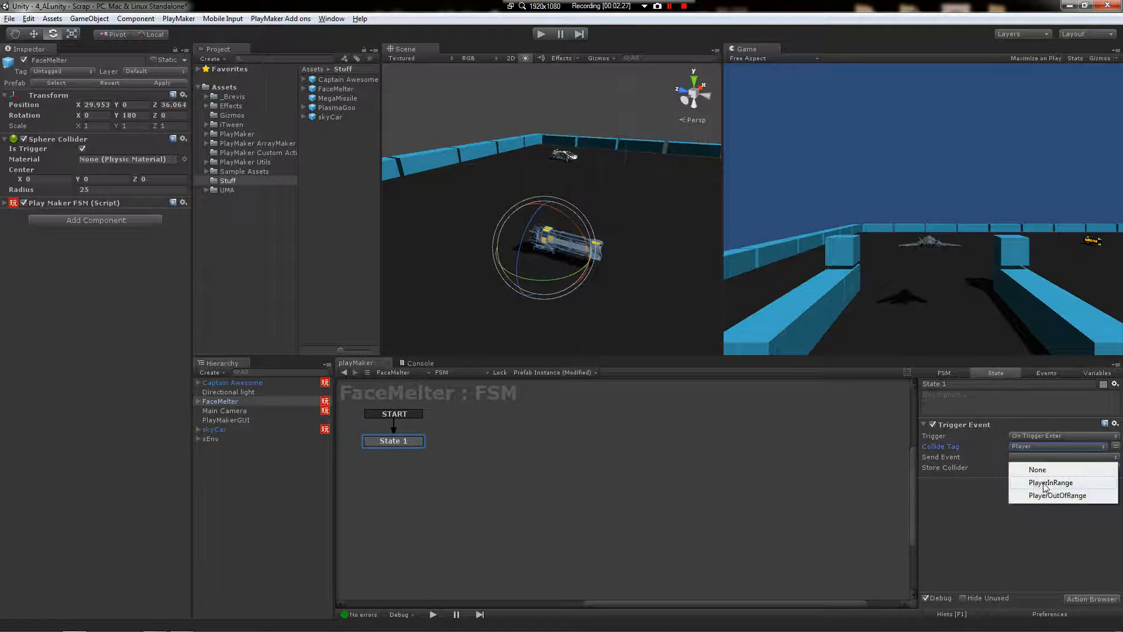
left_click(1051, 482)
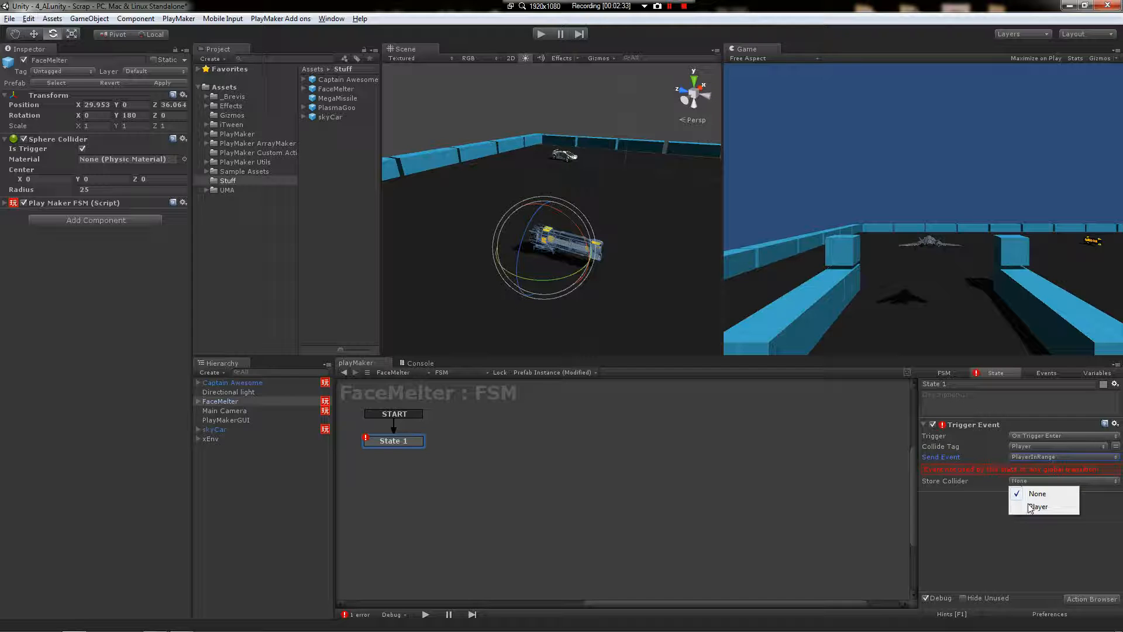
left_click(1039, 507)
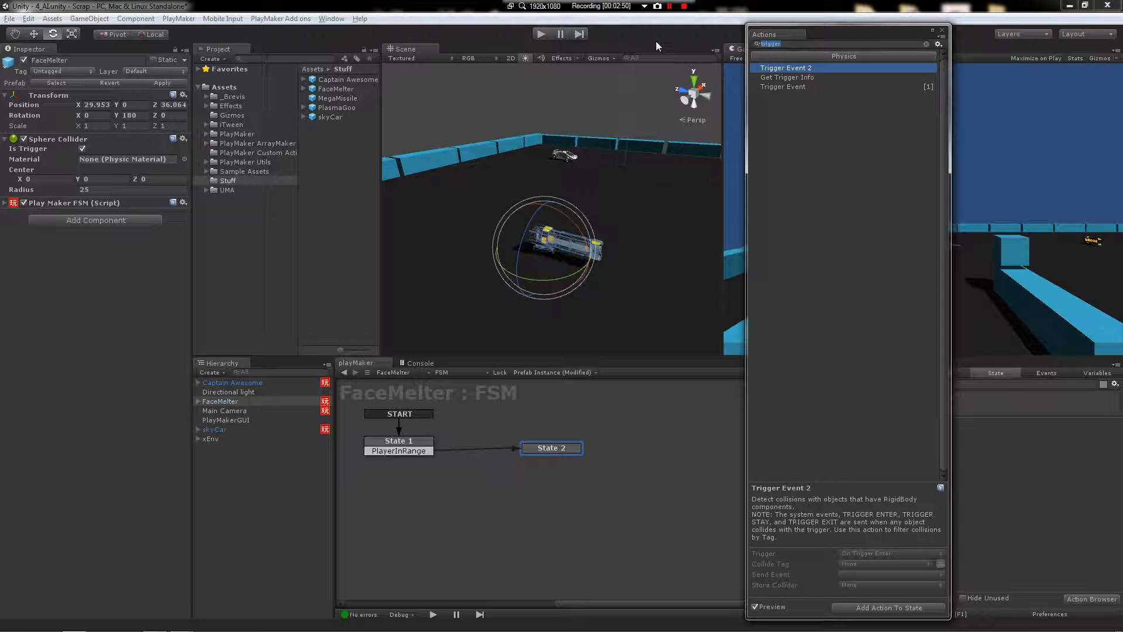
Give State 2 a Look At action targeting Player, then go to the FSM settings for renaming
type("look at")
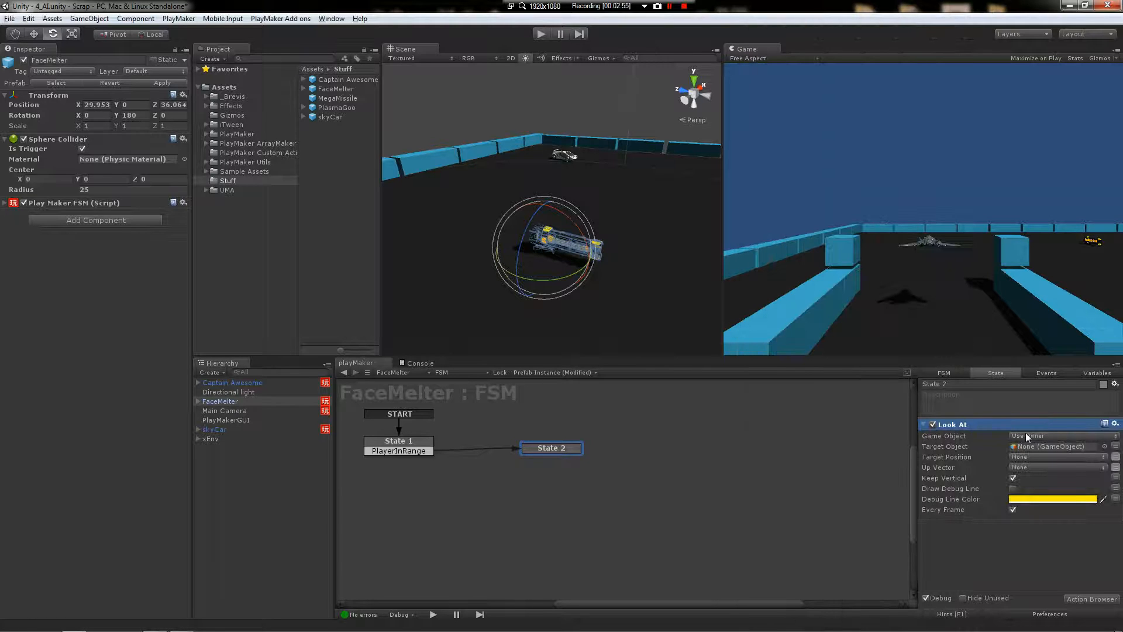
left_click(1056, 445)
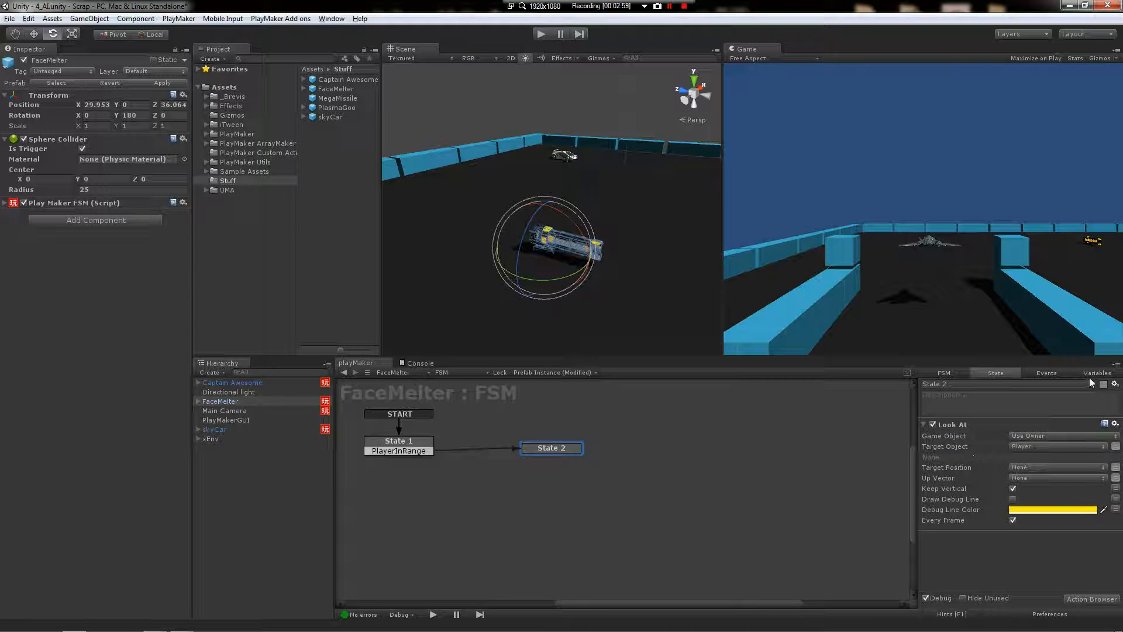
left_click(398, 441)
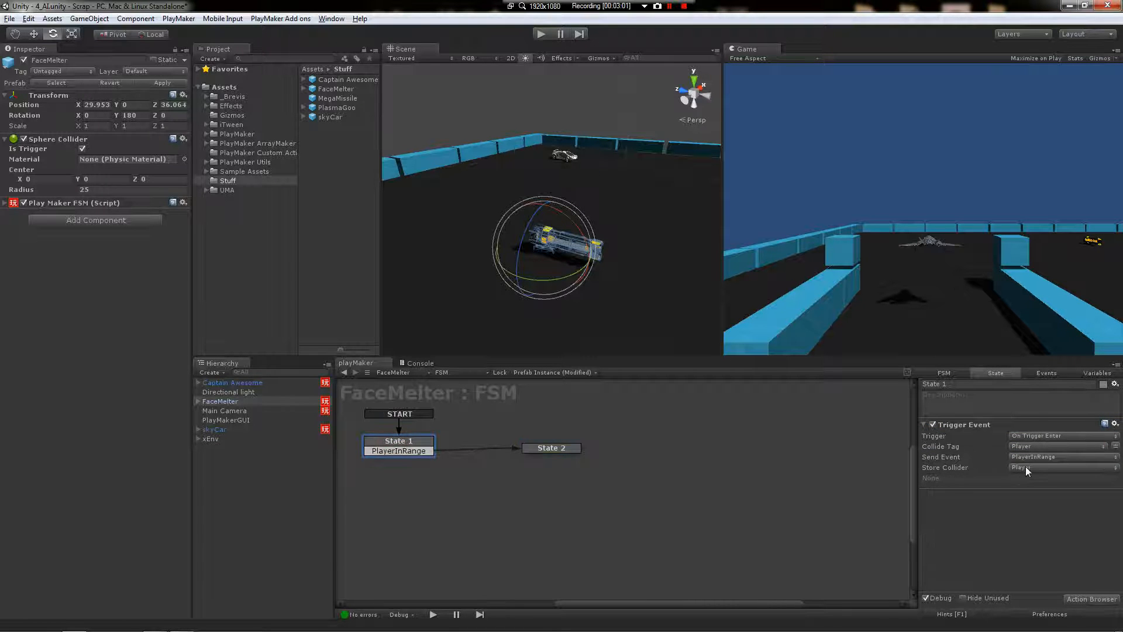
left_click(551, 447)
type("Behavior")
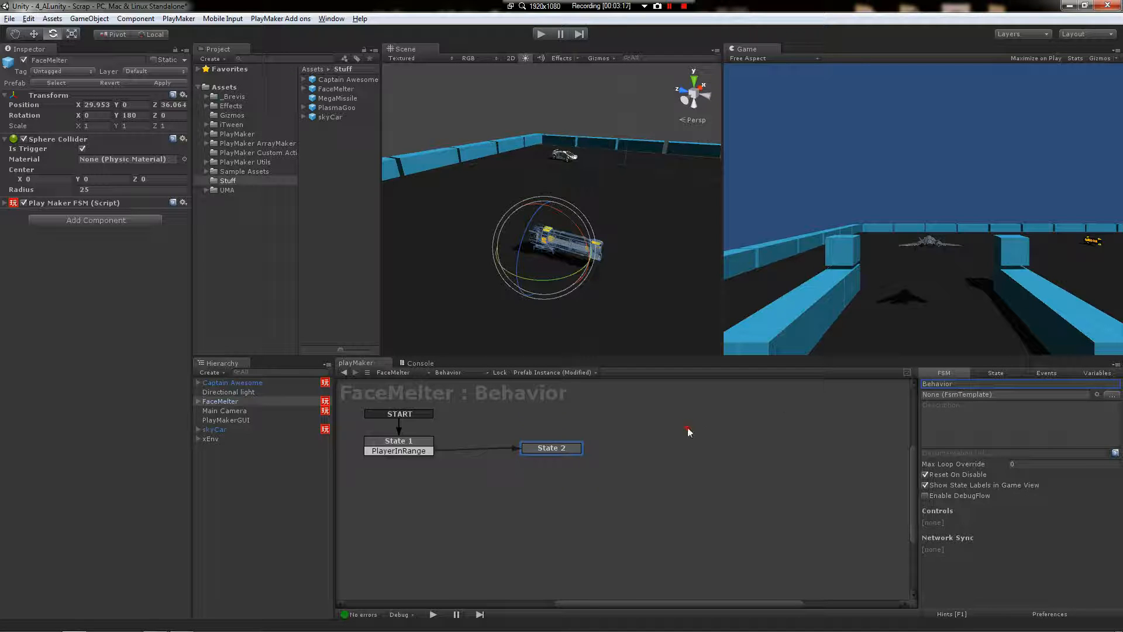
Switch the editor to the Behavior FSM and view State 1's Trigger Event settings
left_click(398, 441)
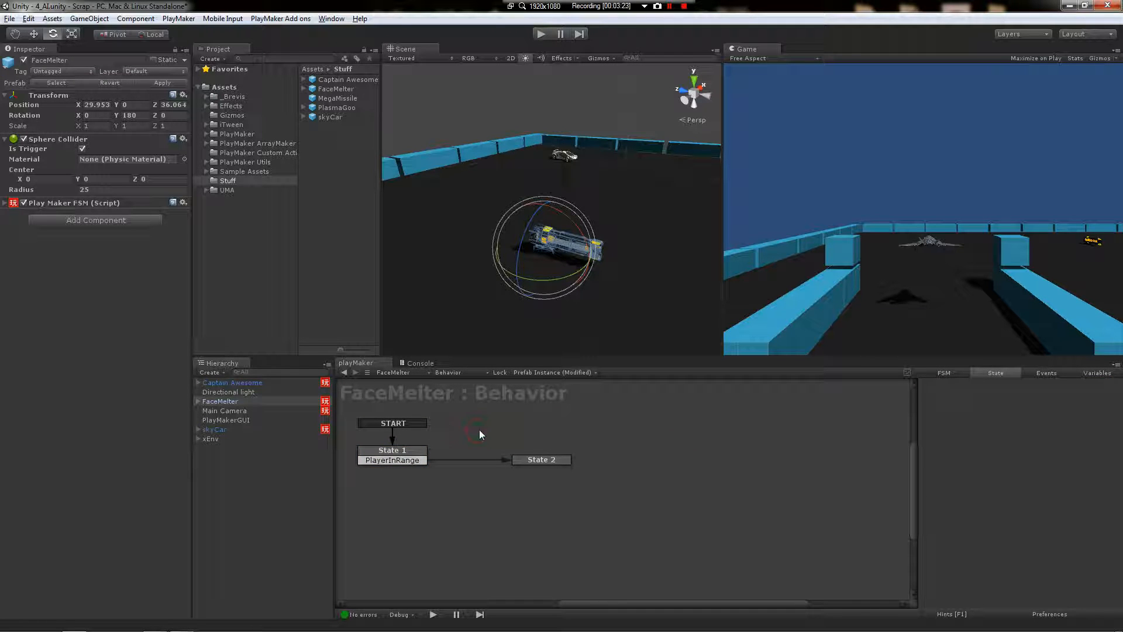
mouse_move(526, 414)
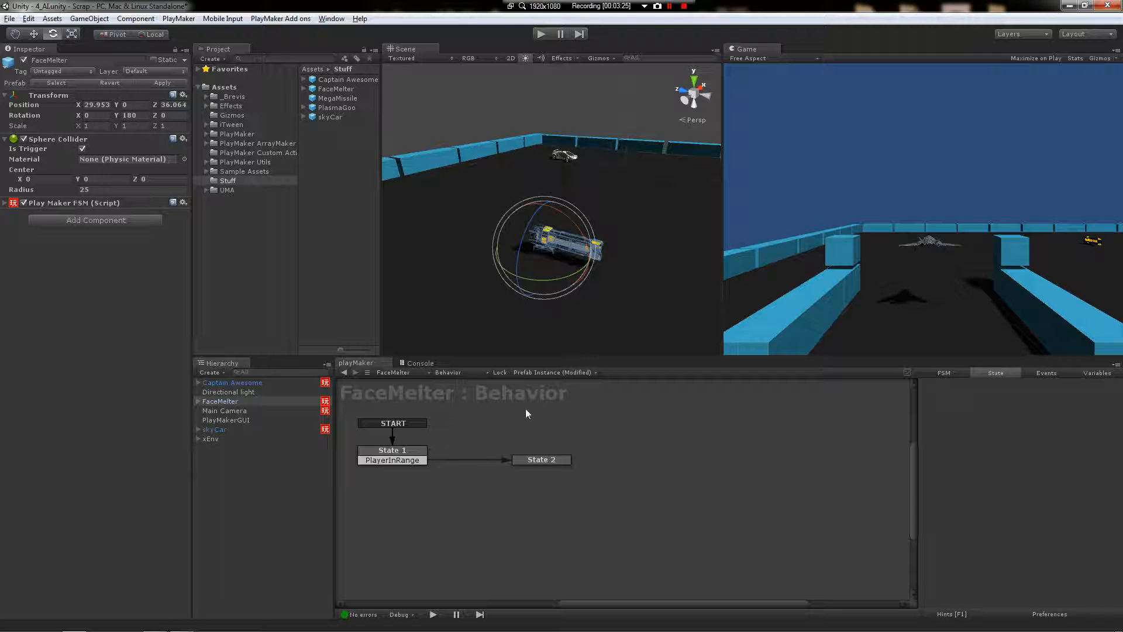
mouse_move(522, 407)
type("Combat")
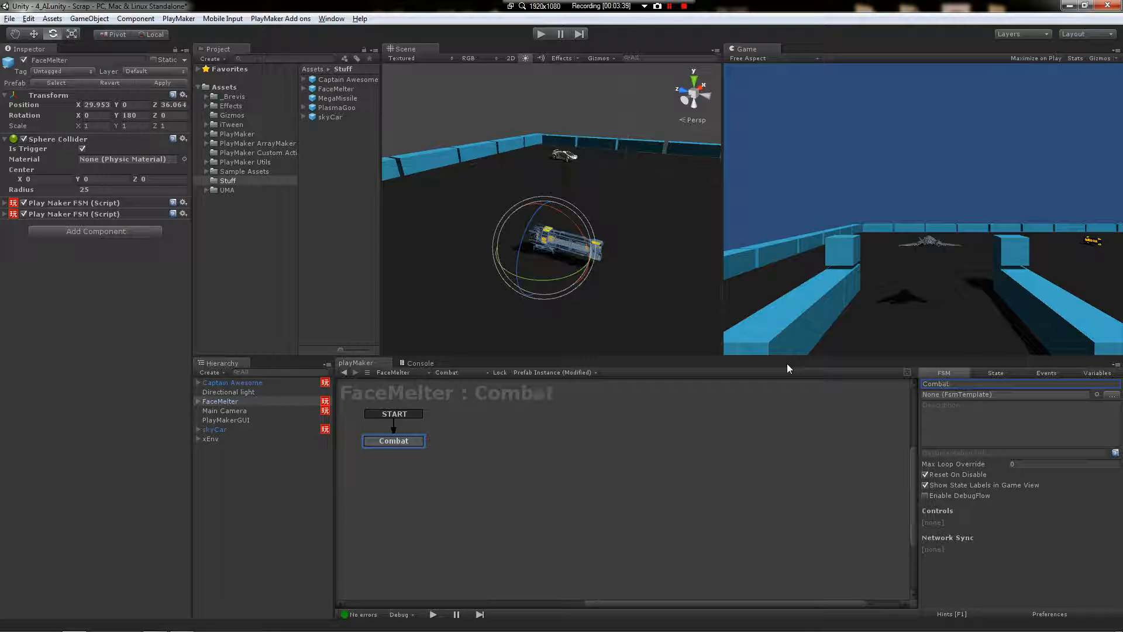
left_click(446, 372)
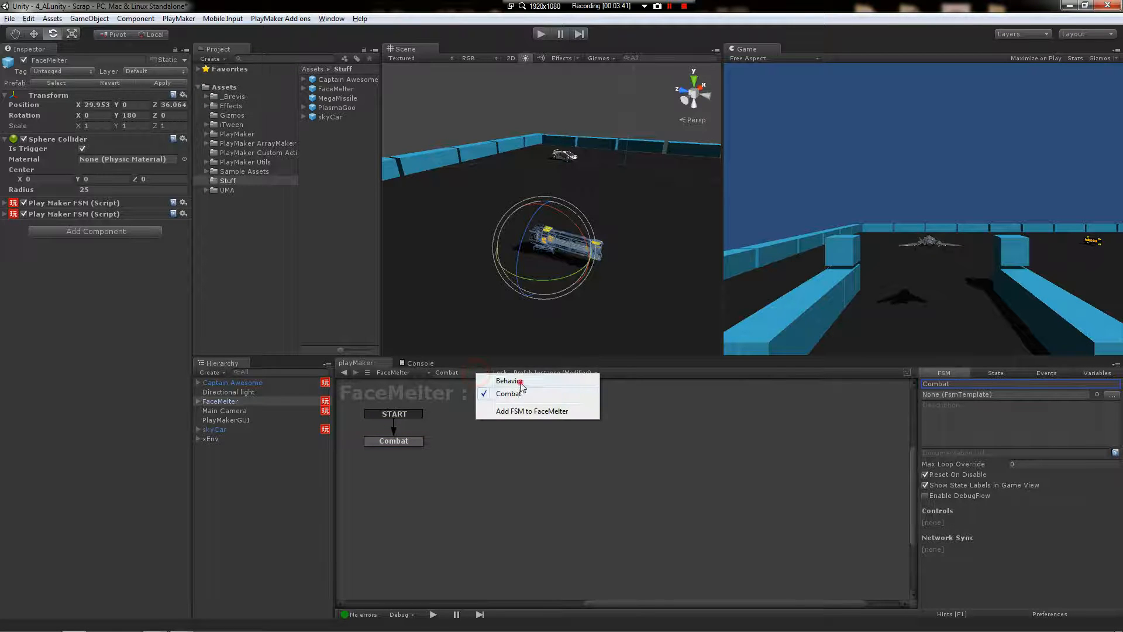
left_click(509, 380)
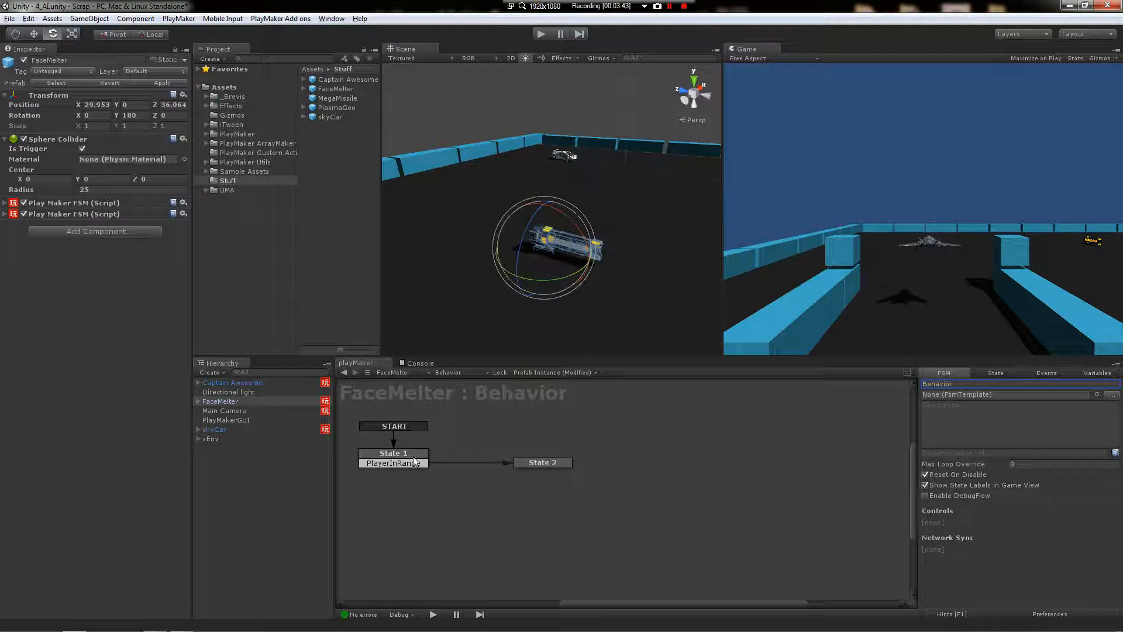
left_click(393, 453)
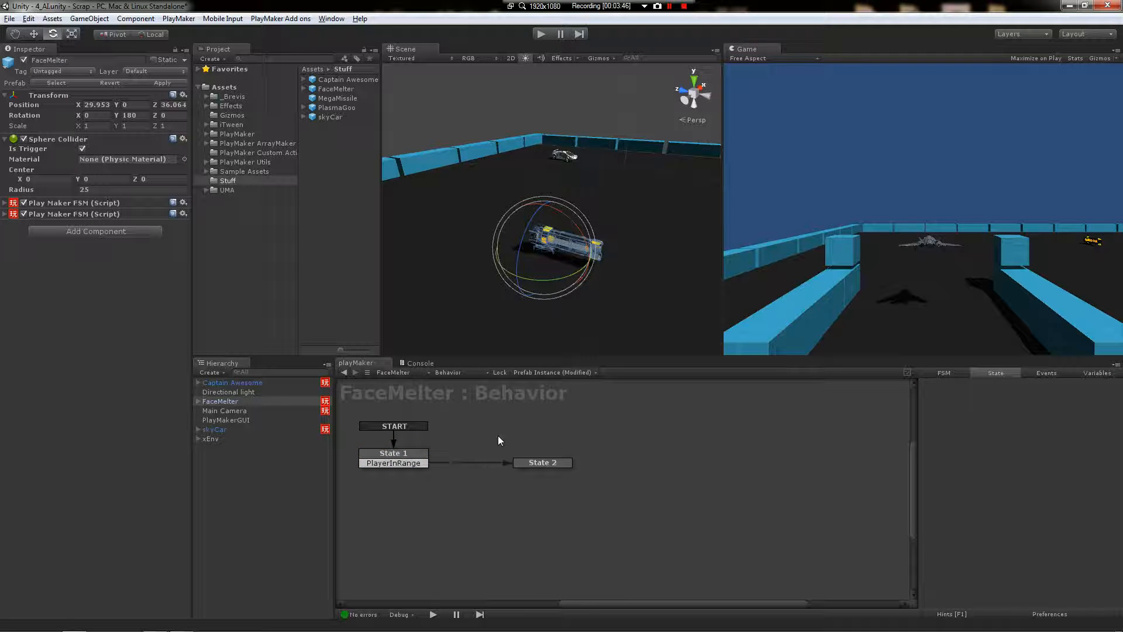
left_click(448, 372)
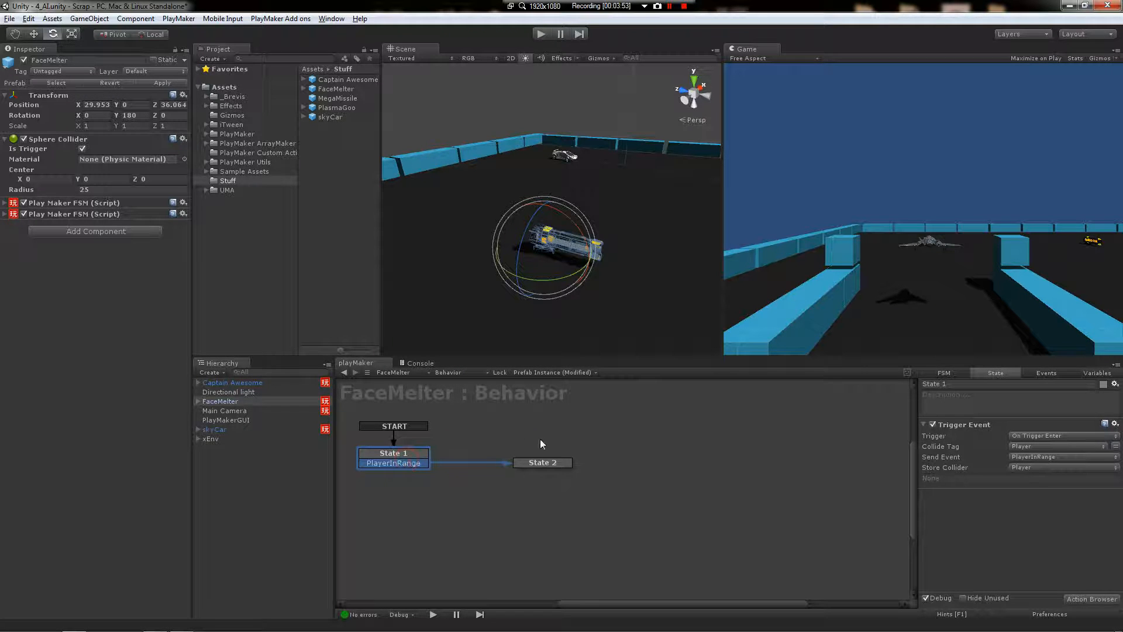
Give State 2 a Send Event action targeting the Combat FSM via Game Object FSM
left_click(541, 462)
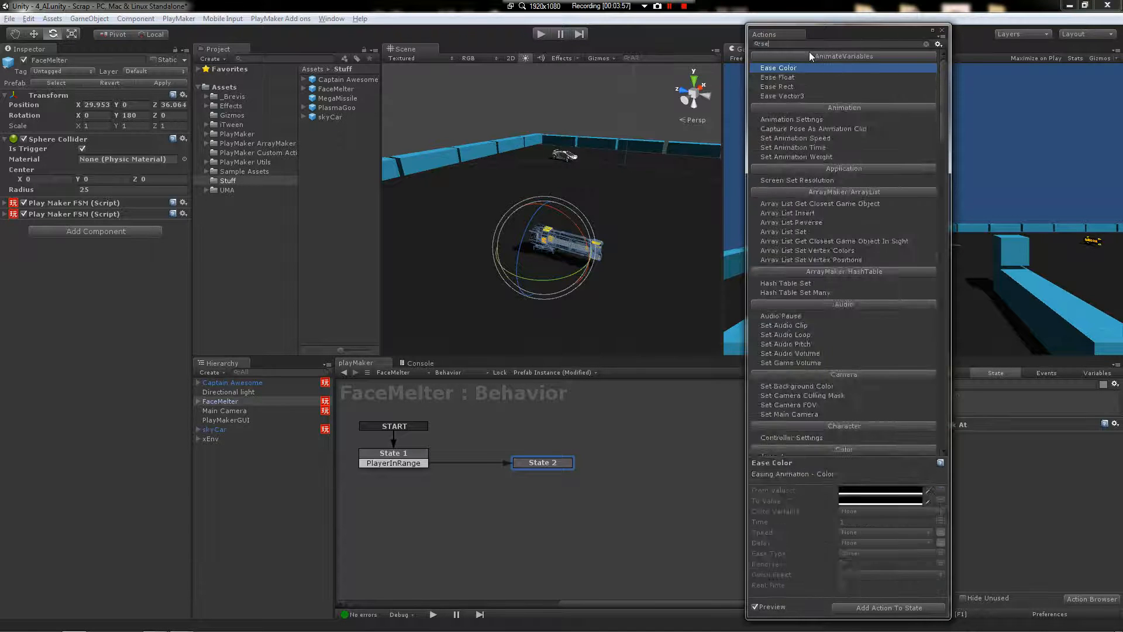
type("send event")
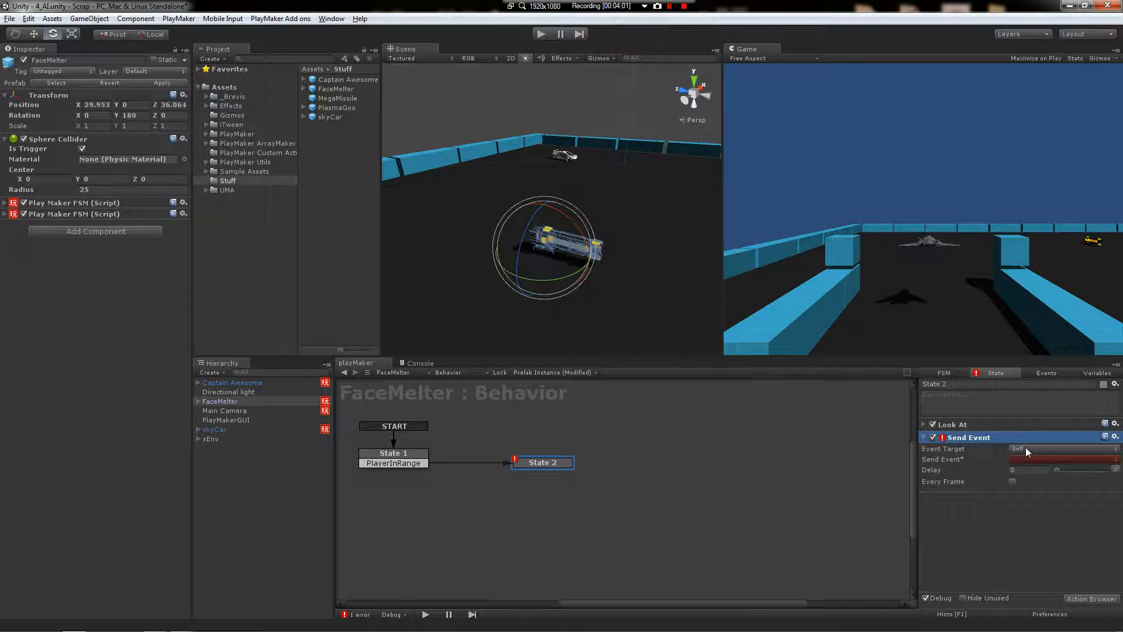
left_click(1060, 448)
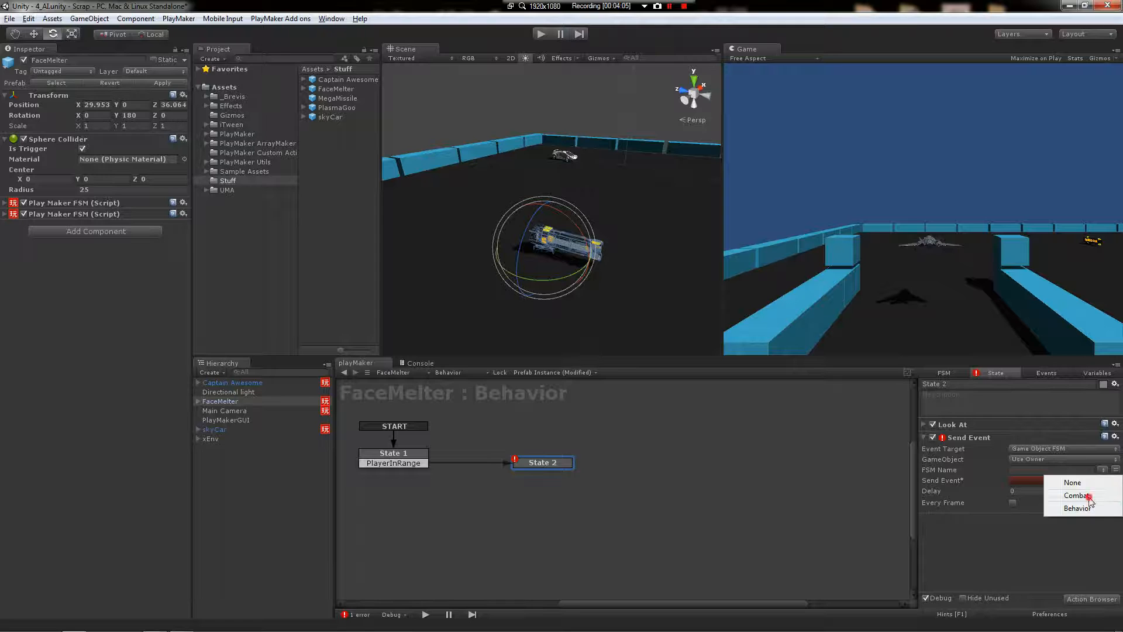
left_click(1077, 495)
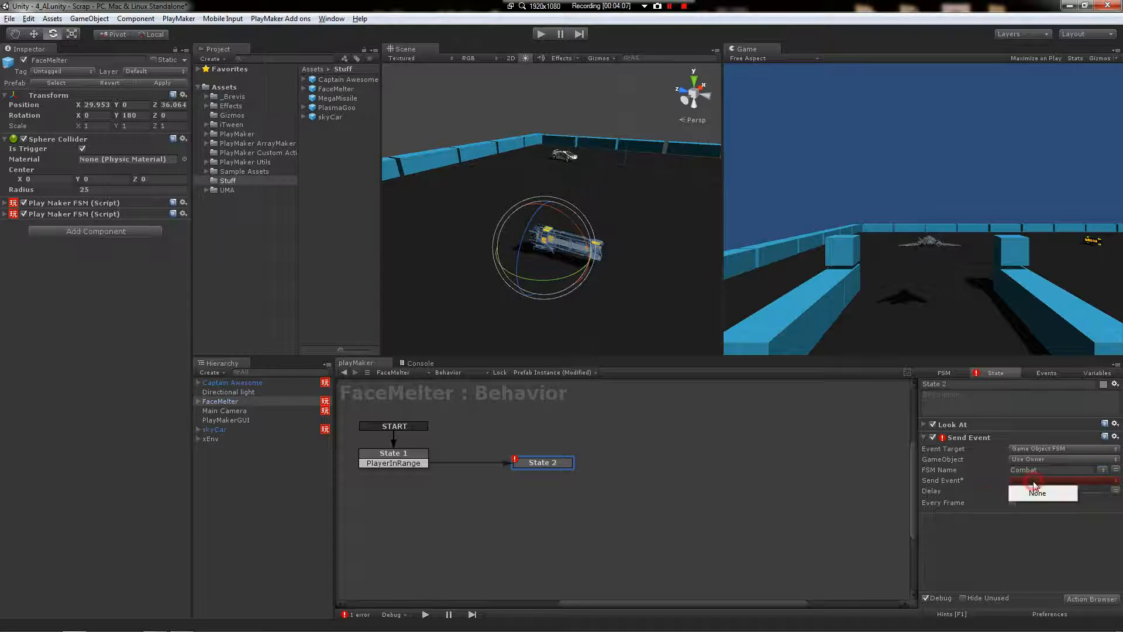
Add InCombat and OutOfCombat events to the Behavior FSM
left_click(1045, 372)
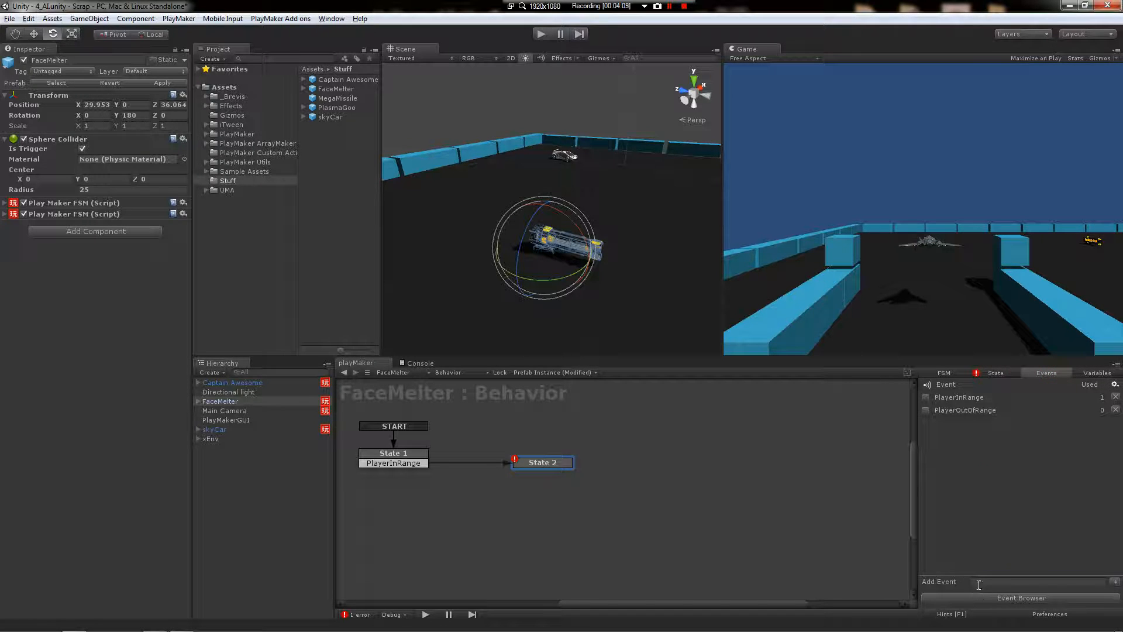
left_click(1035, 582)
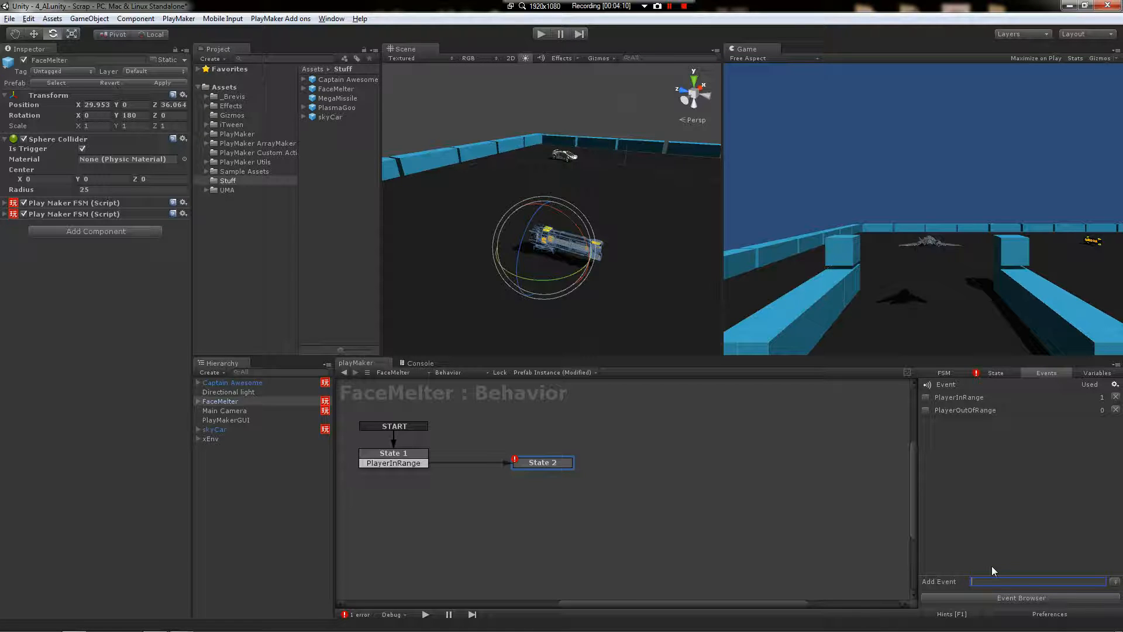
type("InCombat")
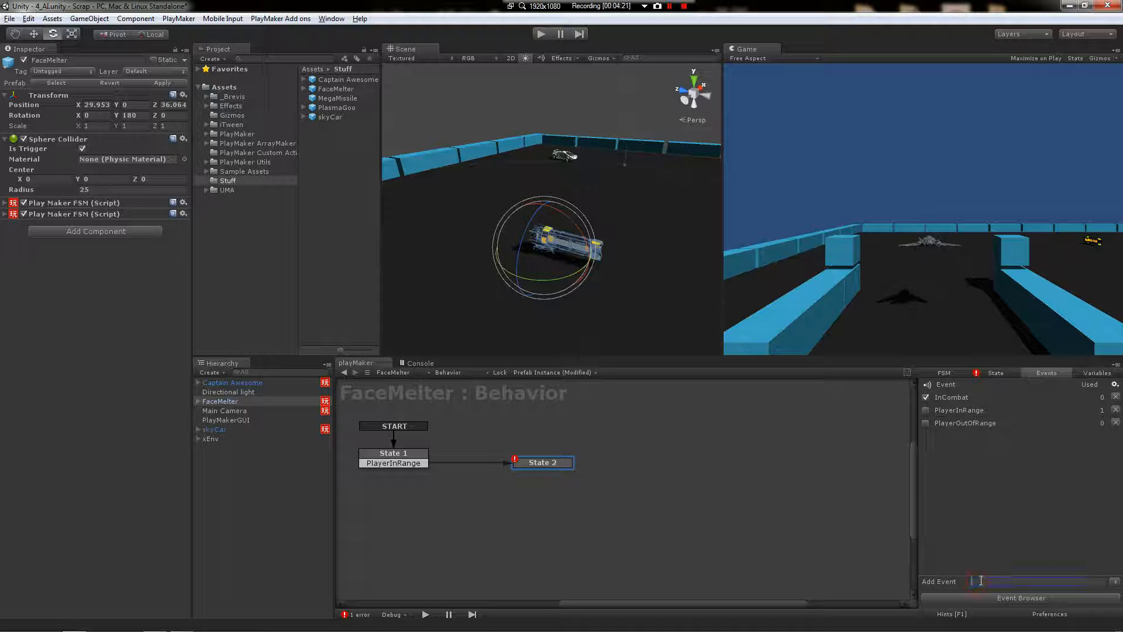
type("OutOfCombat")
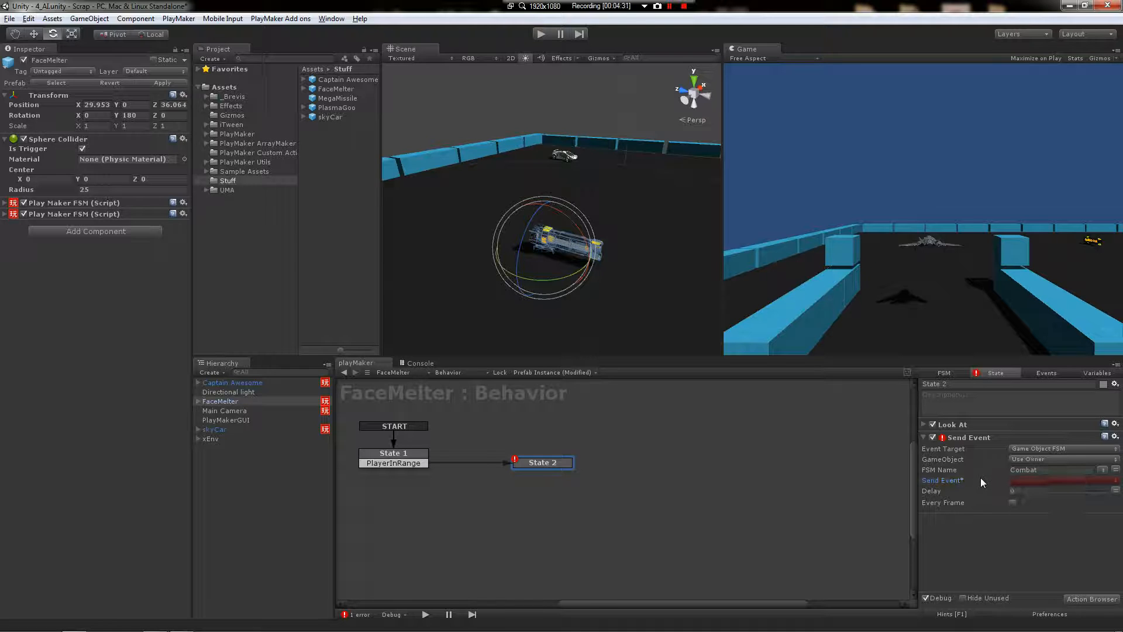
Switch to the Combat FSM so InCombat and OutOfCombat global events can be added there
left_click(450, 372)
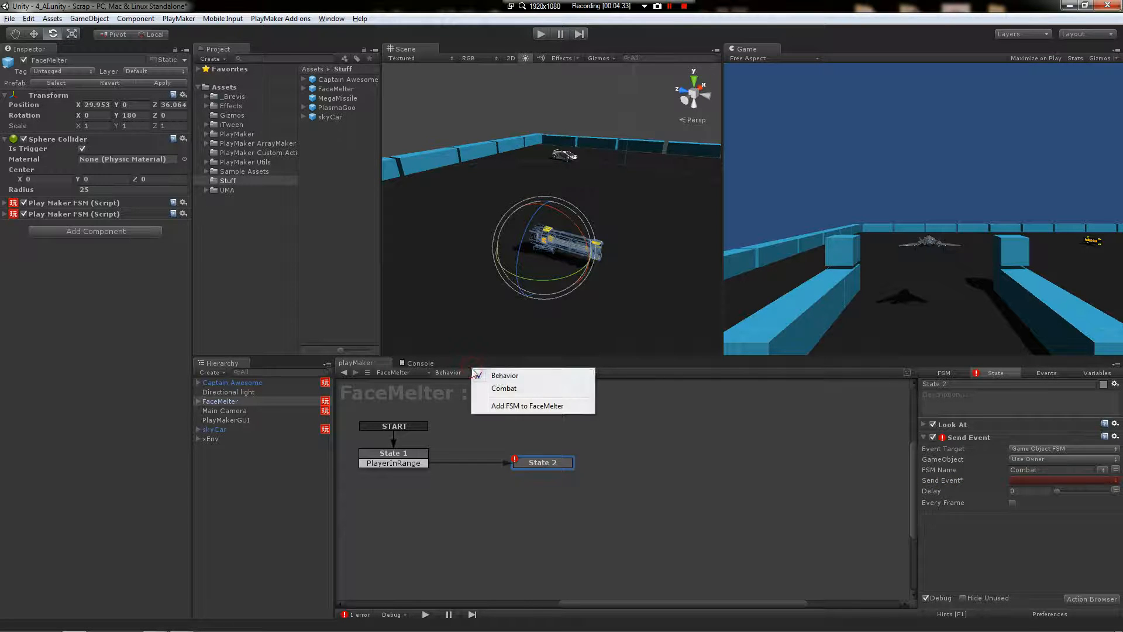
left_click(503, 387)
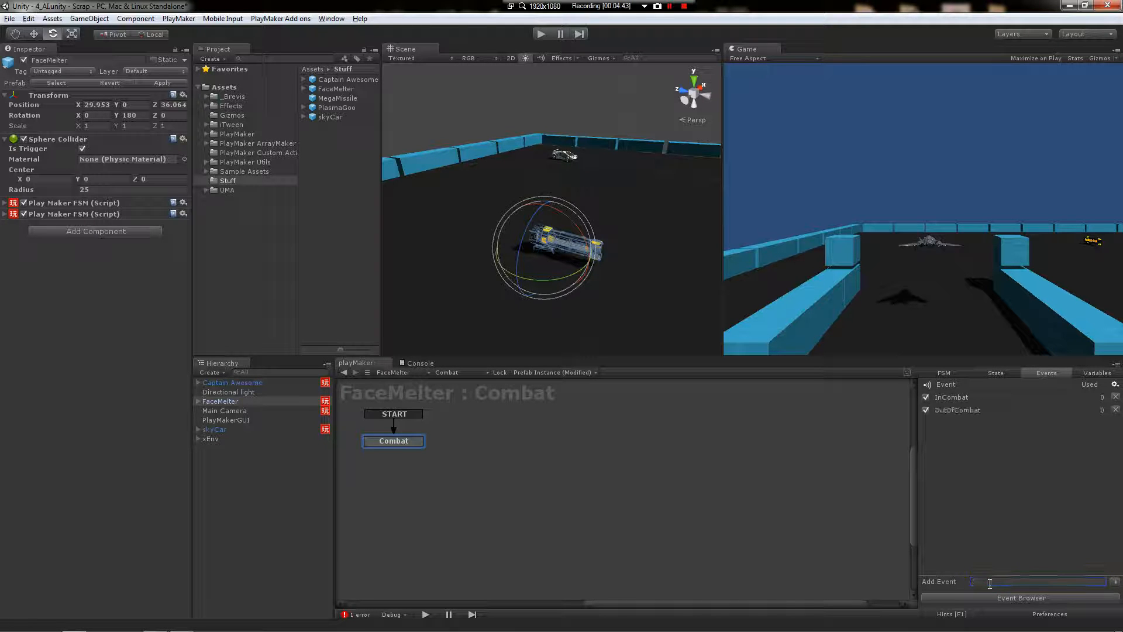
left_click(446, 372)
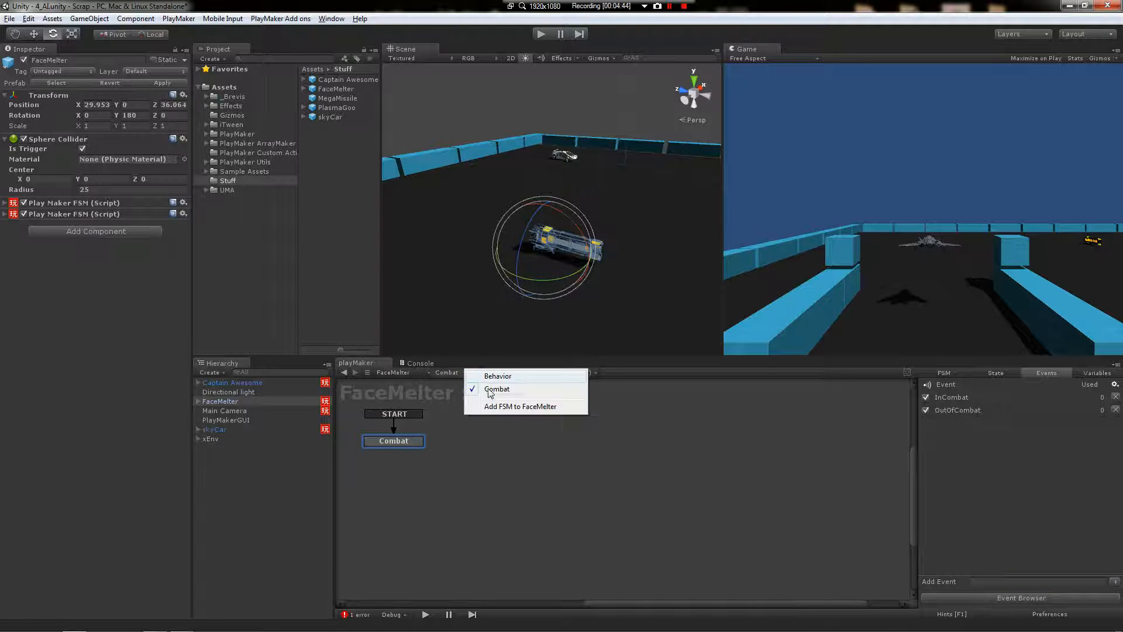
left_click(496, 376)
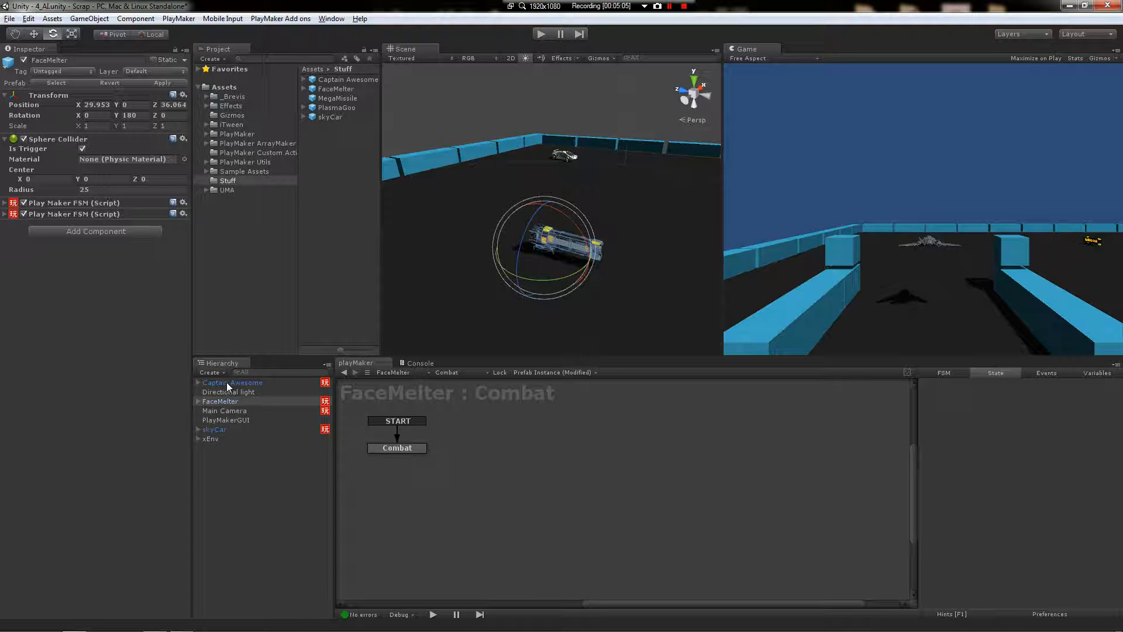
Give the Idle state an InCombat transition leading to the Cycle wait state
left_click(396, 448)
type("Idle")
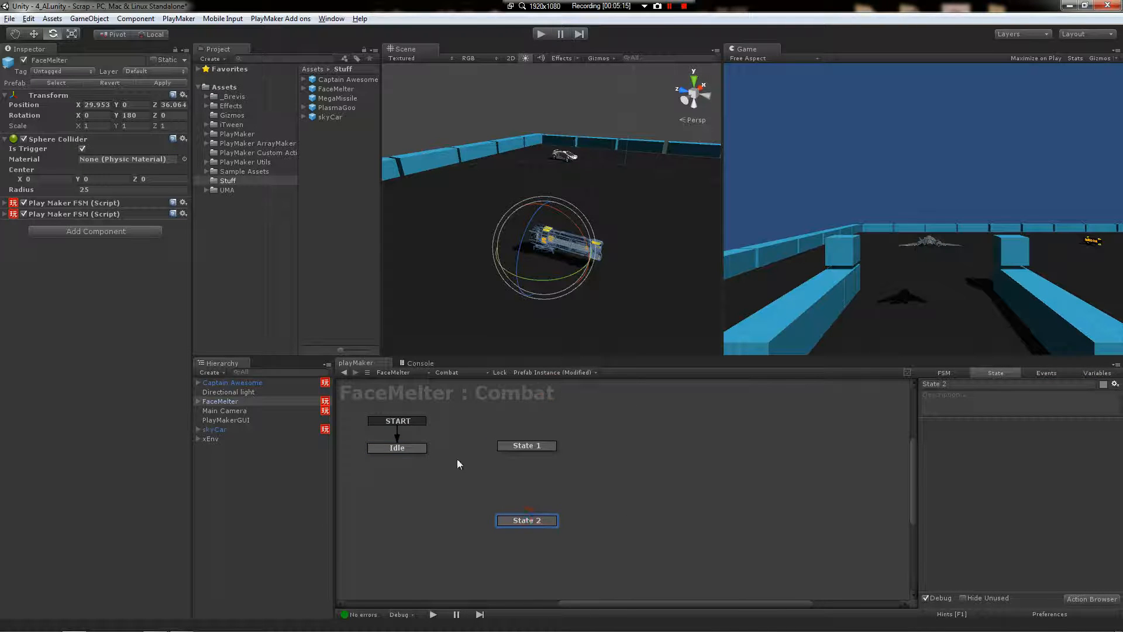
right_click(396, 447)
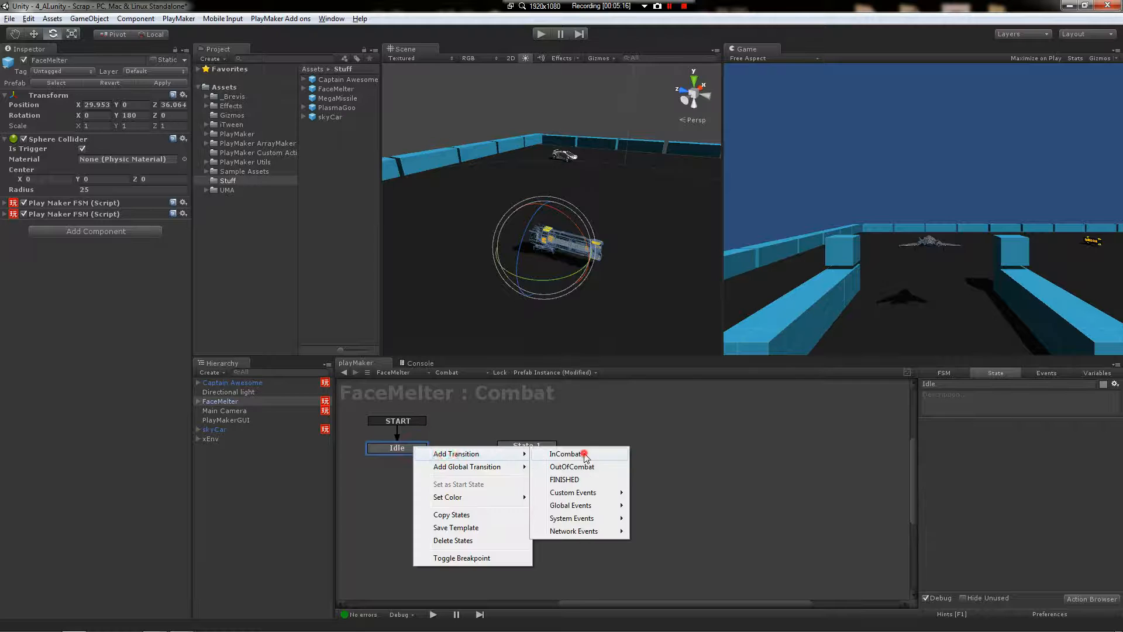
left_click(564, 454)
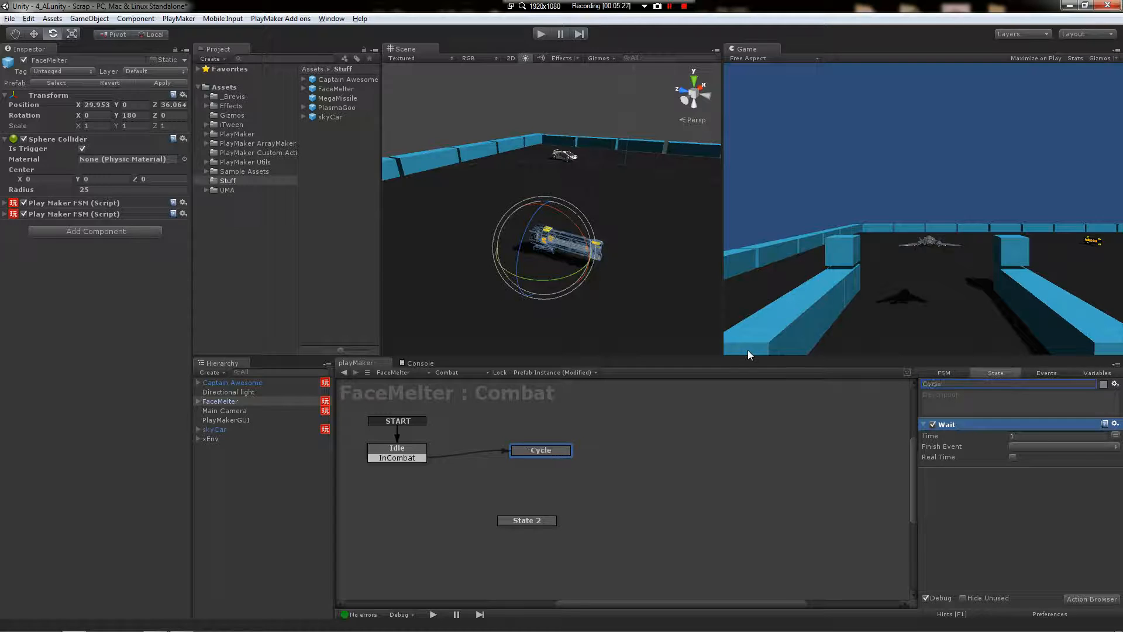
Connect Cycle's FINISHED transition onward to State 2
left_click(527, 521)
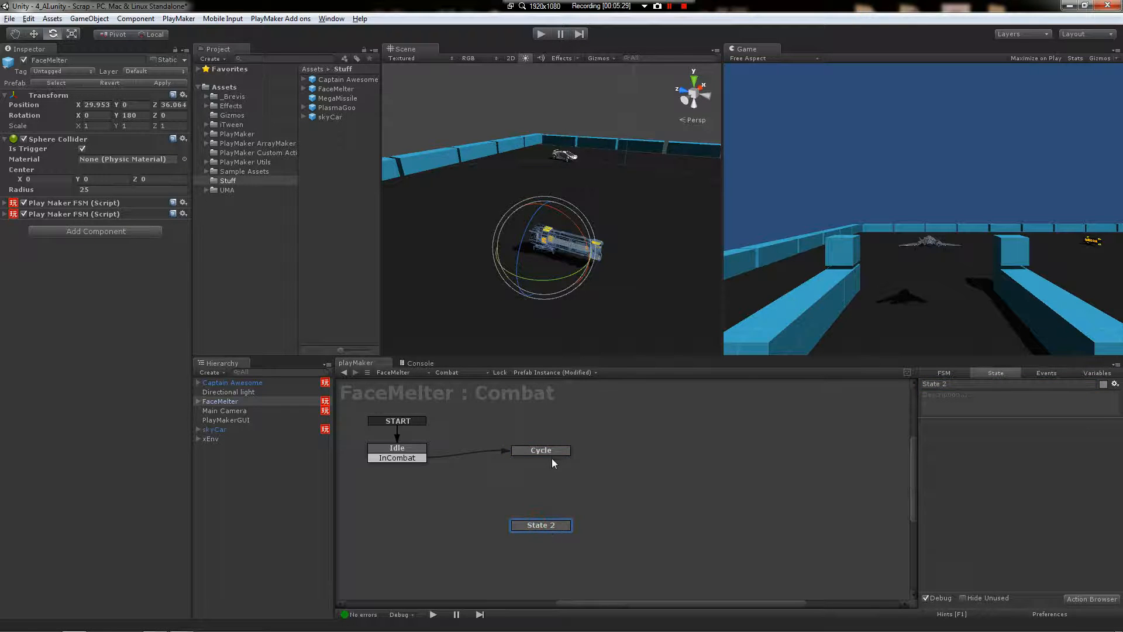
left_click(540, 450)
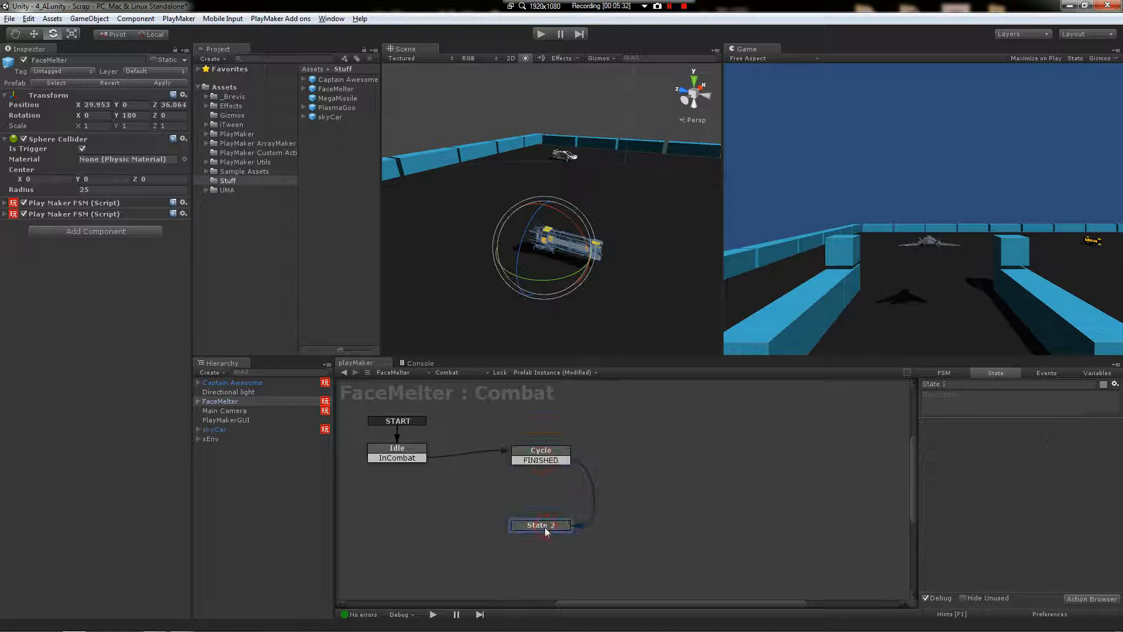
left_click(544, 525)
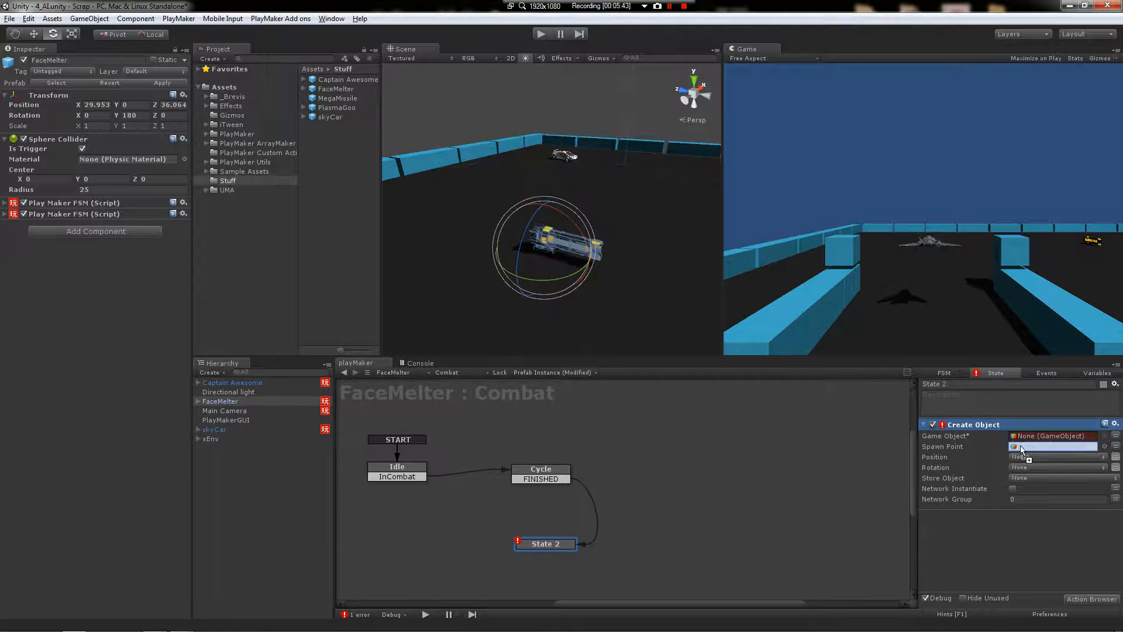
Set State 2's Create Object to spawn PlasmaGoo and add an empty Spawn child under FaceMelter
left_click(221, 420)
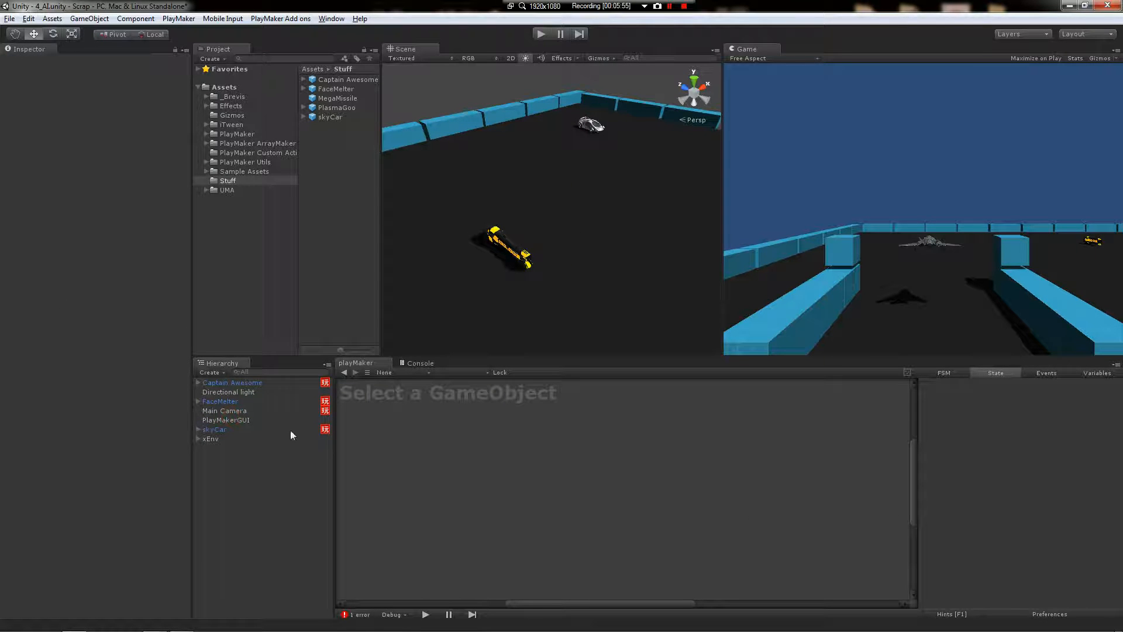
left_click(220, 401)
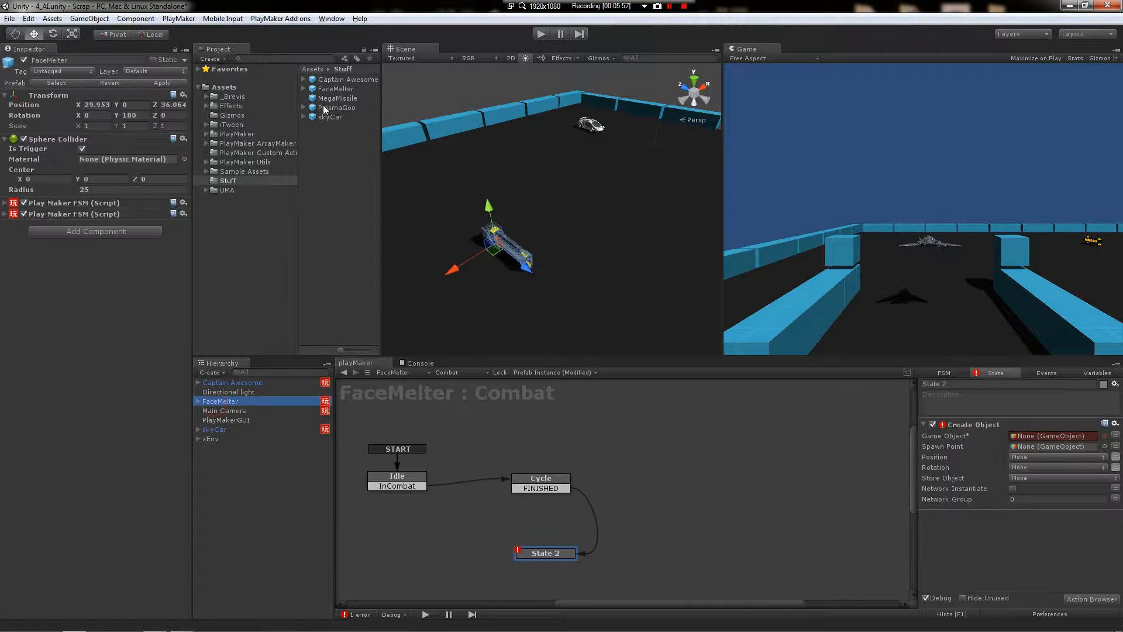
left_click(1050, 435)
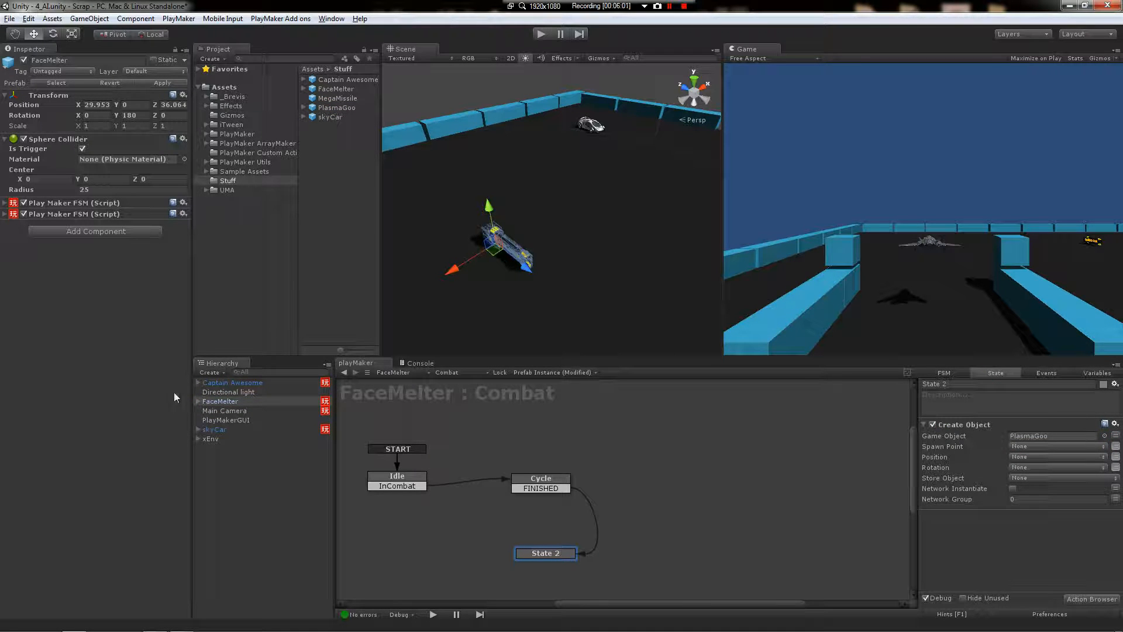
left_click(220, 401)
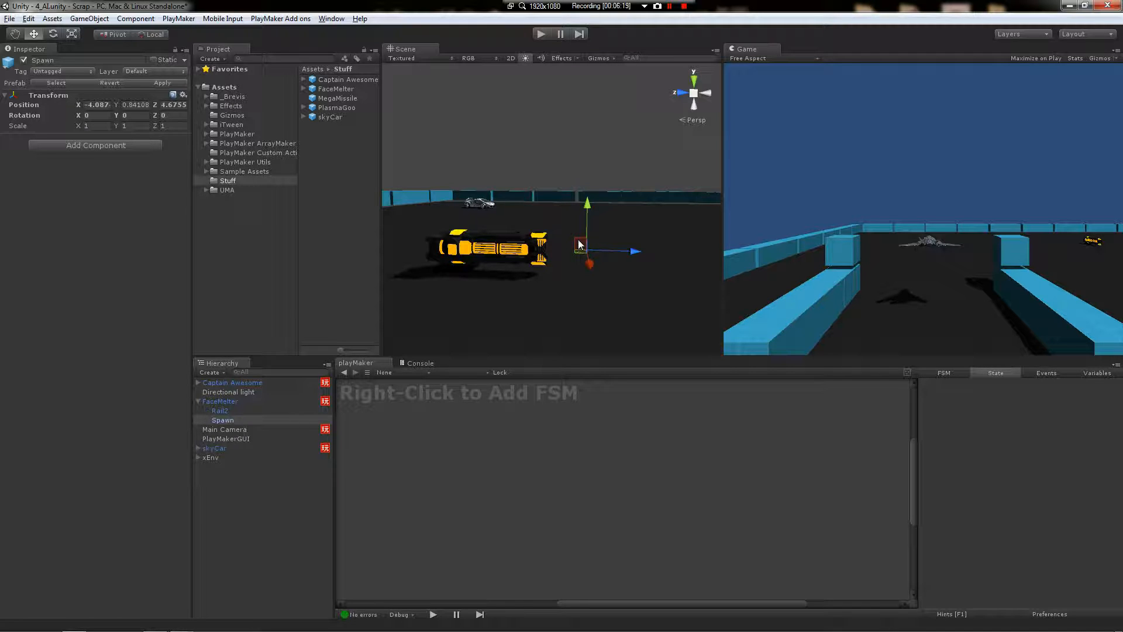
Select FaceMelter (not its Rail2 part) so the Combat FSM with Idle, Cycle and State 2 shows
left_click(220, 411)
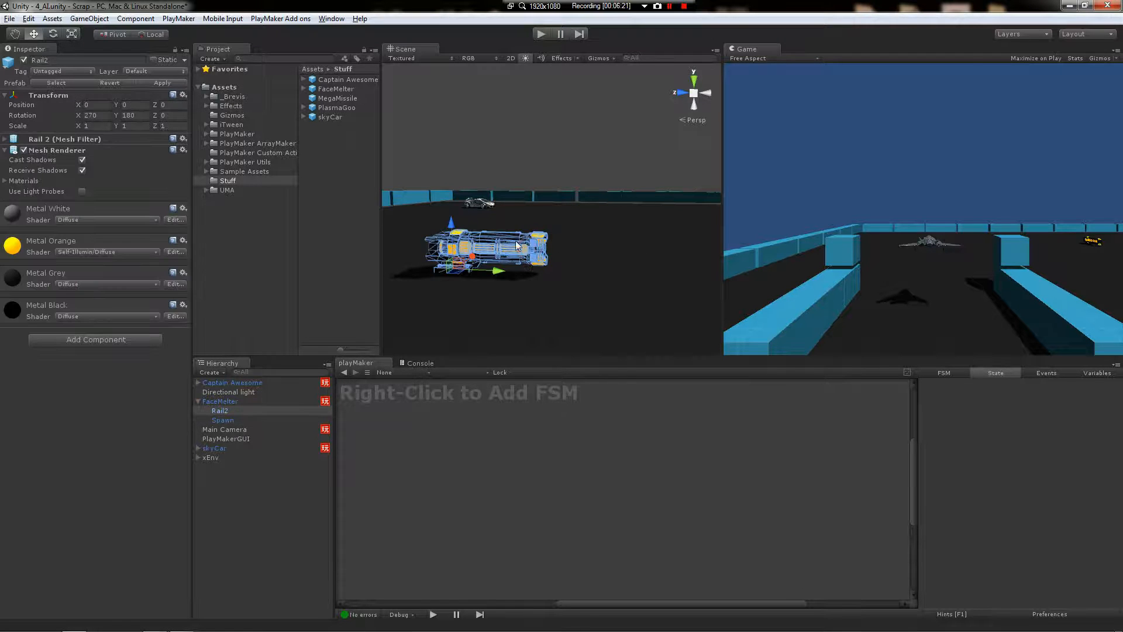
left_click(215, 401)
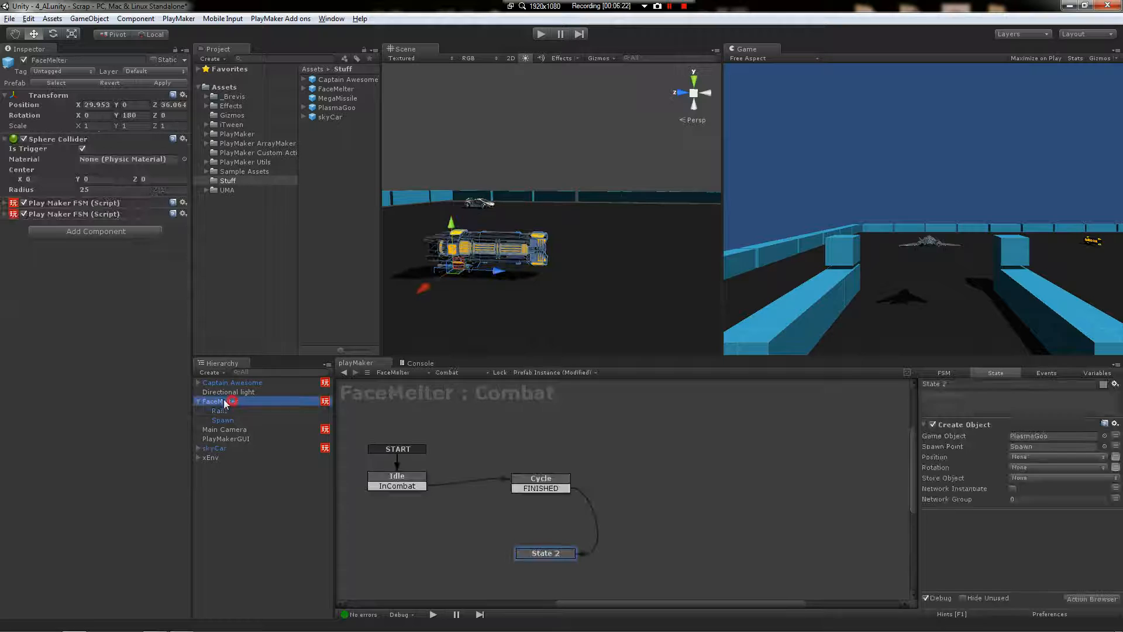
left_click(220, 401)
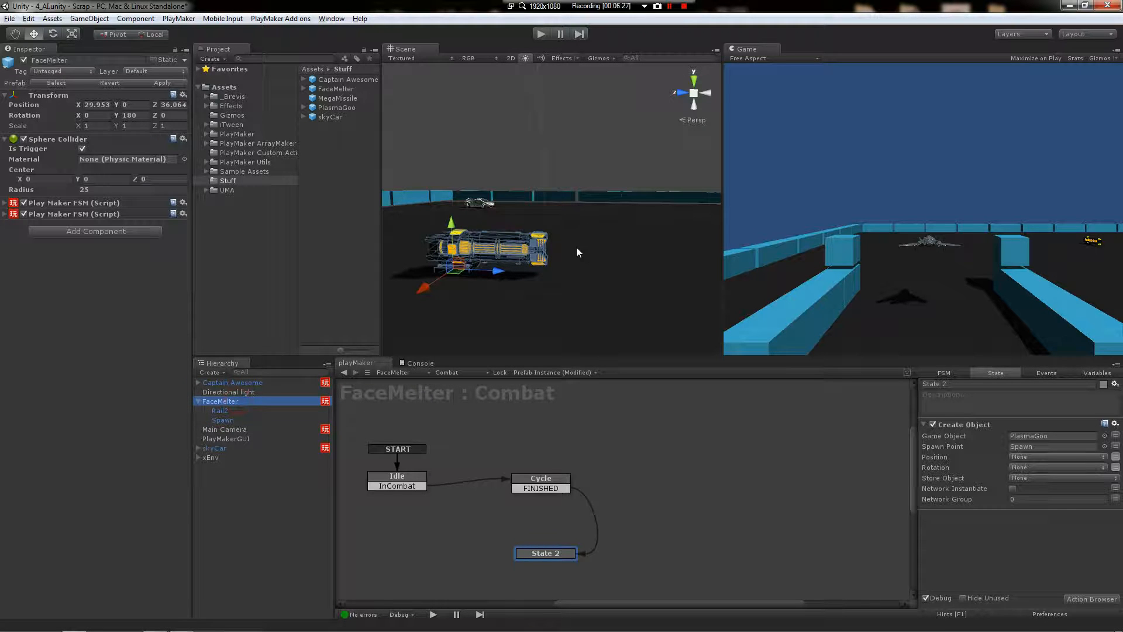
left_click(221, 411)
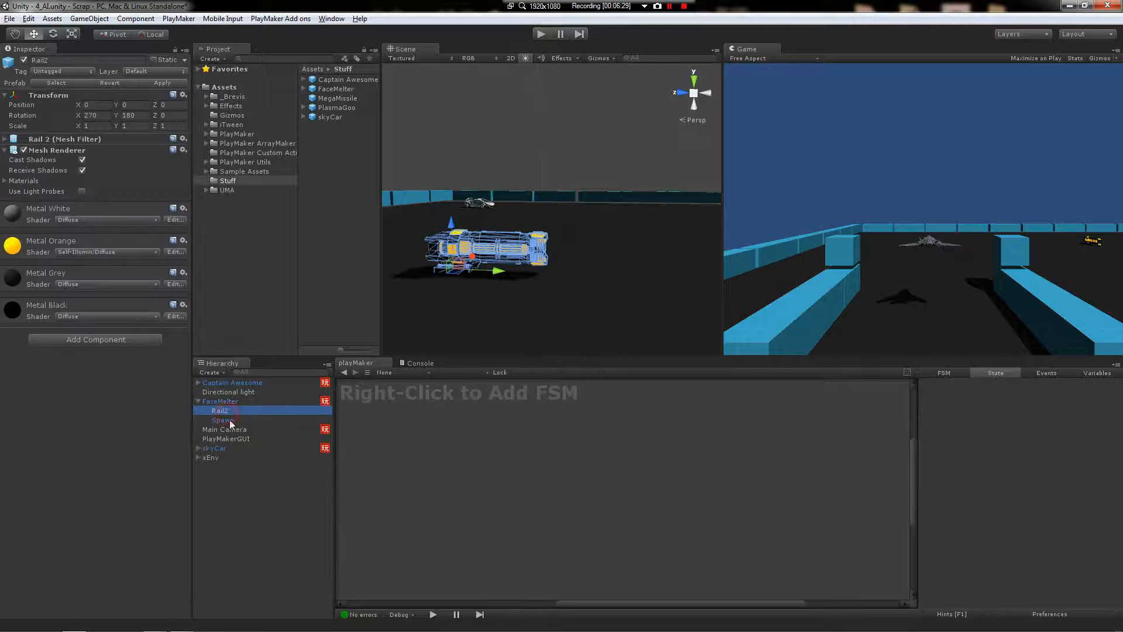
left_click(219, 402)
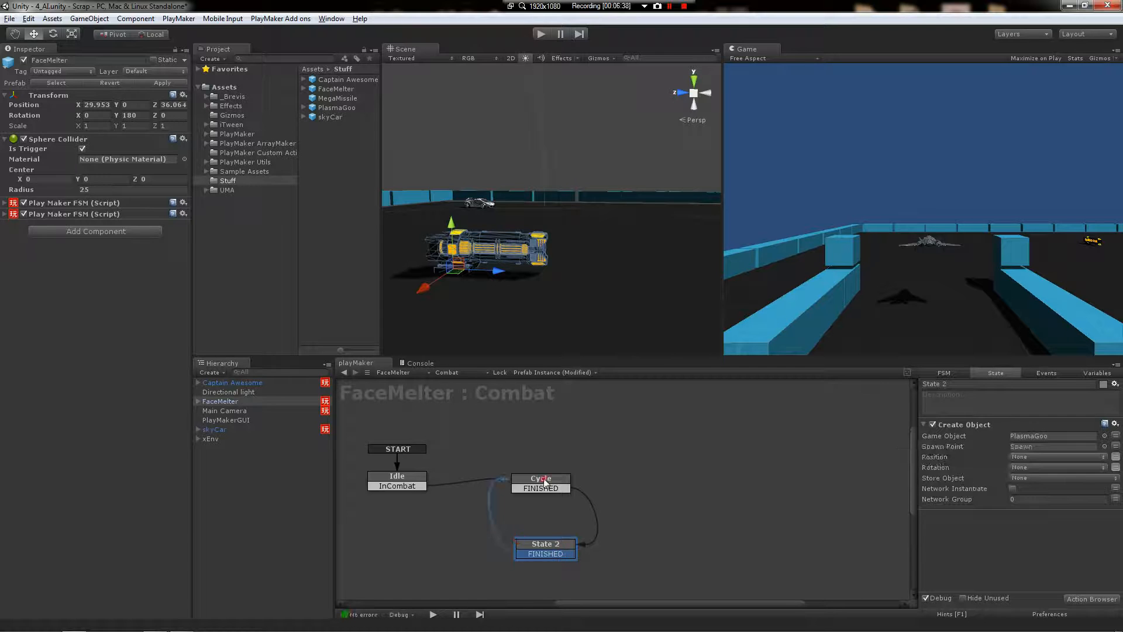
Give Cycle and State 2 OutOfCombat transitions that return to Idle
left_click(540, 479)
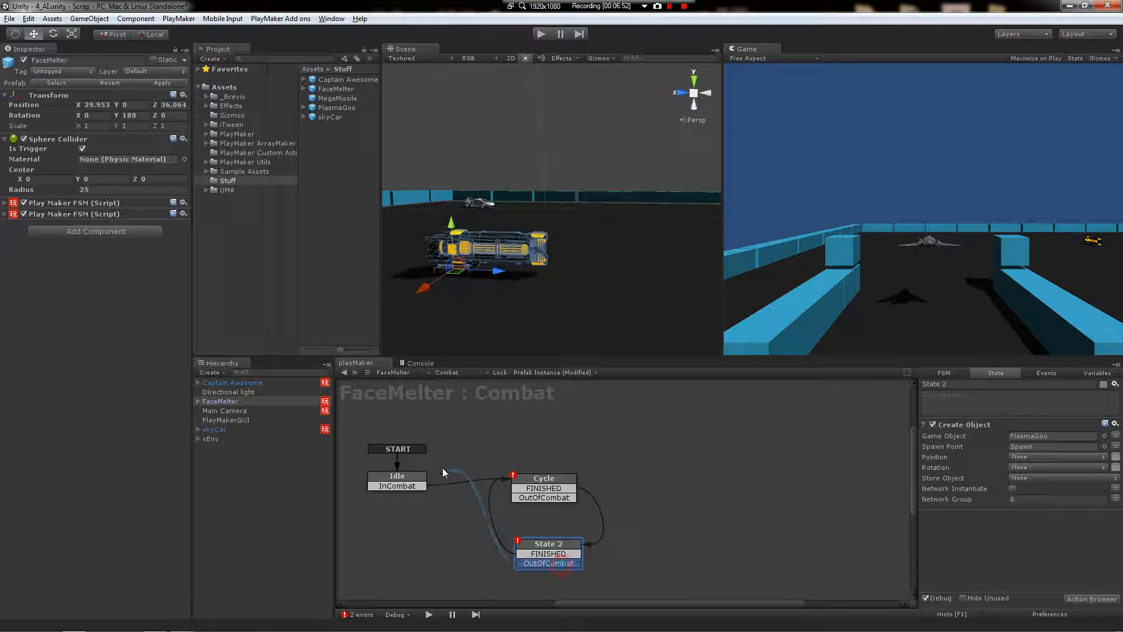
left_click(543, 477)
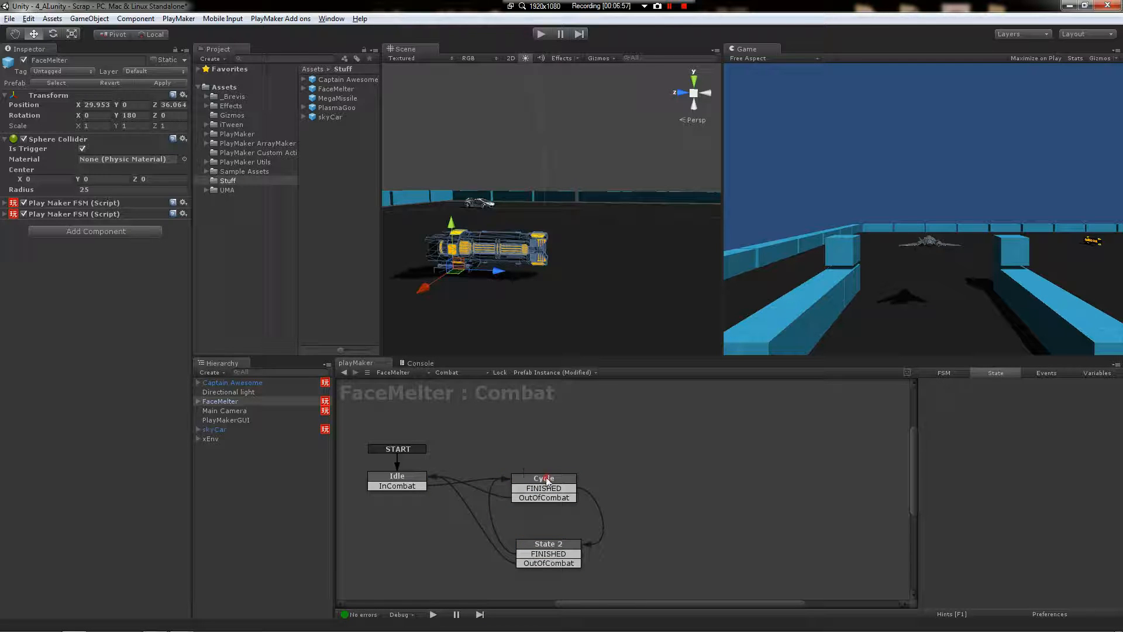
left_click(543, 479)
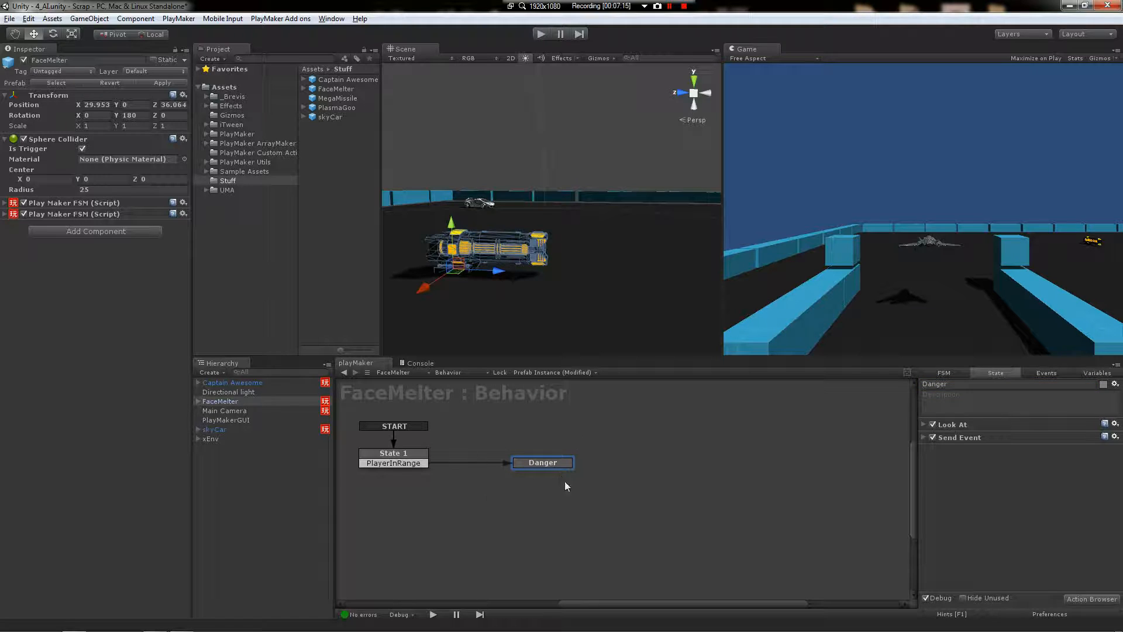
Review Danger's Look At and Send Event actions and add a Trigger Event action
left_click(925, 423)
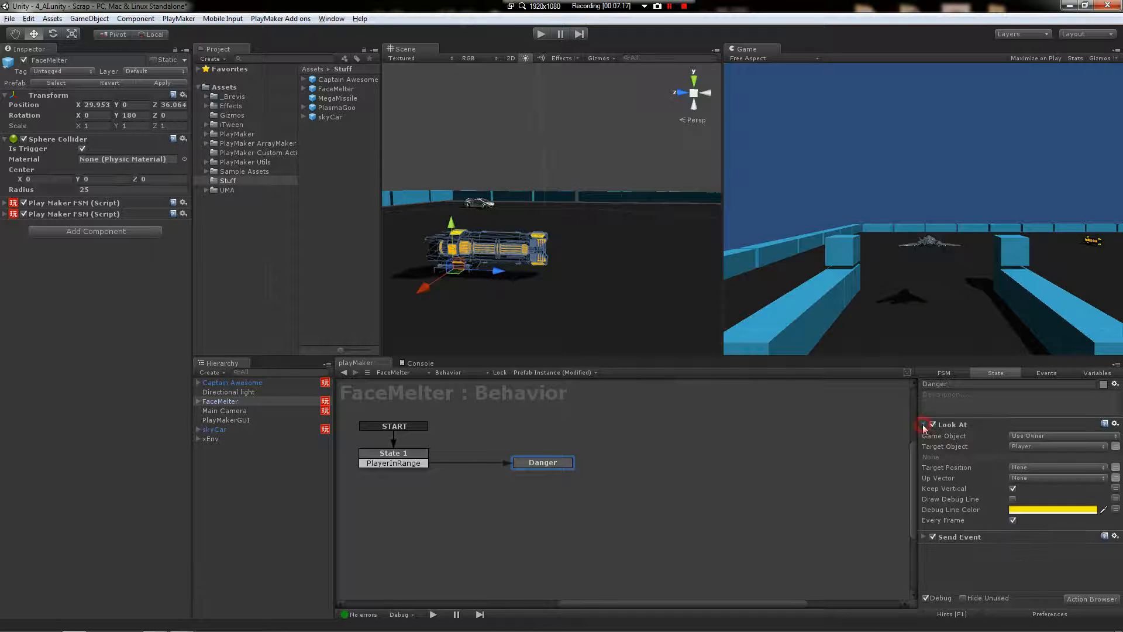
left_click(924, 424)
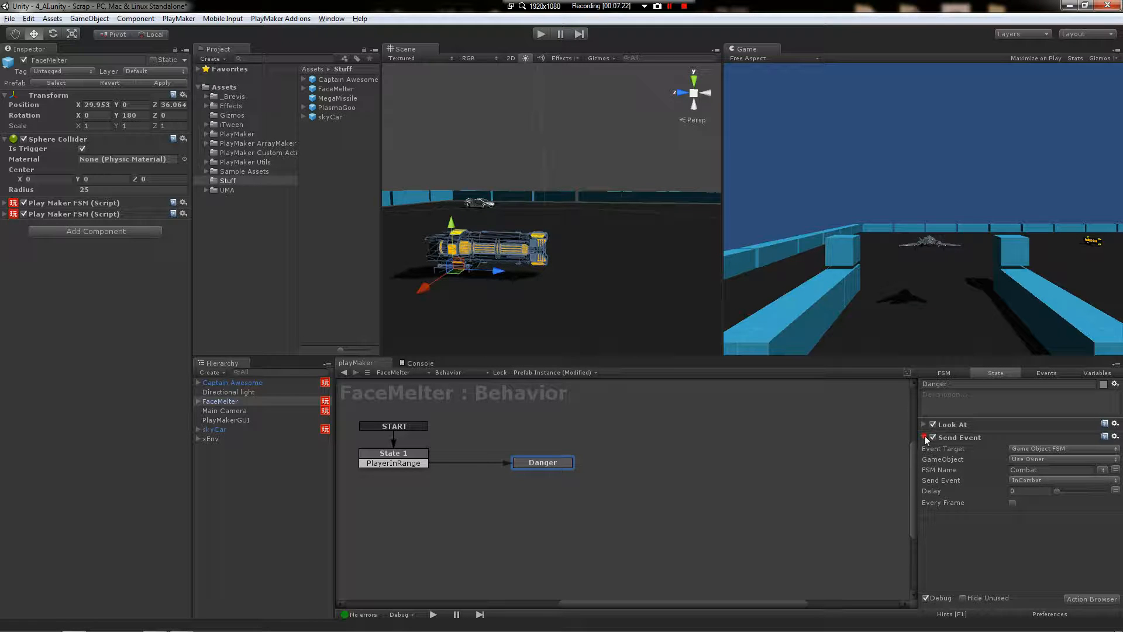
left_click(925, 436)
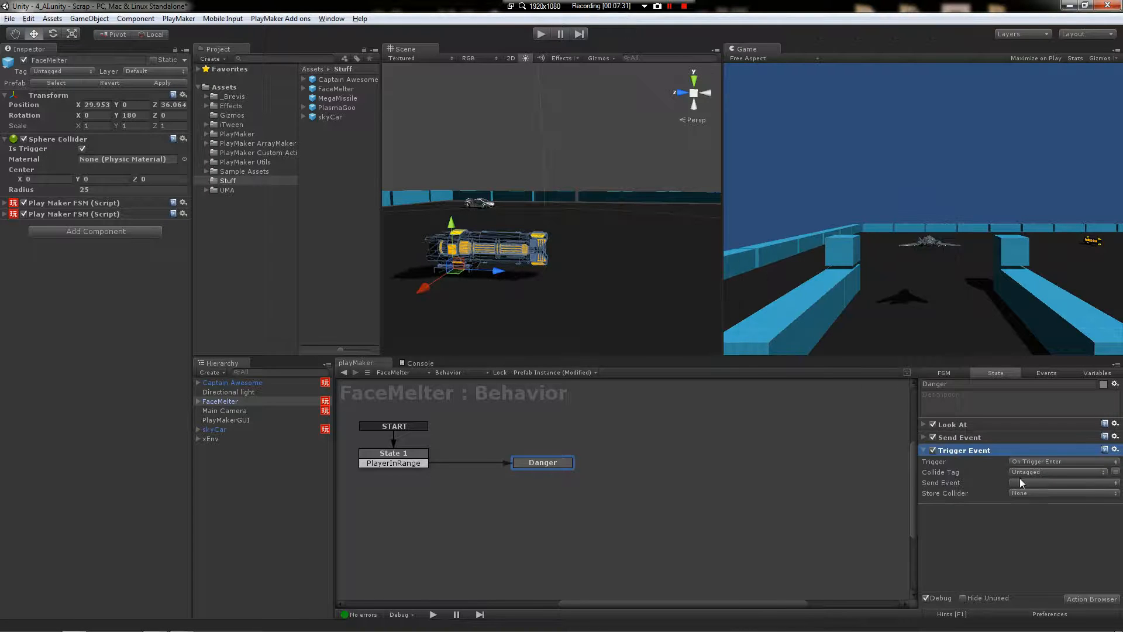
left_click(1060, 461)
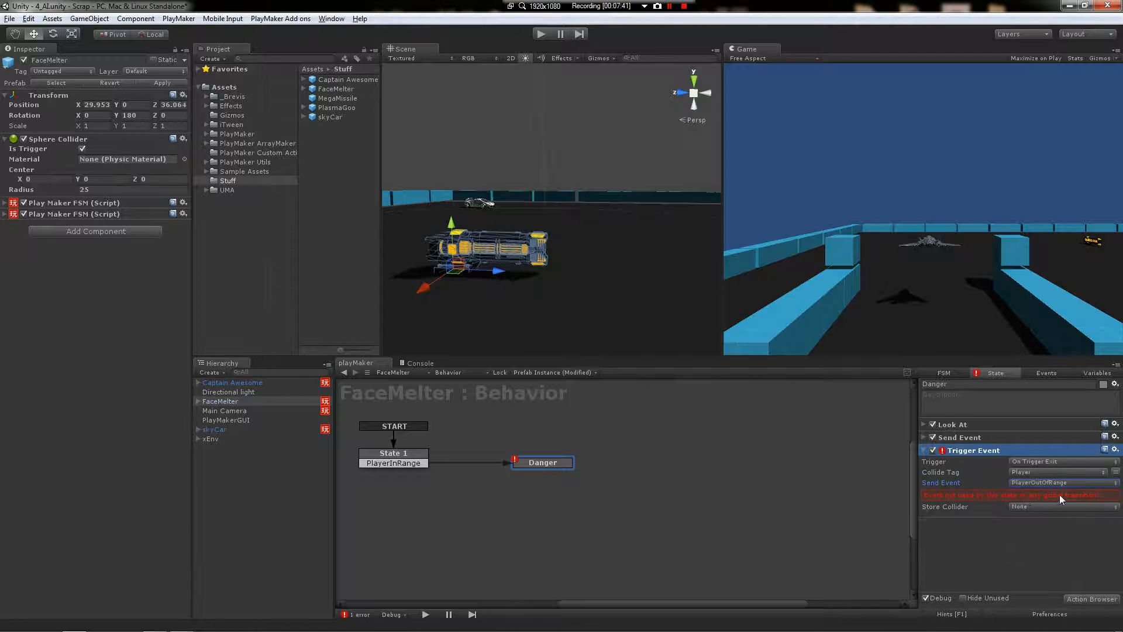
Add a PlayerOutOfRange transition to the Danger state
right_click(541, 462)
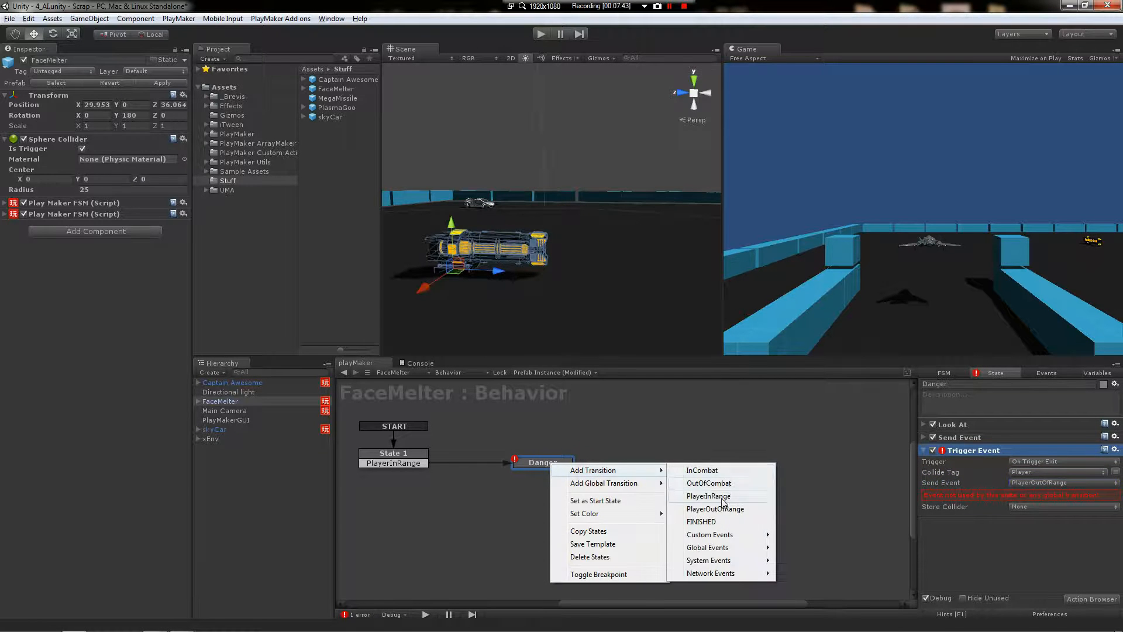
left_click(715, 509)
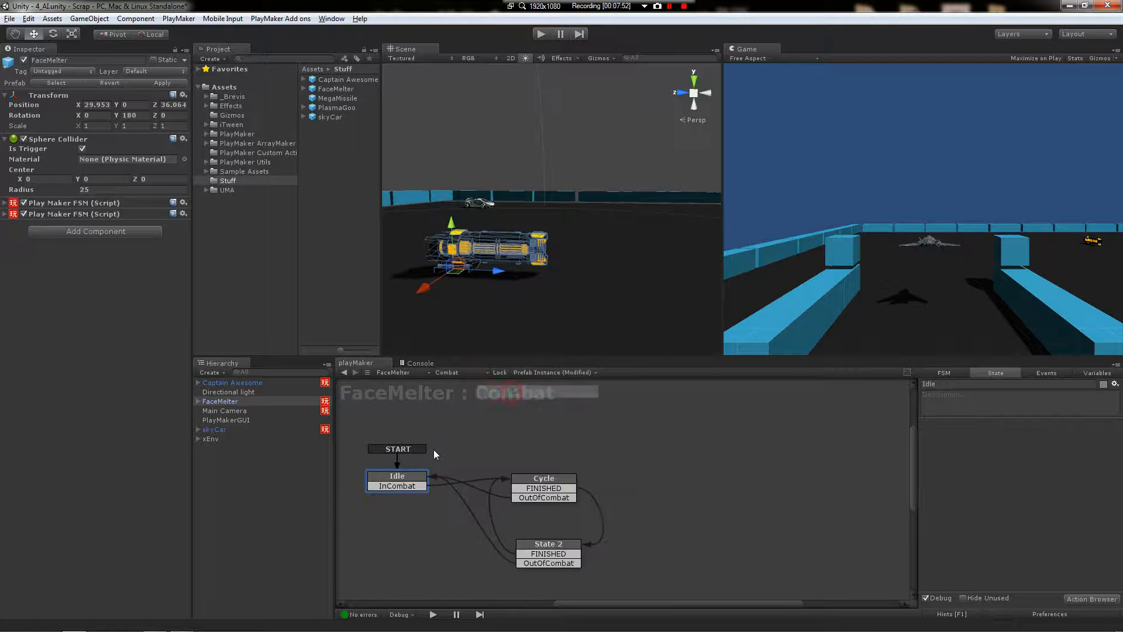
Switch to the Behavior FSM and route Danger's PlayerOutOfRange transition back to State 1
left_click(447, 372)
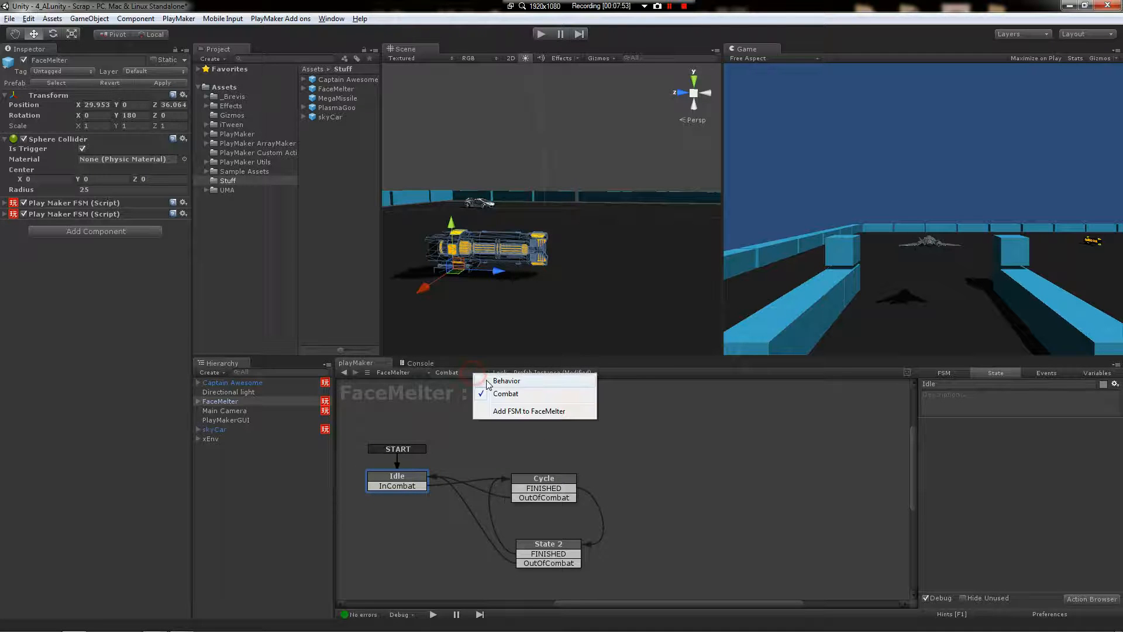
left_click(506, 380)
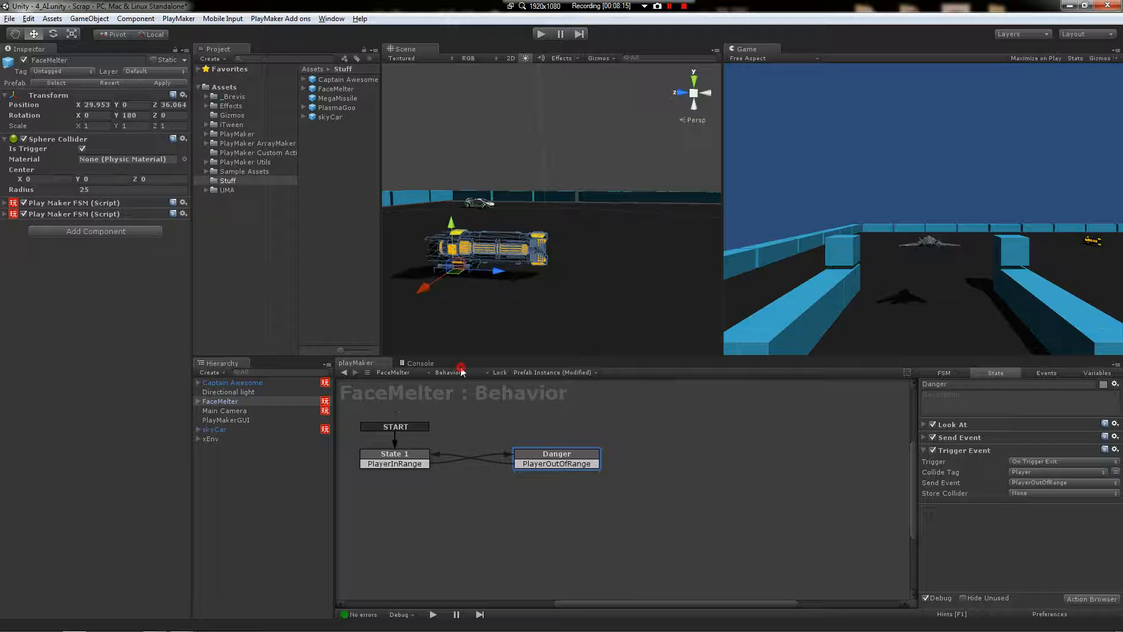
left_click(450, 372)
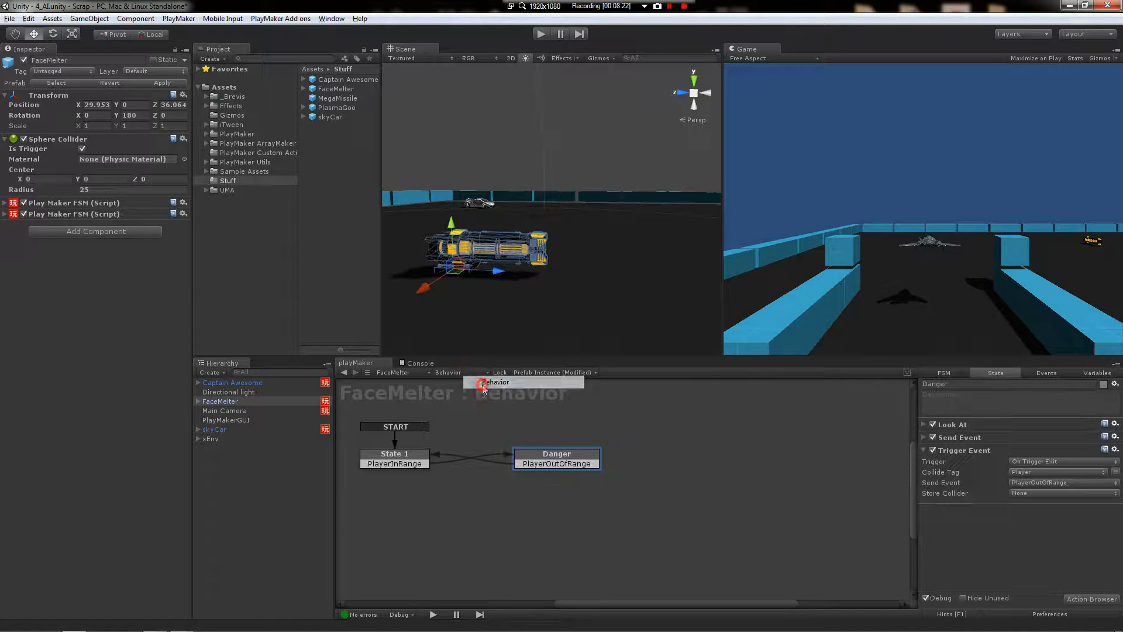
mouse_move(471, 442)
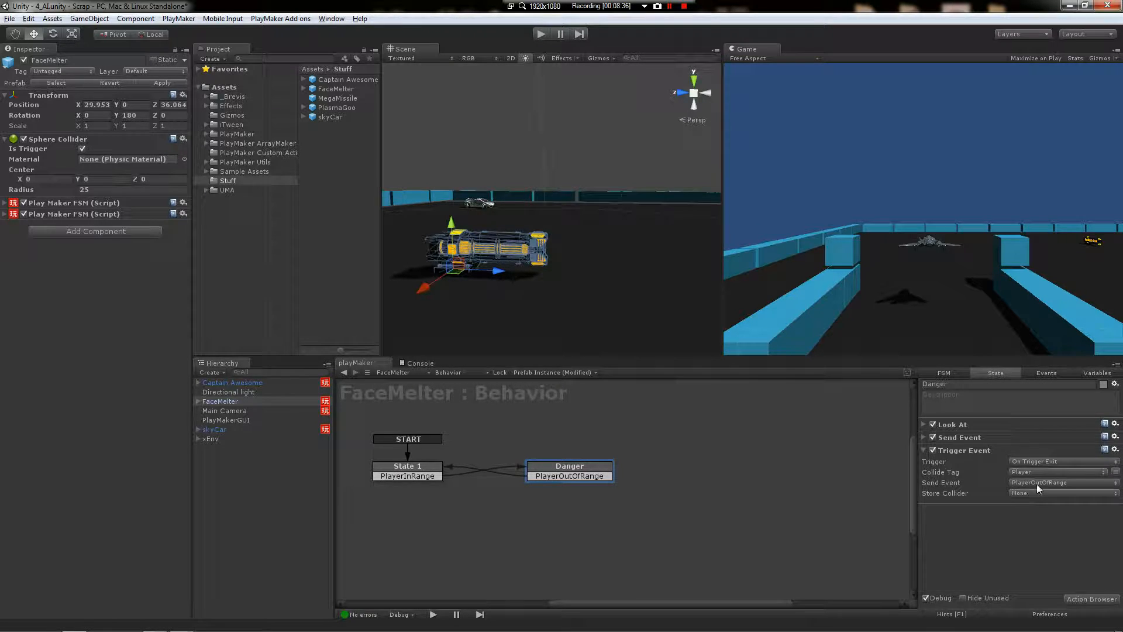
left_click(407, 467)
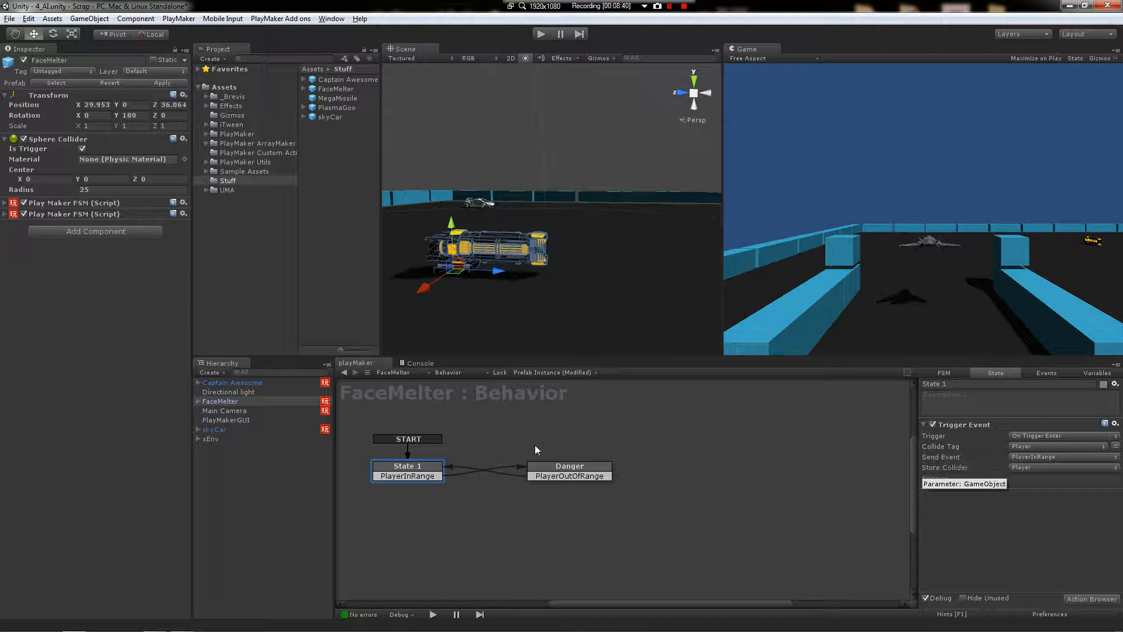
Copy Danger's Send Event action and paste it into State 1
left_click(570, 466)
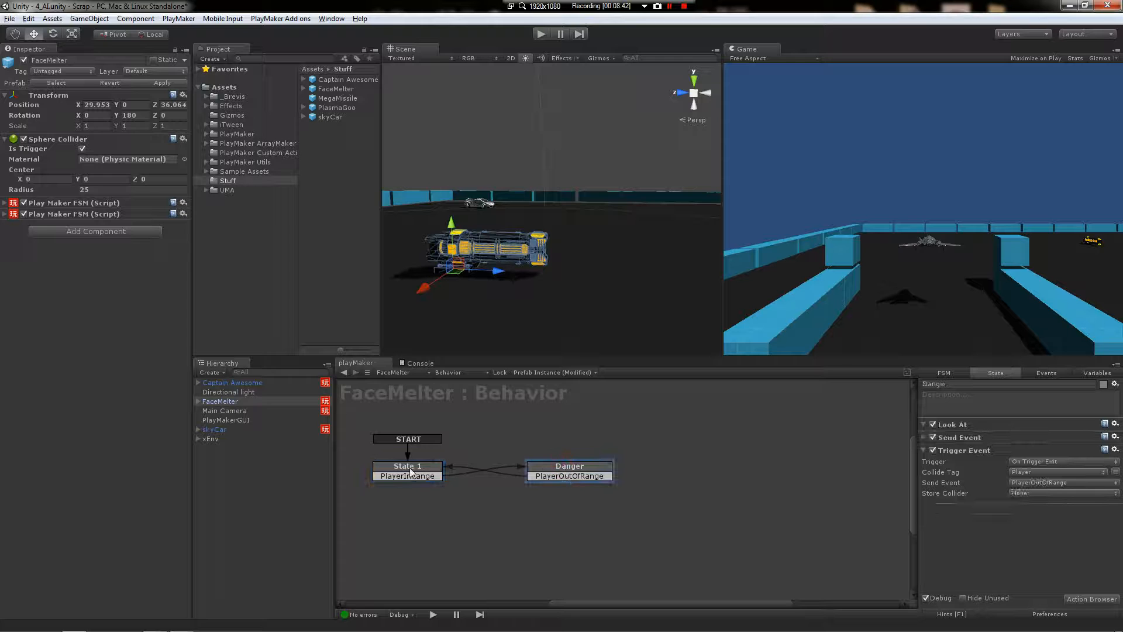
left_click(407, 467)
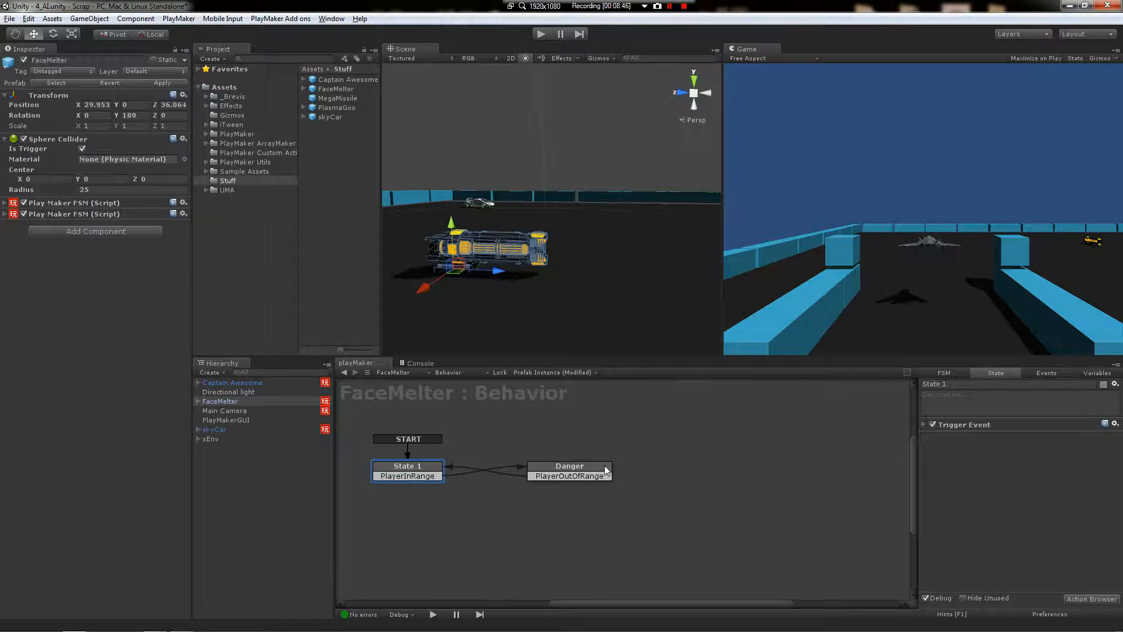
left_click(569, 467)
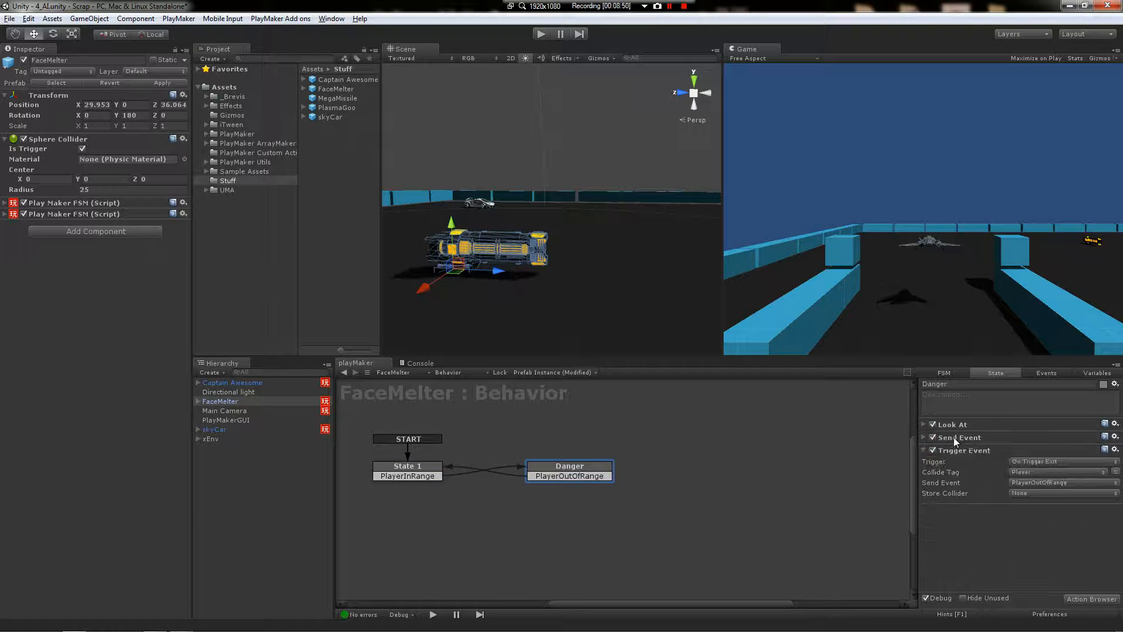
right_click(956, 436)
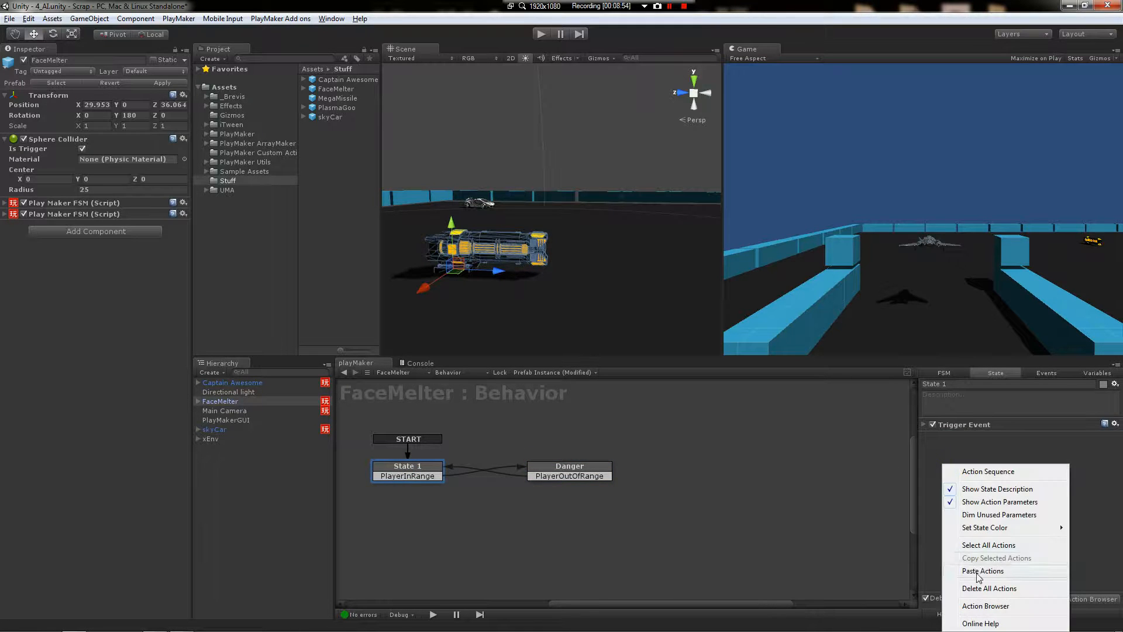
left_click(982, 571)
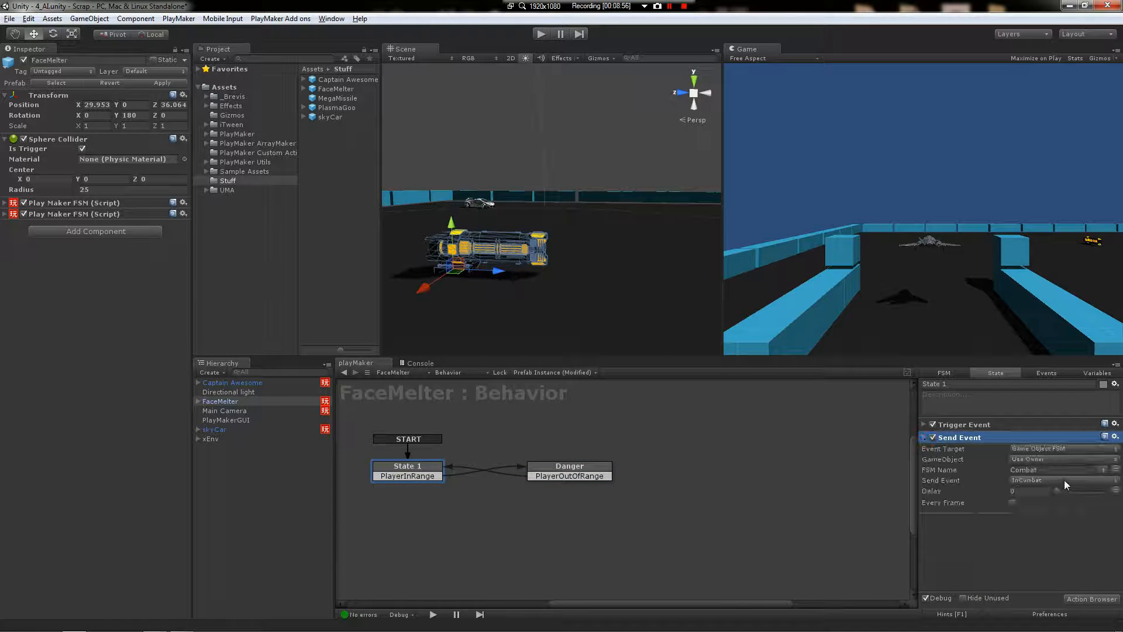
Change the pasted Send Event to OutOfCombat and rename State 1 to Idle
left_click(1060, 480)
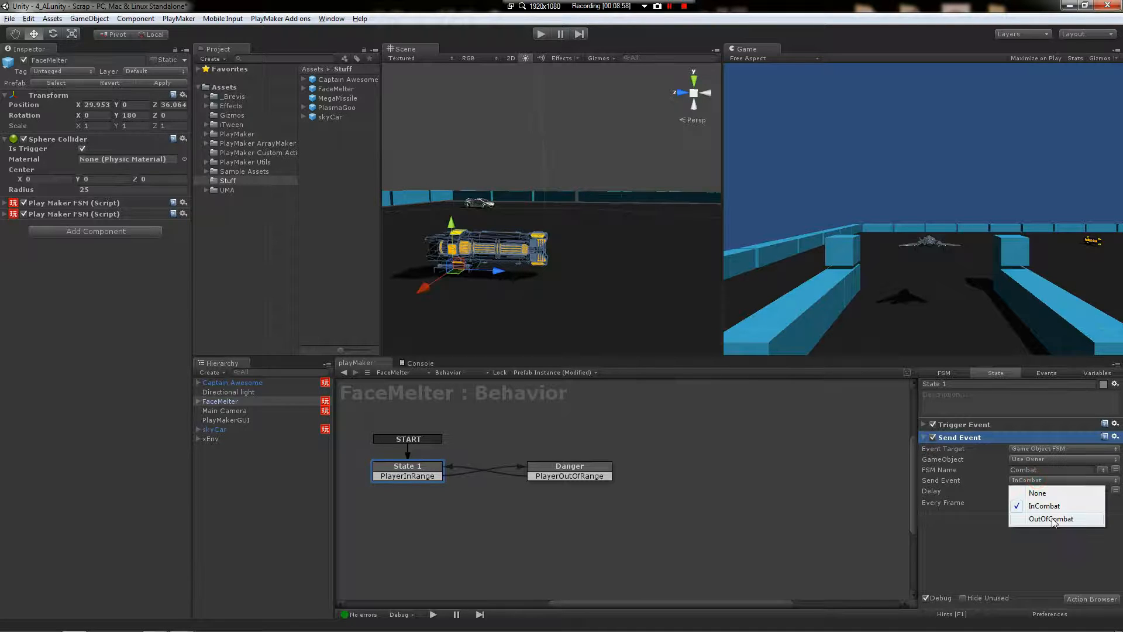
left_click(1051, 518)
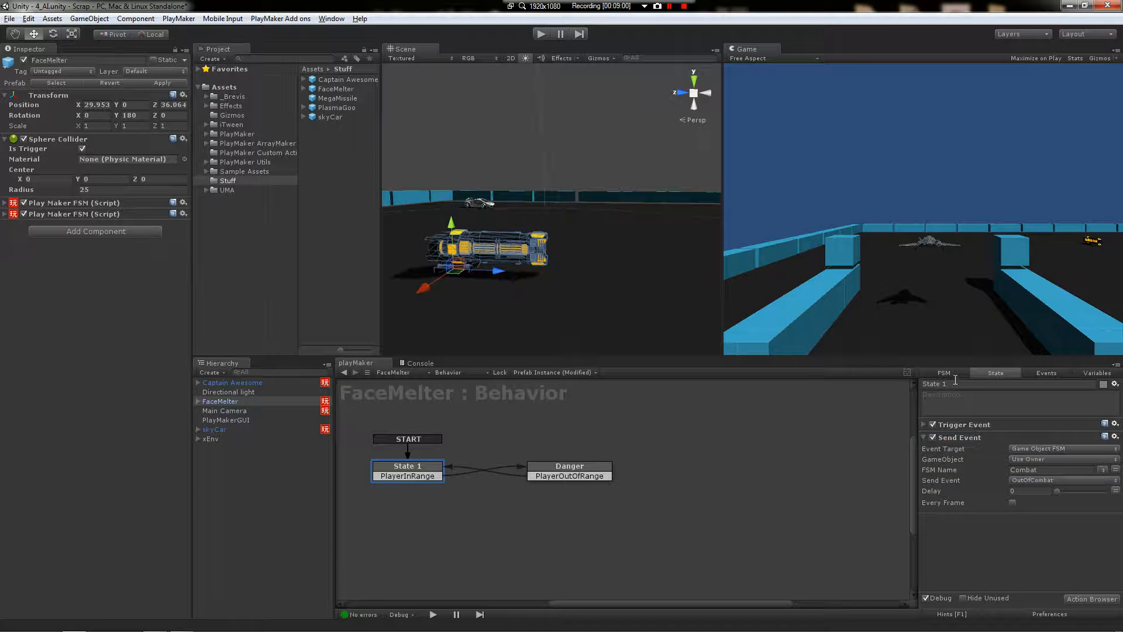
double_click(935, 383)
type("Idle")
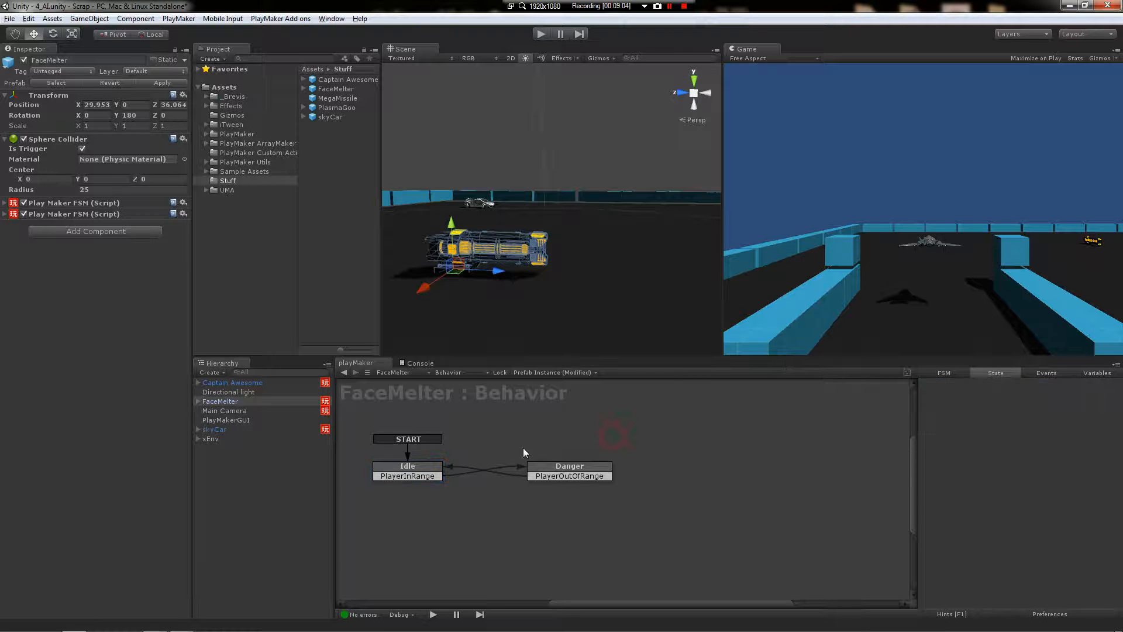
Play-test the turret, view Captain Awesome's Combat FSM during play, then stop the game
left_click(407, 467)
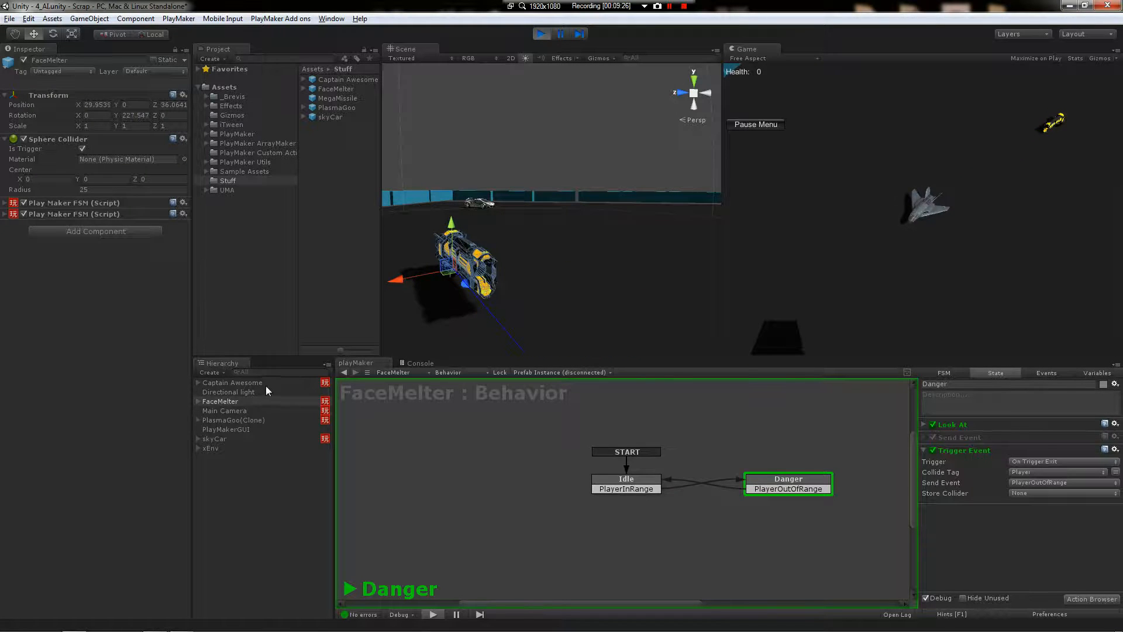
left_click(232, 381)
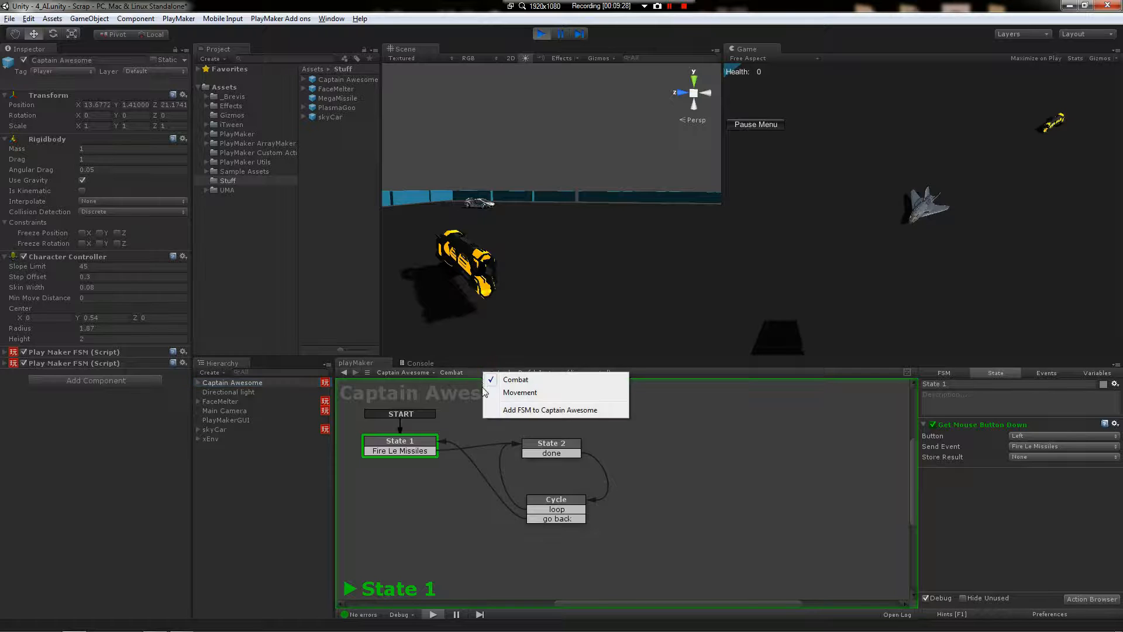
left_click(515, 379)
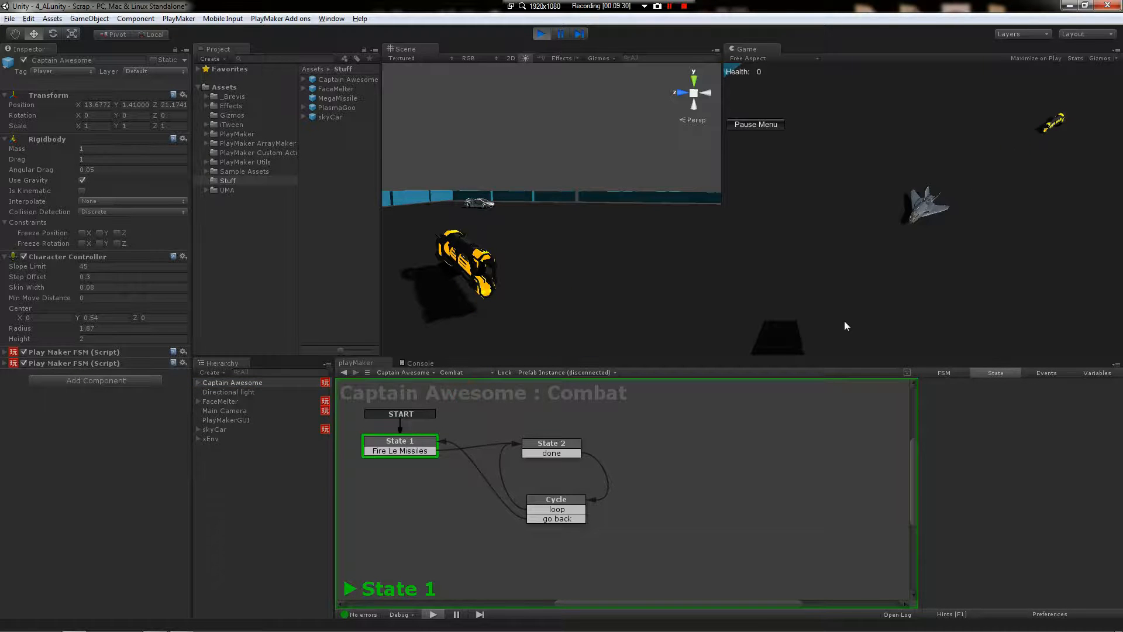
left_click(398, 442)
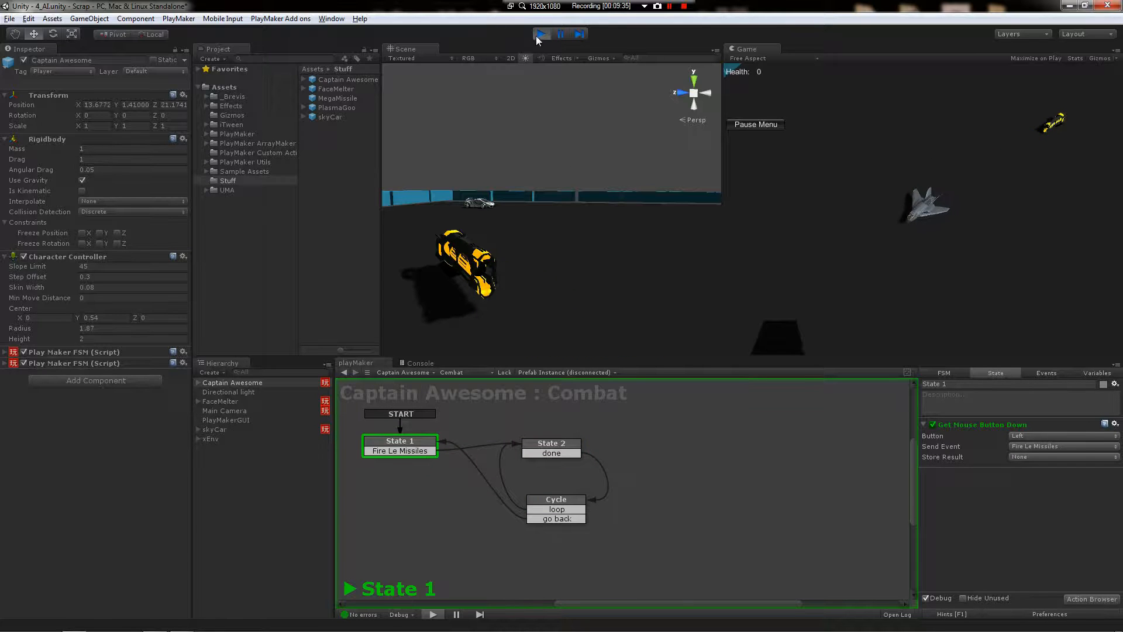
left_click(542, 34)
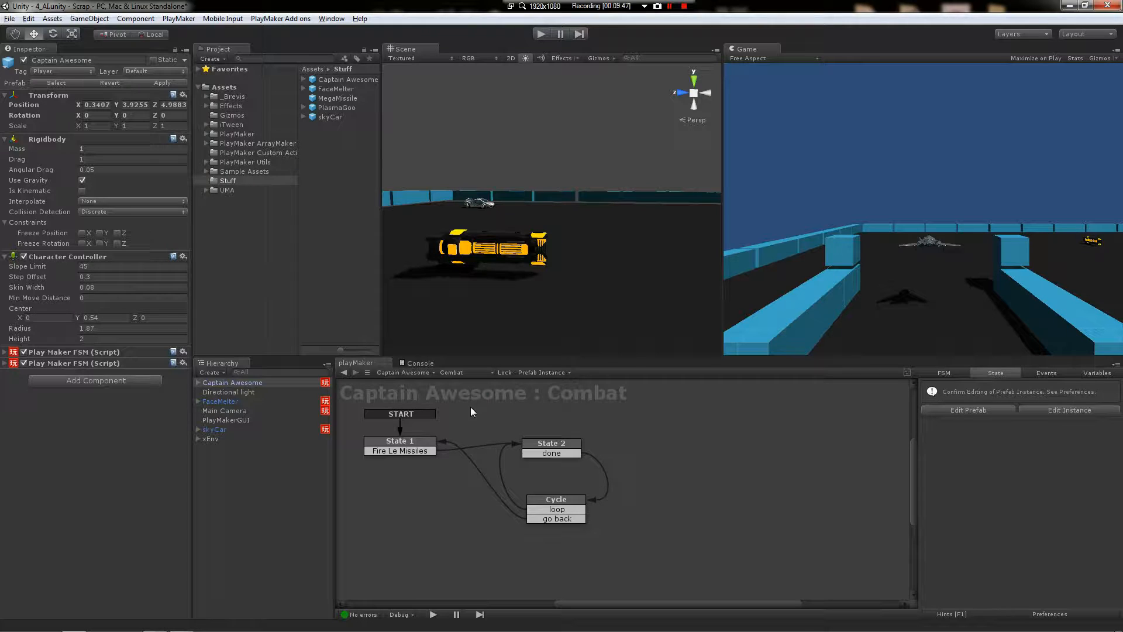
Select skyCar in the Hierarchy to bring up its health FSM
left_click(215, 429)
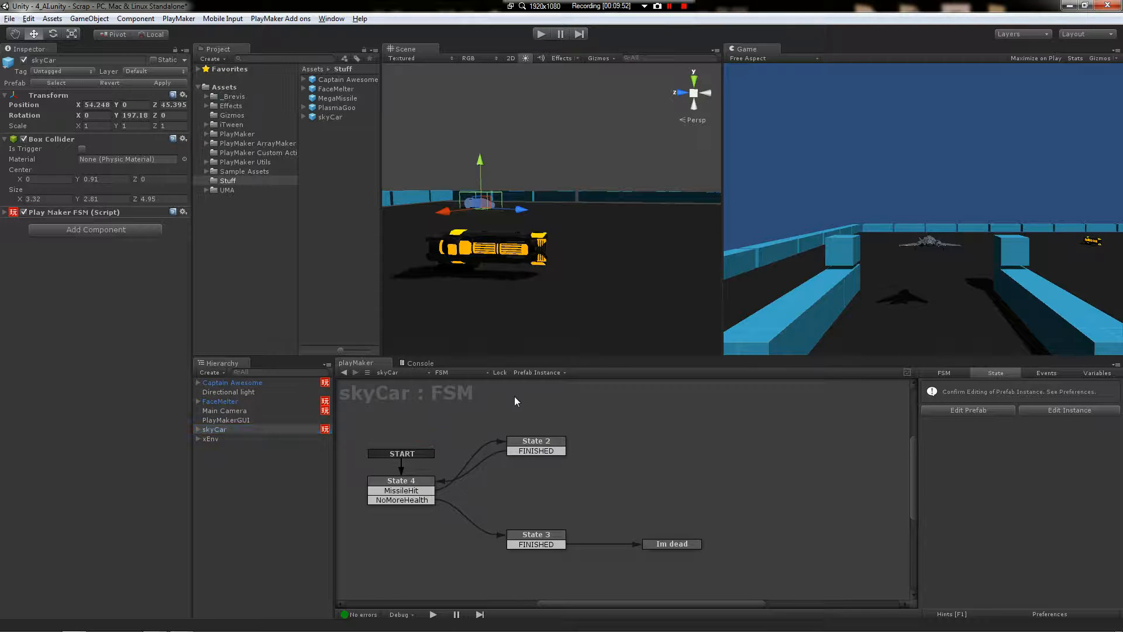
left_click(231, 381)
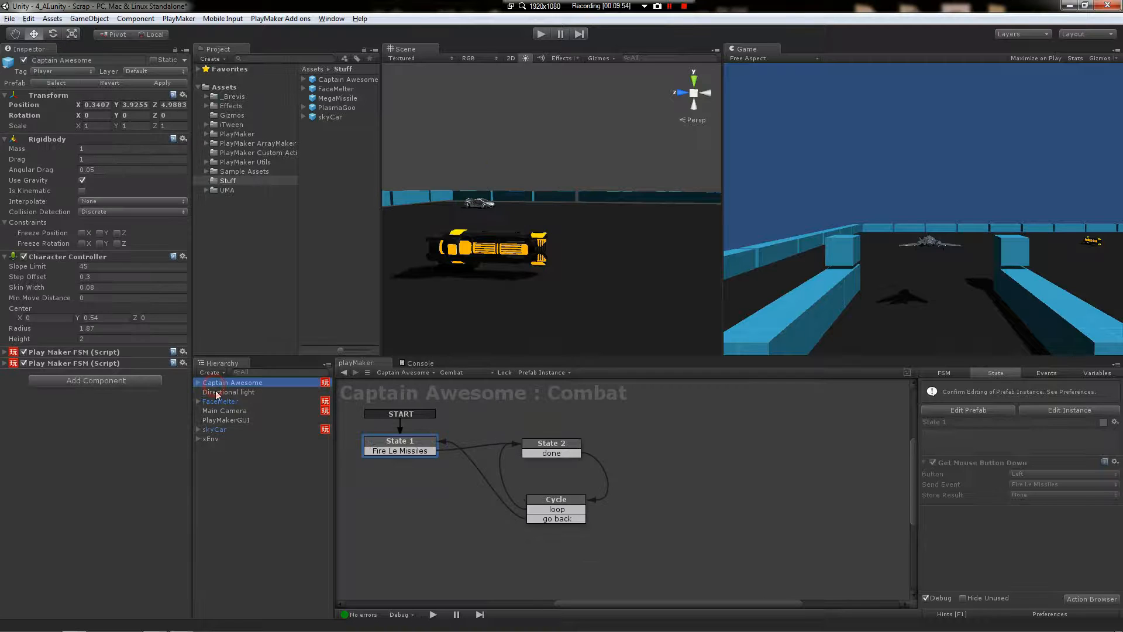
left_click(213, 429)
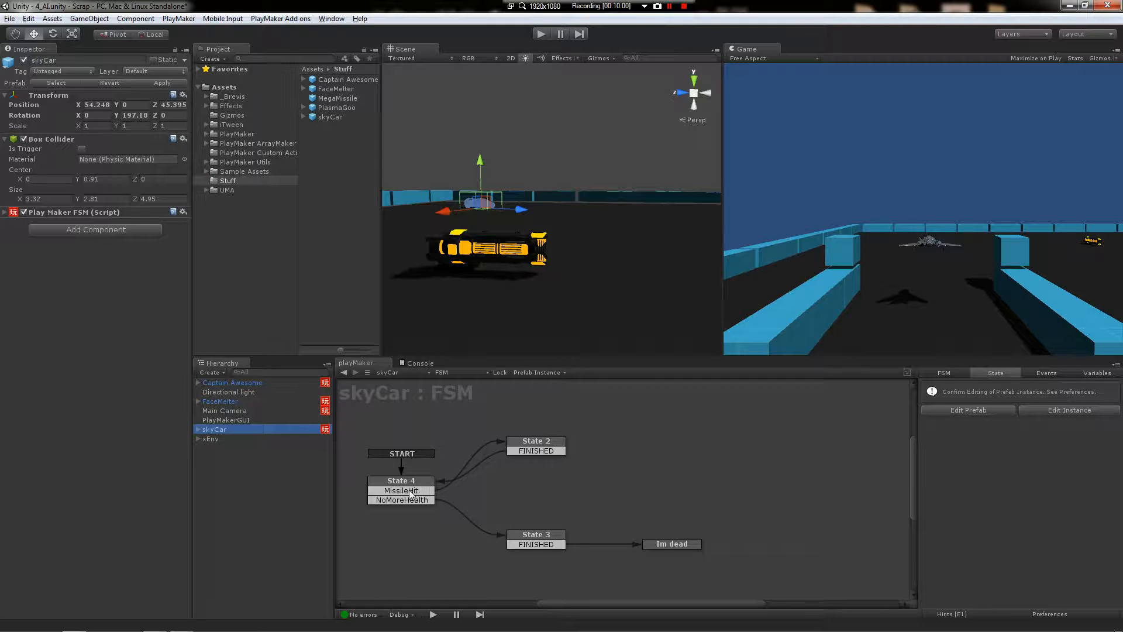
Review State 4's health check and State 2's subtraction, then select the skyCar prefab's FSM
left_click(401, 481)
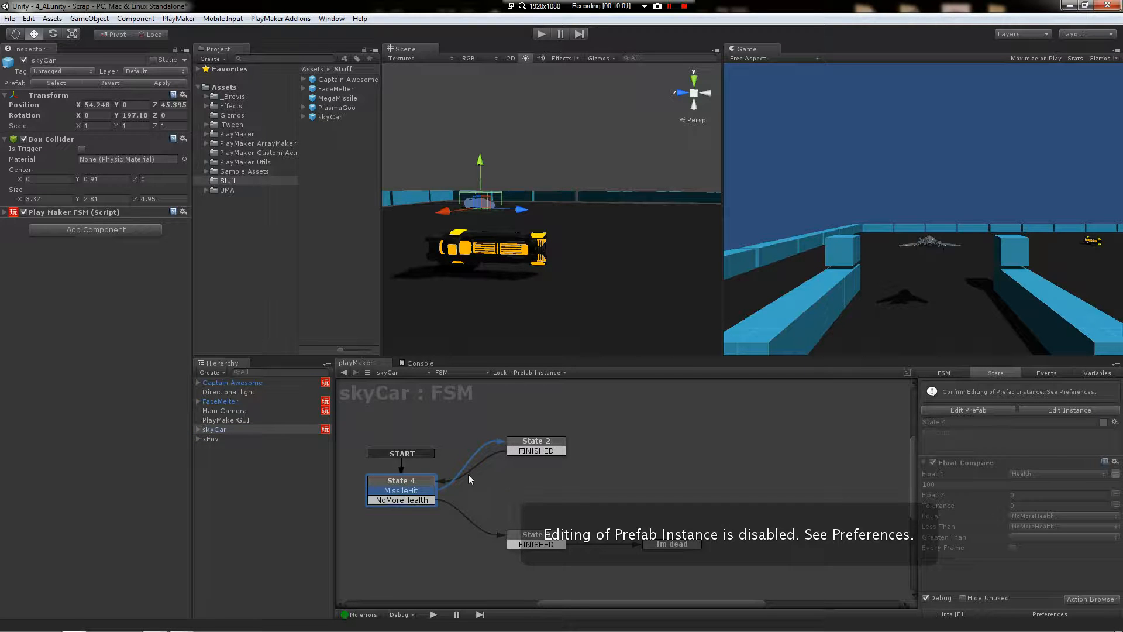
left_click(535, 441)
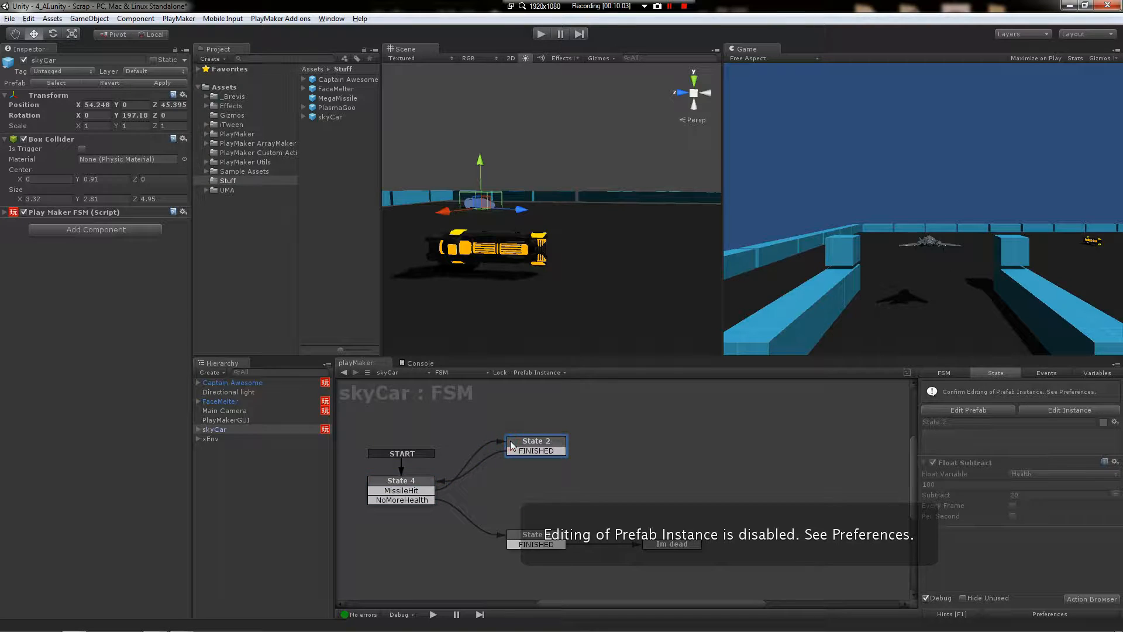
left_click(401, 481)
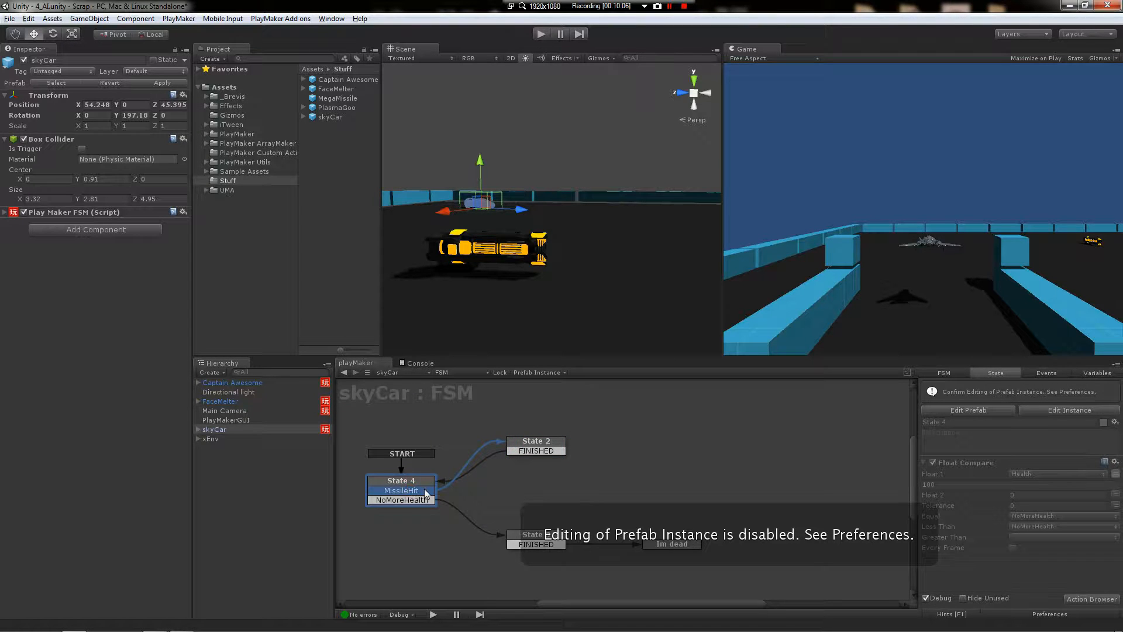
left_click(535, 441)
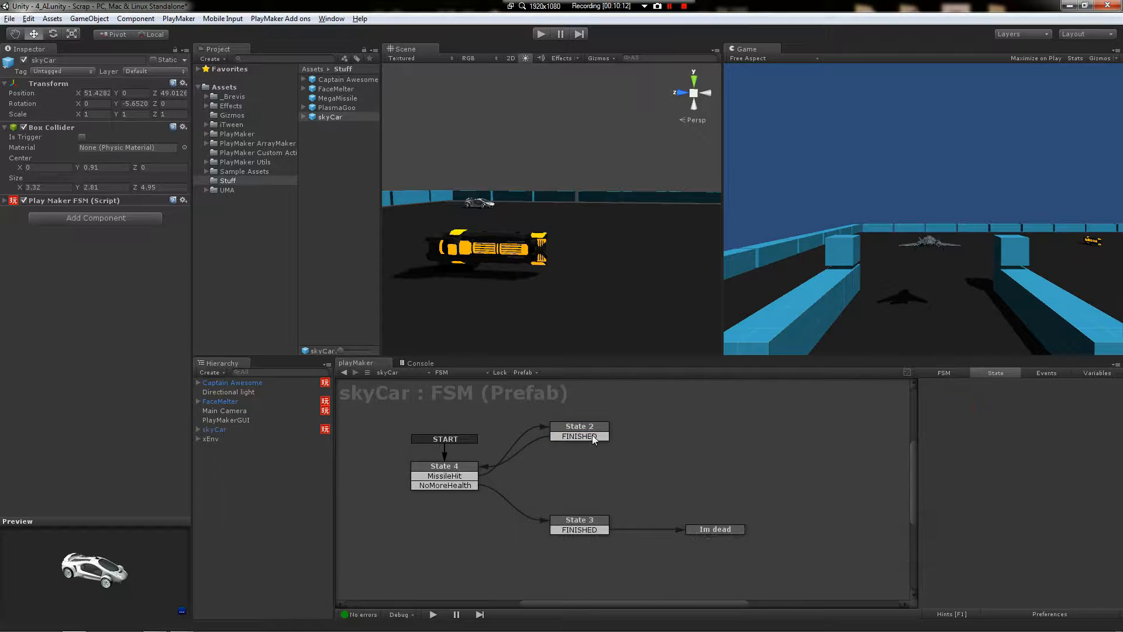
Add a PlasmaHit transition on State 4, above NoMoreHealth, leading to new State 5 that subtracts 20 Health
left_click(578, 426)
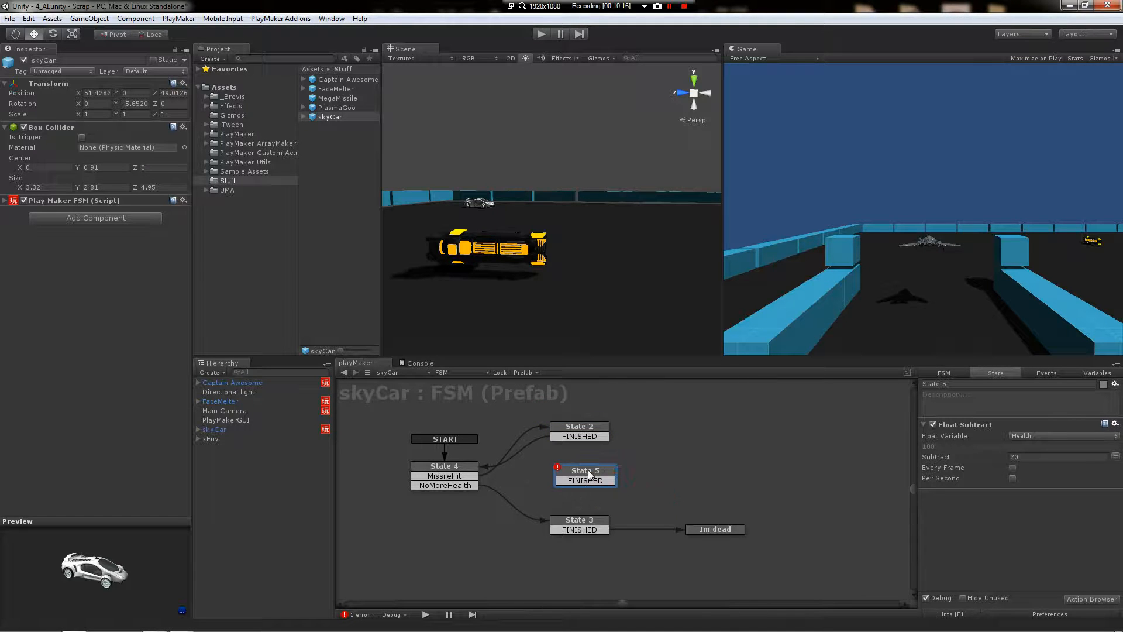
left_click(1046, 372)
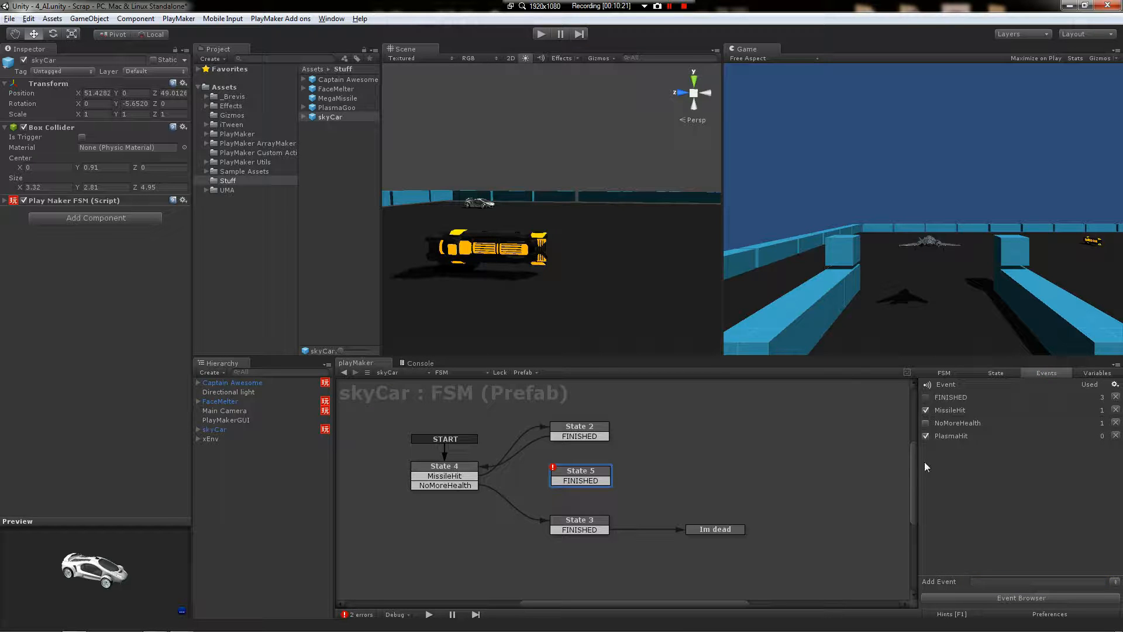
right_click(444, 466)
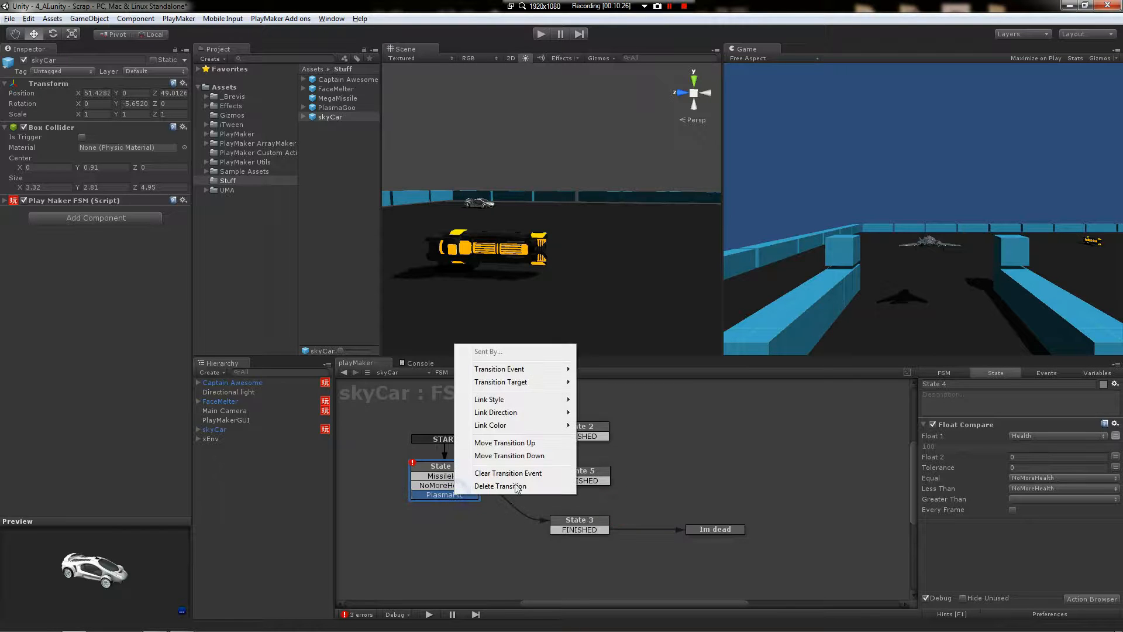
left_click(500, 486)
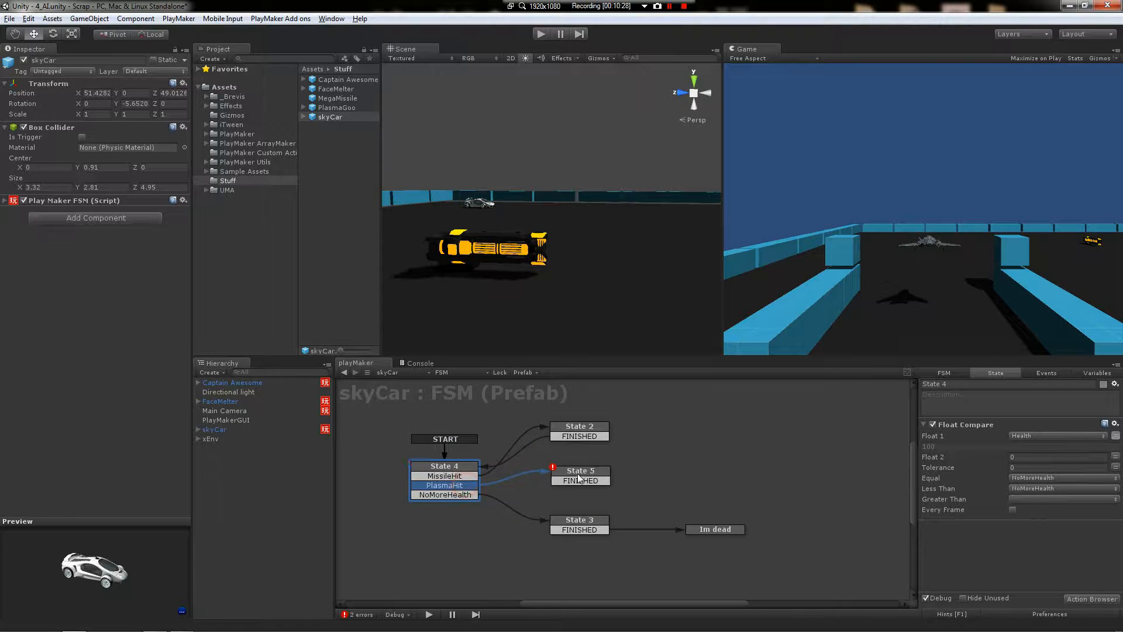
left_click(579, 476)
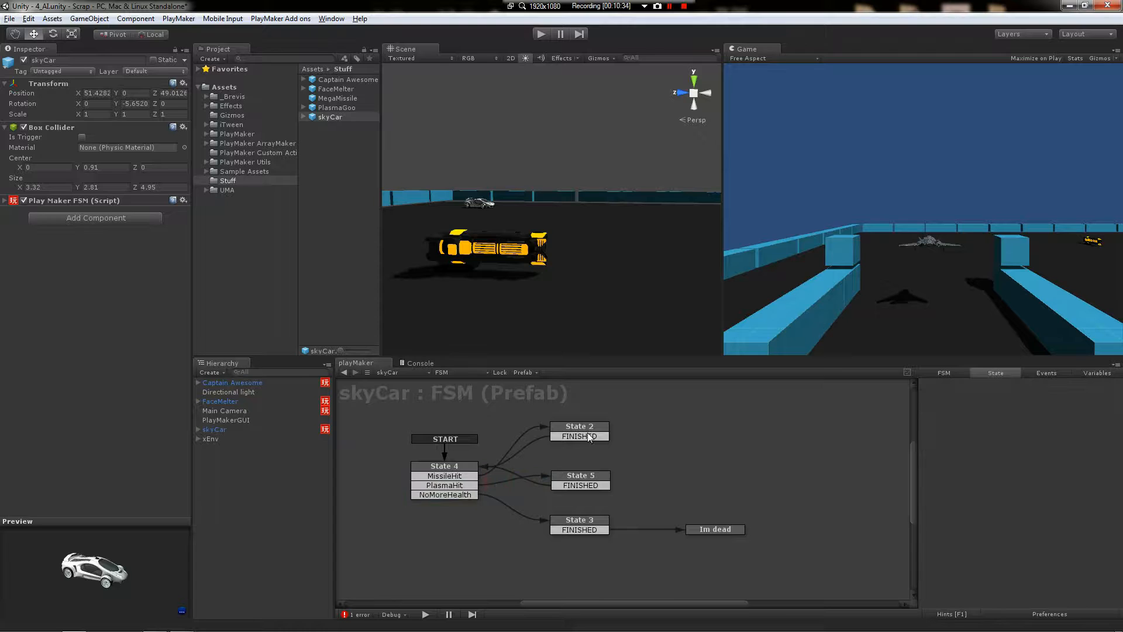
left_click(581, 479)
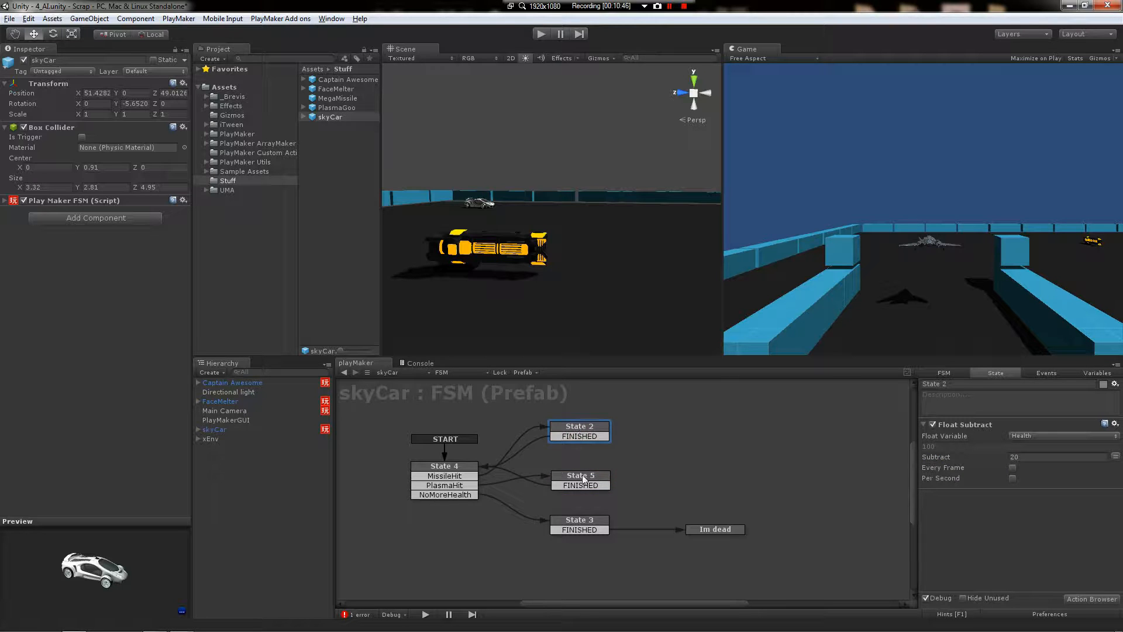
left_click(579, 476)
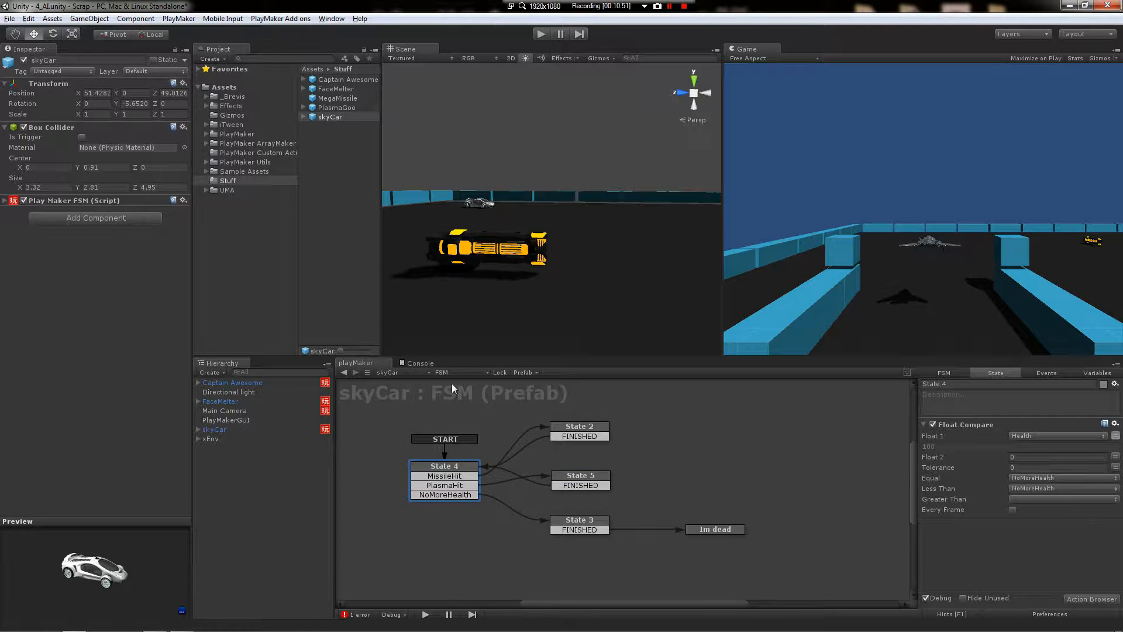
Save the skyCar health FSM as Health.asset, overwriting the existing Health template
right_click(453, 387)
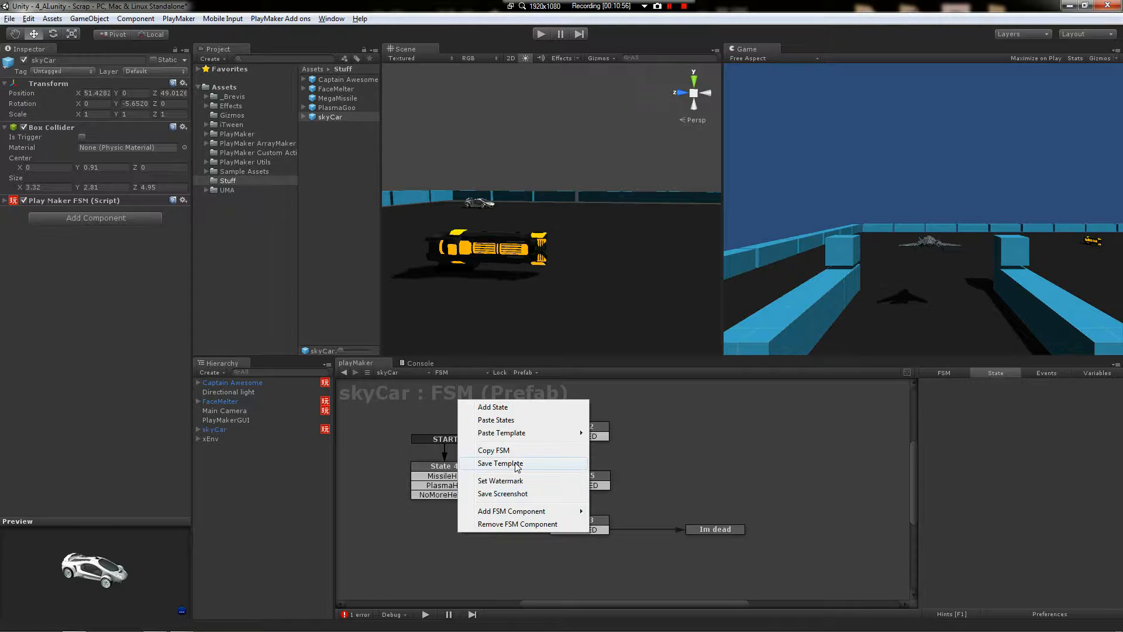
left_click(500, 463)
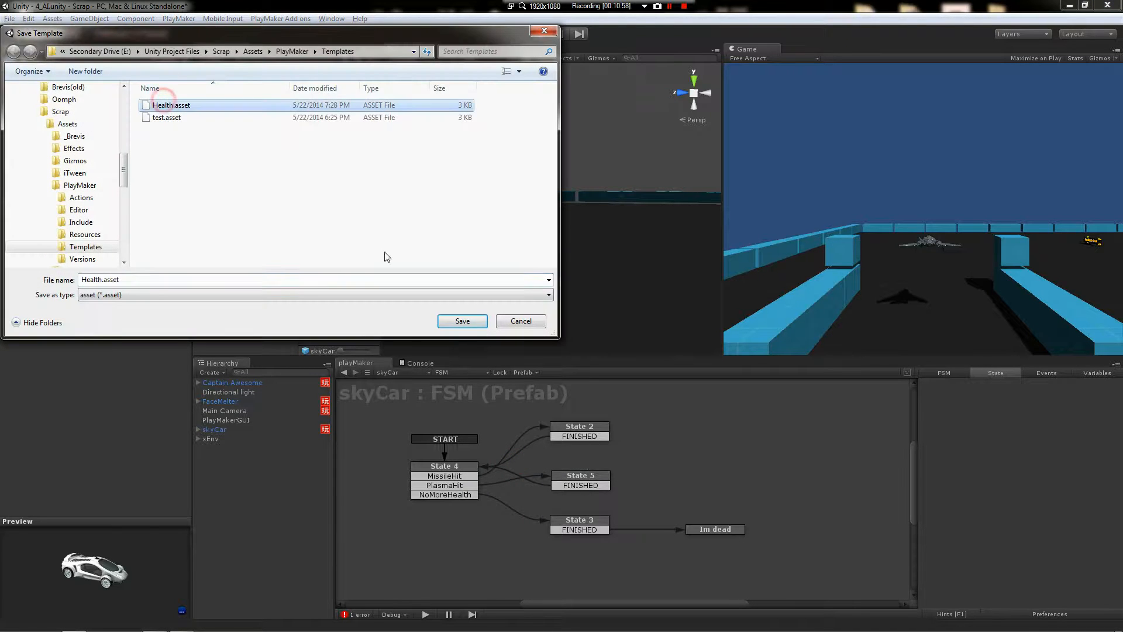
left_click(462, 321)
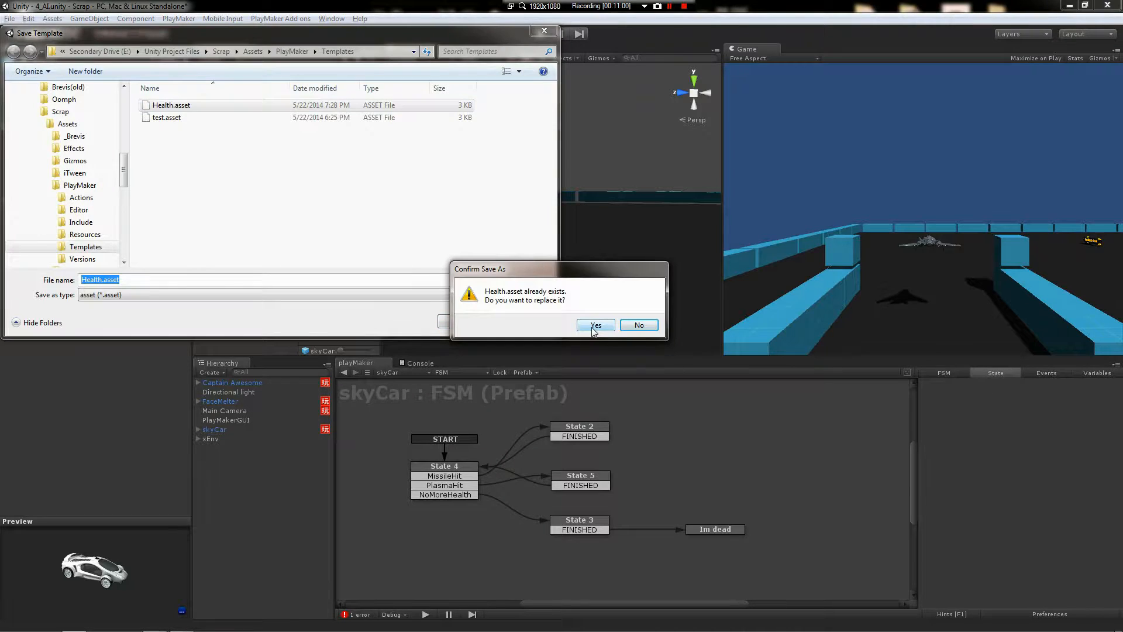
left_click(596, 325)
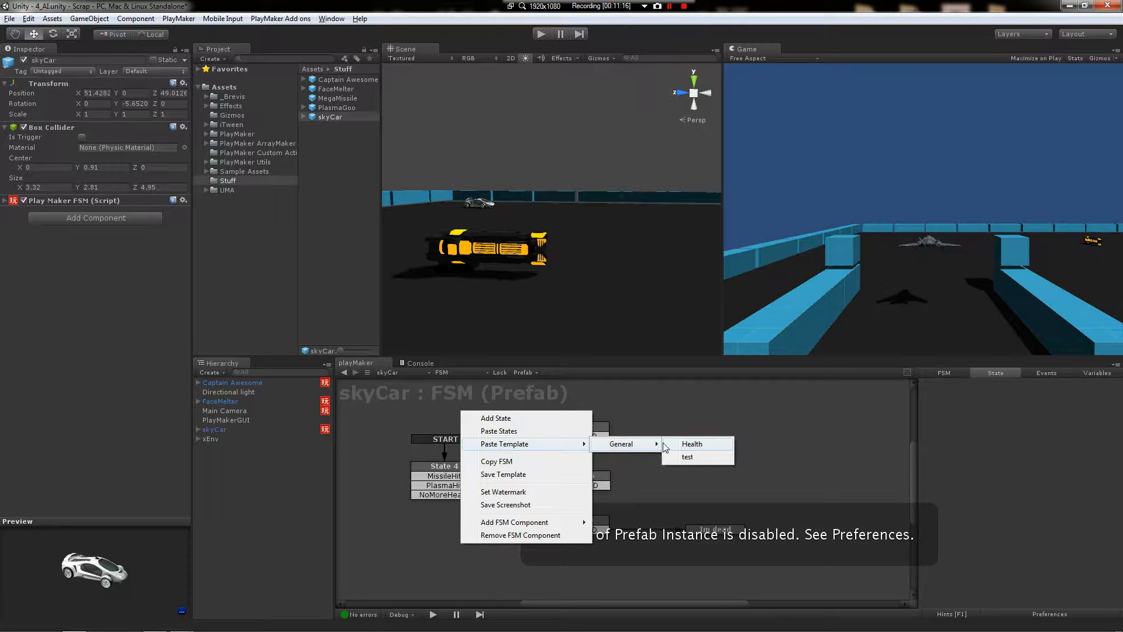
Remove skyCar's old FSM component and add a fresh one from General > Health
left_click(691, 443)
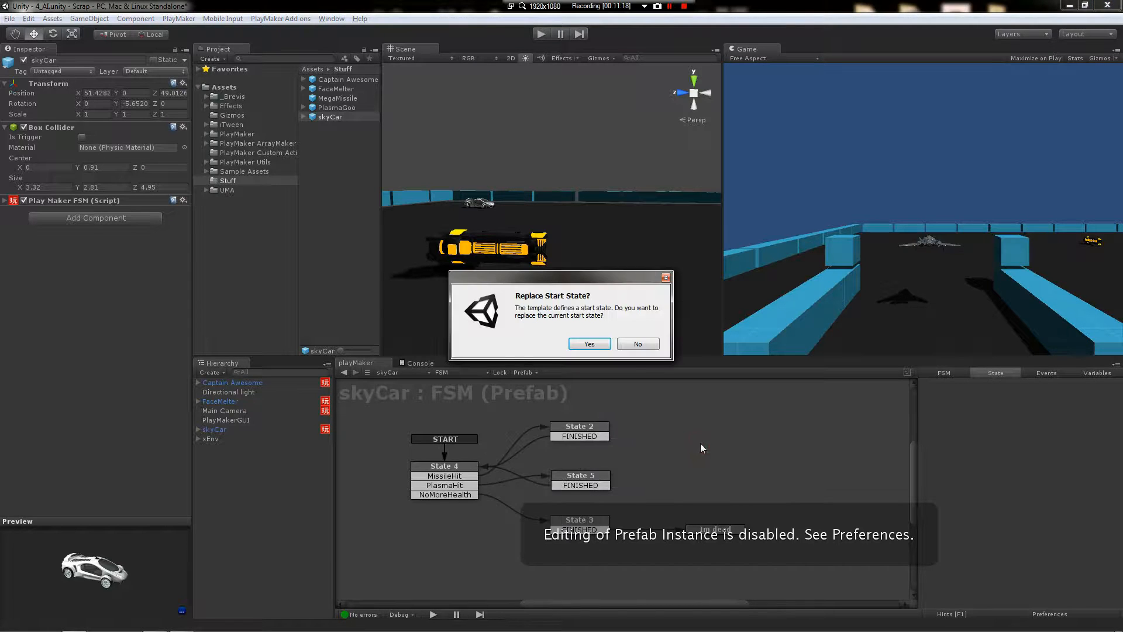
left_click(588, 344)
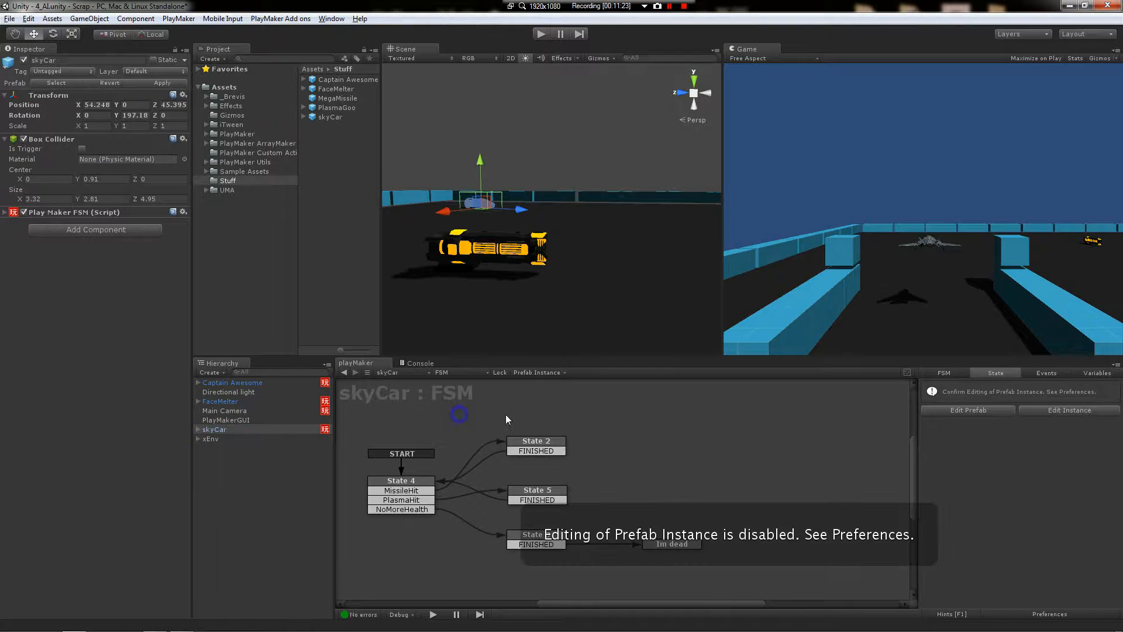
left_click(183, 211)
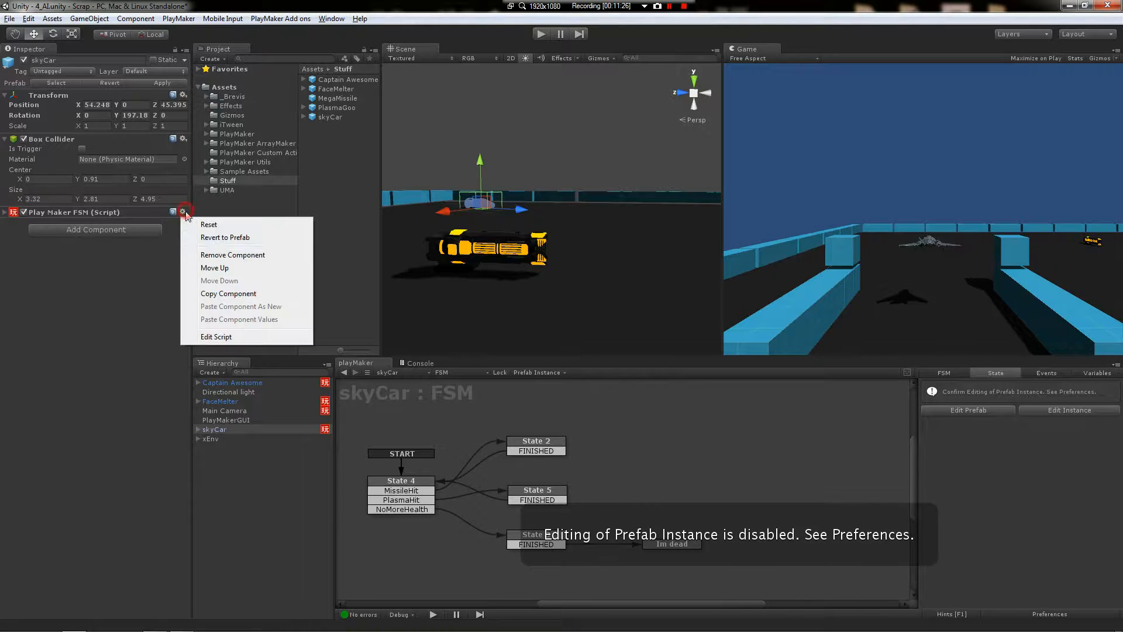
left_click(232, 255)
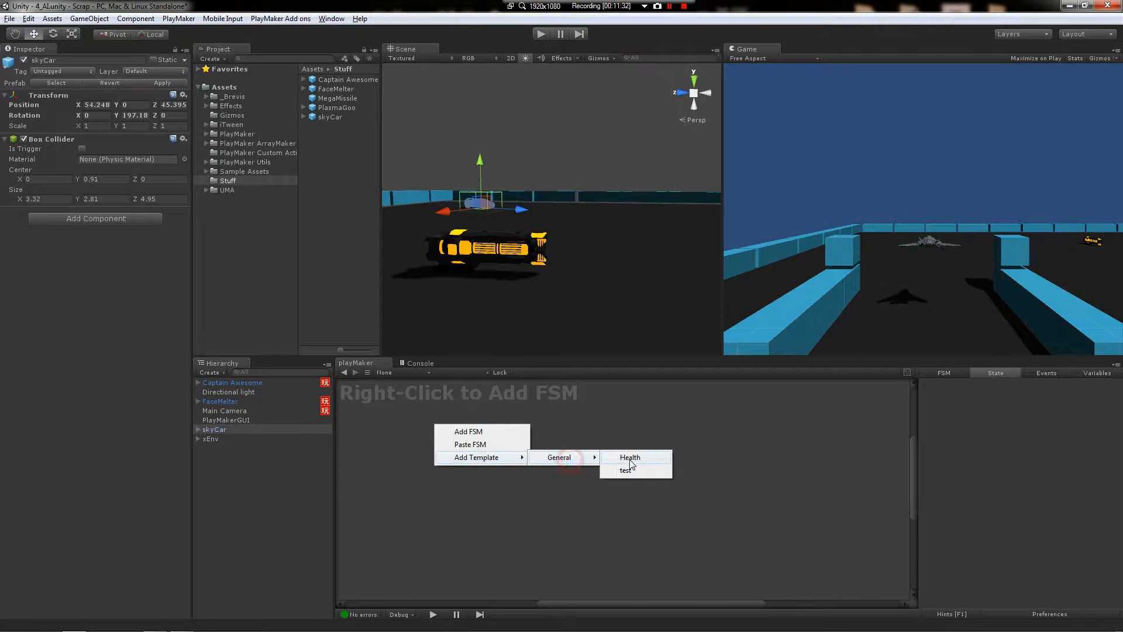
left_click(630, 457)
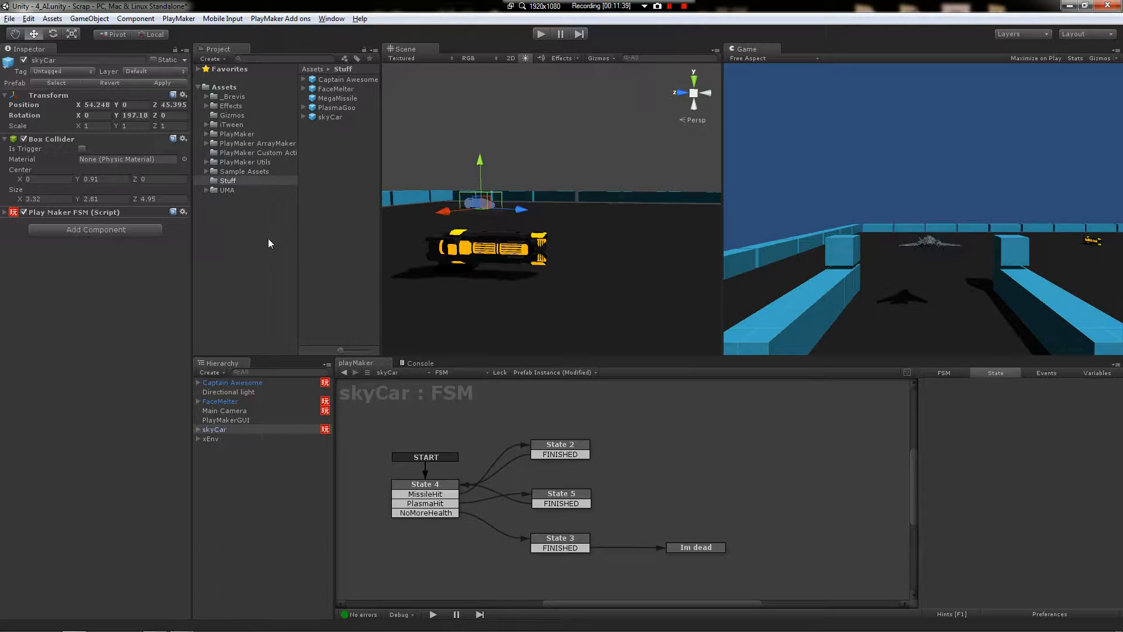
Add a Health-template FSM to Captain Awesome and a new empty FSM to FaceMelter
left_click(231, 382)
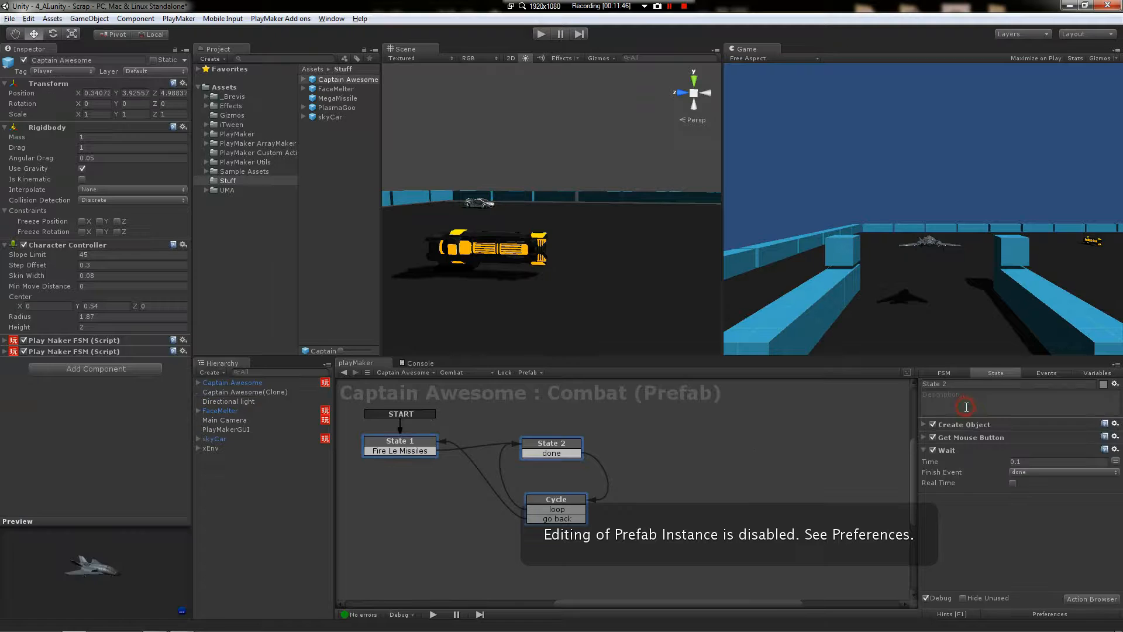
right_click(529, 476)
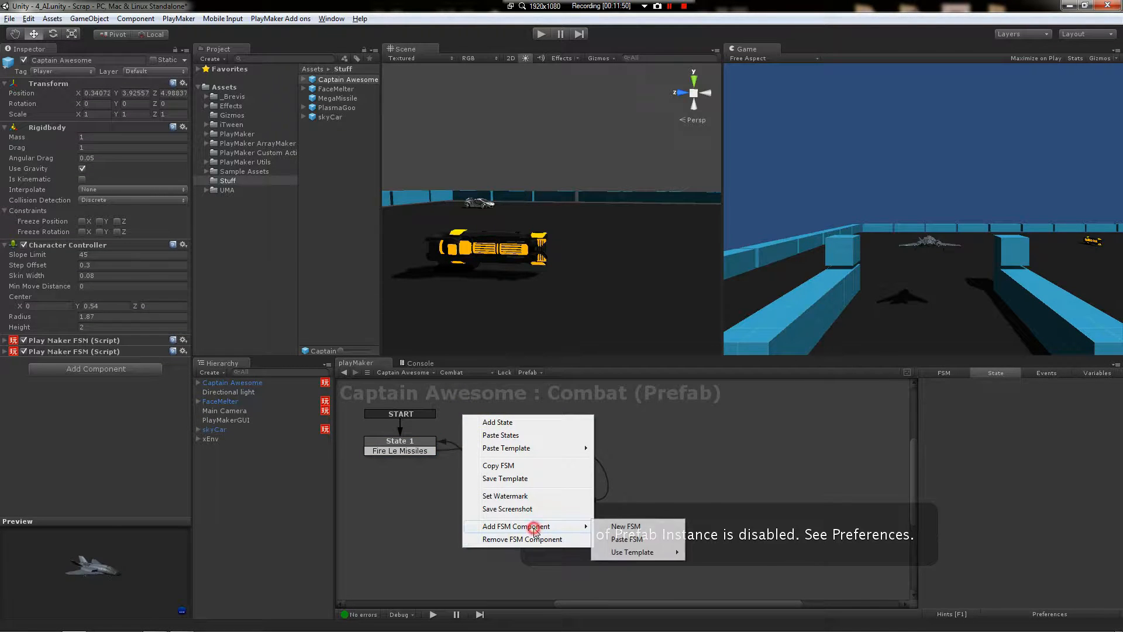
mouse_move(631, 551)
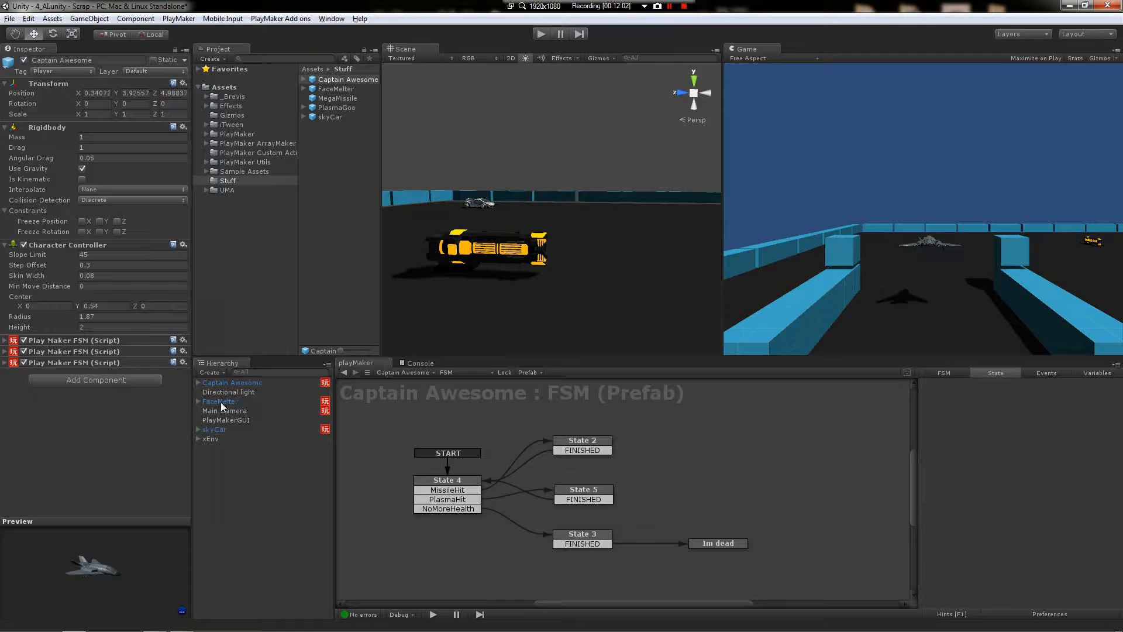
left_click(221, 401)
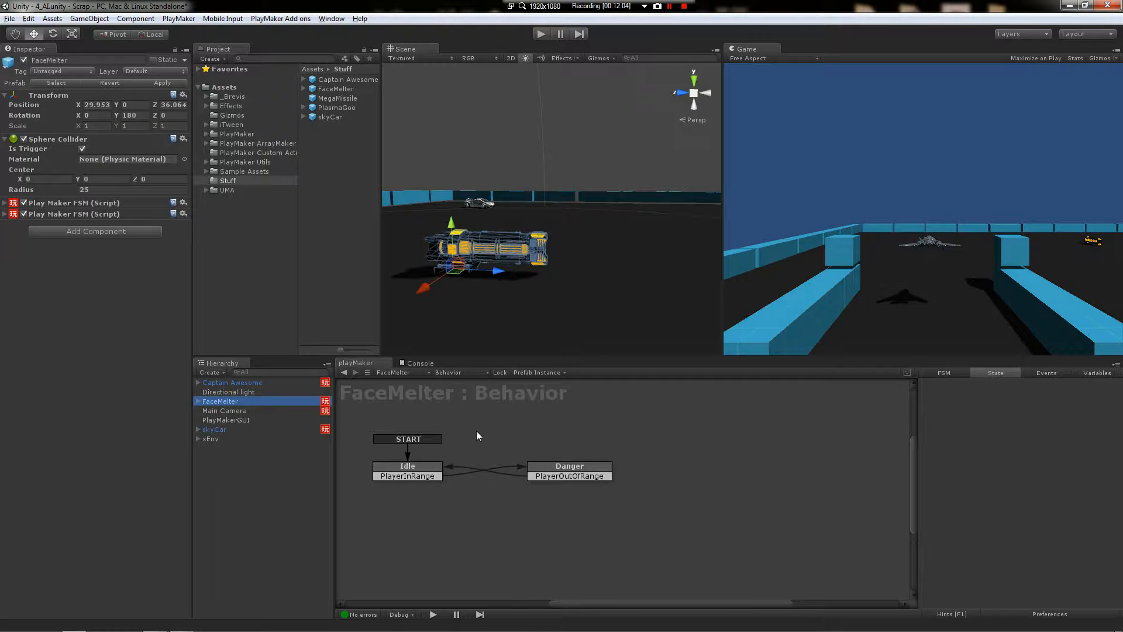
left_click(95, 230)
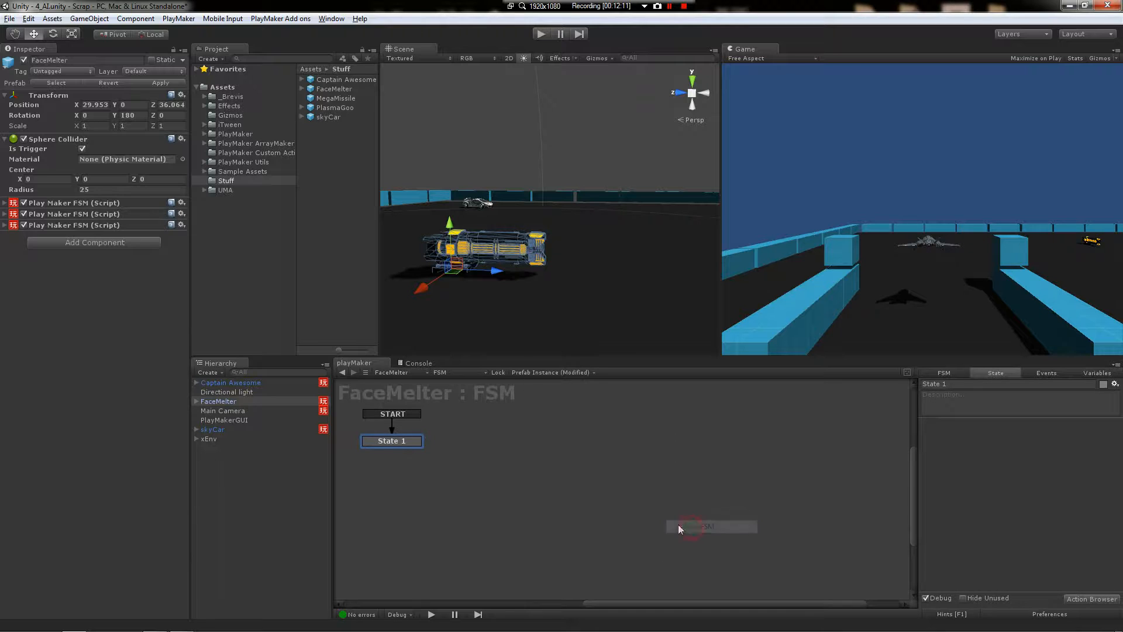
Name FaceMelter's third FSM Health and set it to use the General > Health template
left_click(943, 373)
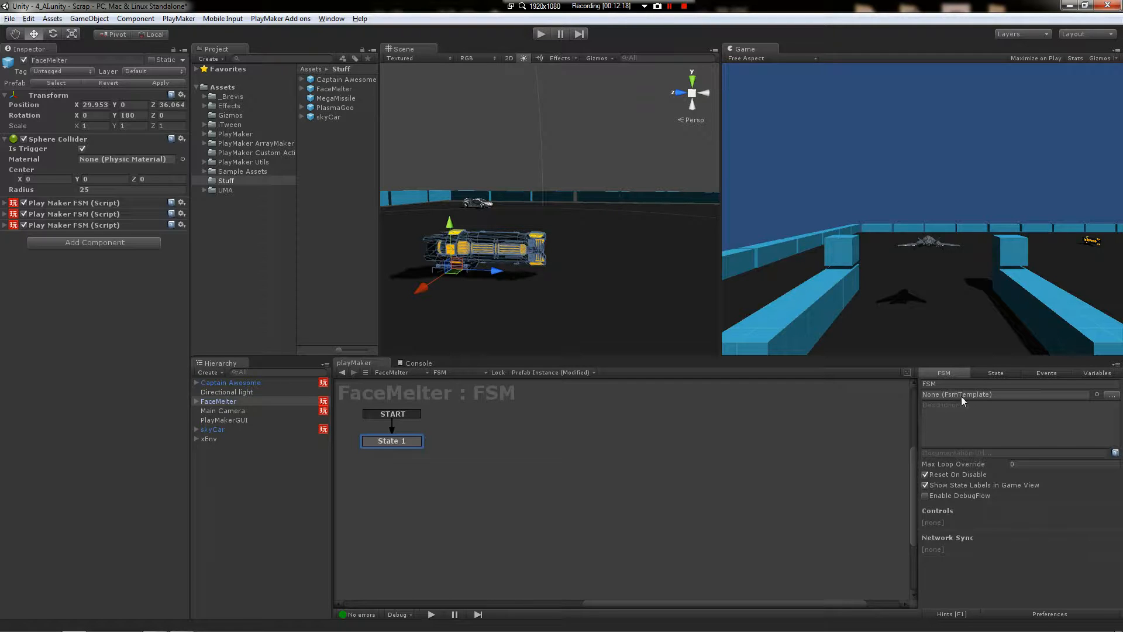
left_click(1095, 394)
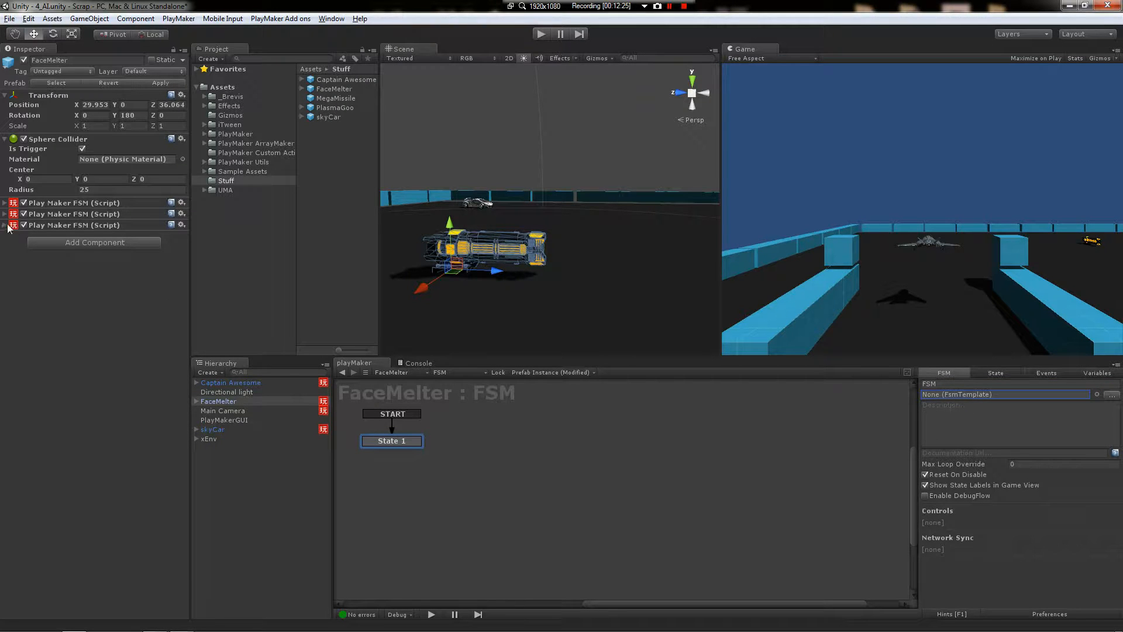
left_click(6, 224)
type("Health")
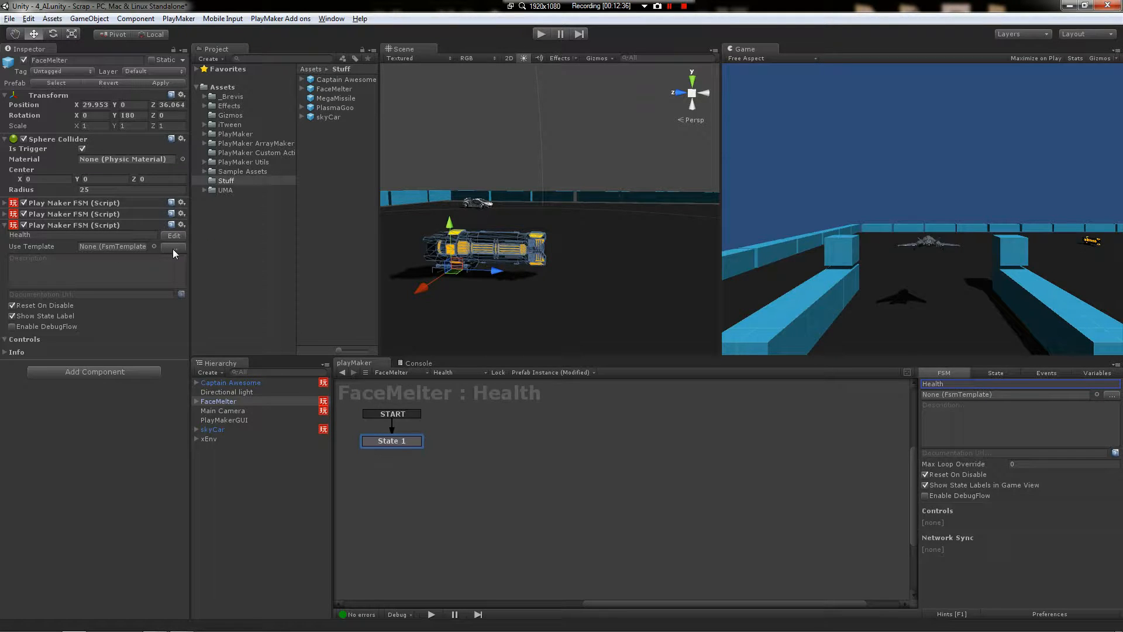
left_click(172, 247)
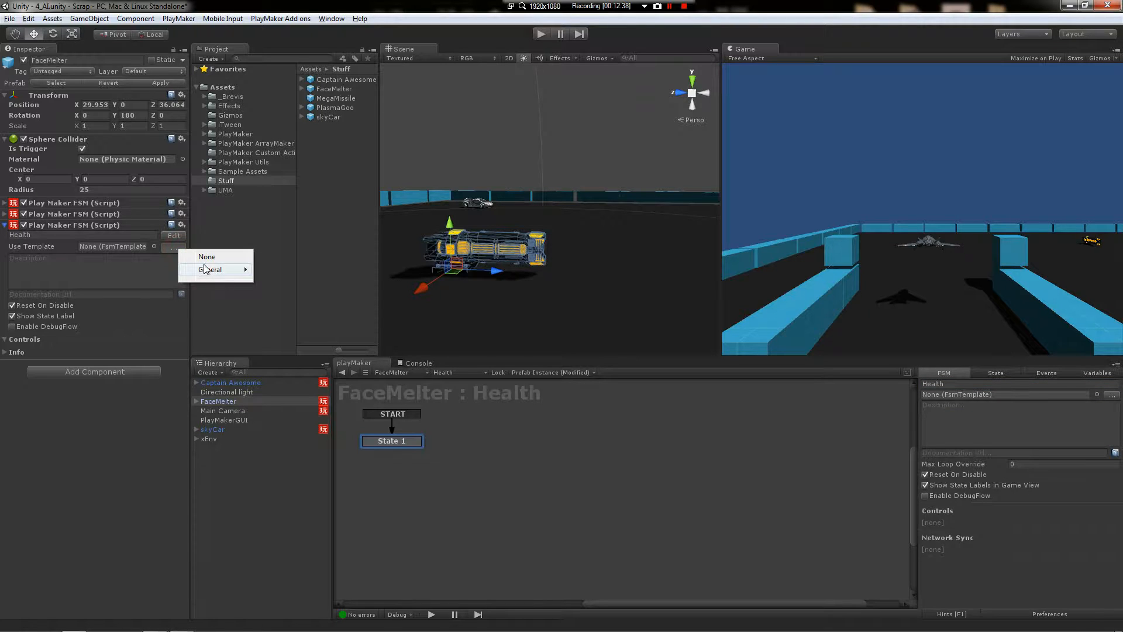
left_click(212, 270)
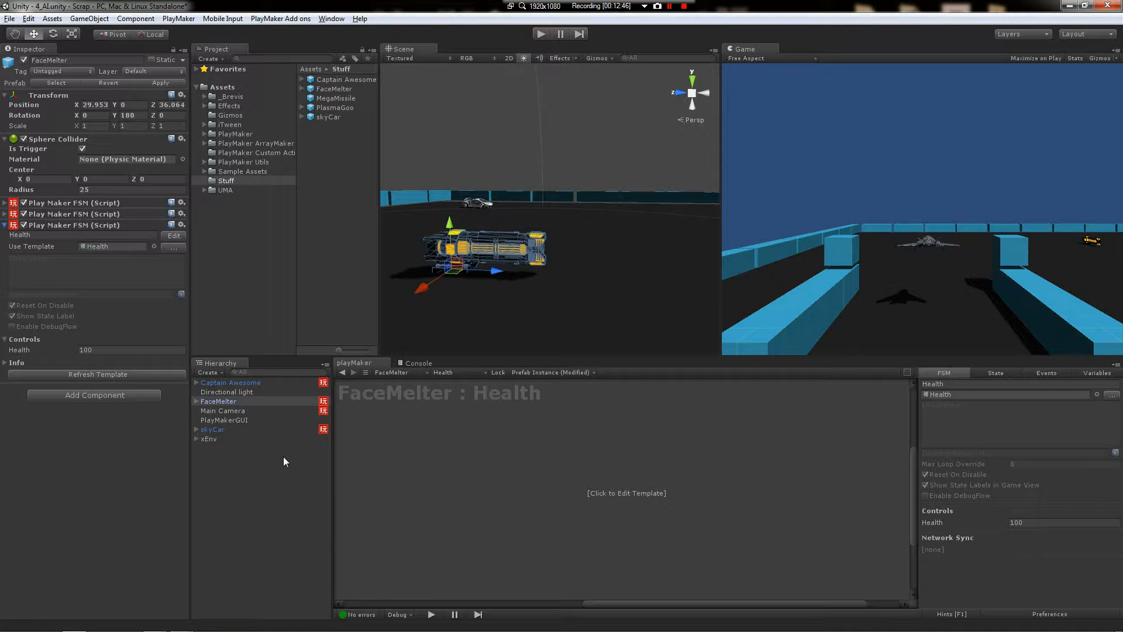
Browse the state machines of Captain Awesome, skyCar and FaceMelter in turn
left_click(231, 382)
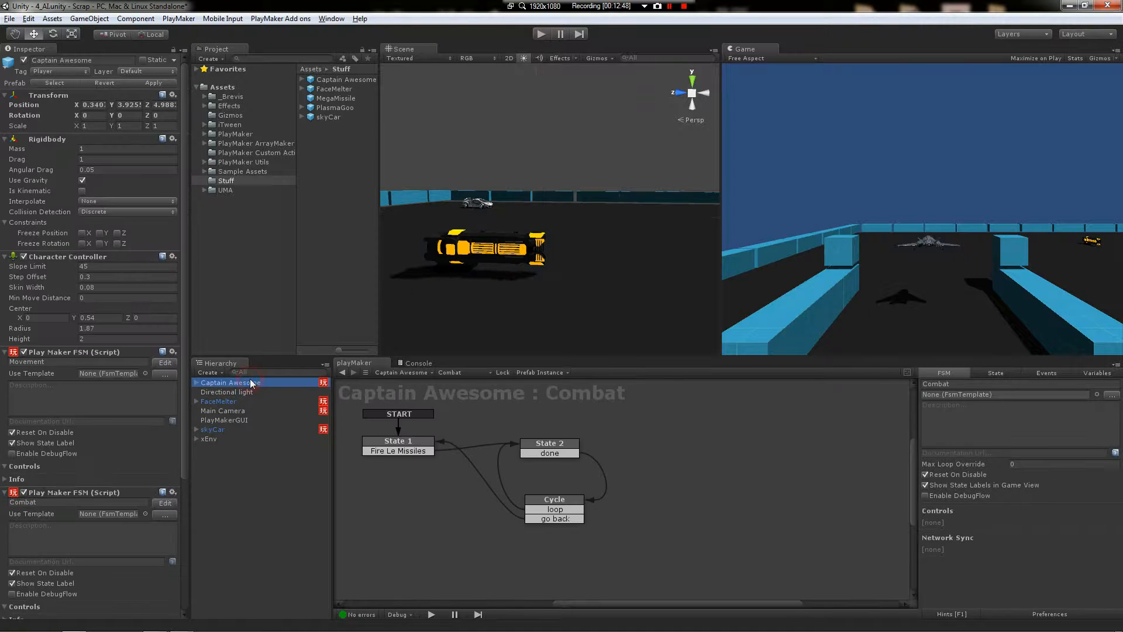
left_click(213, 429)
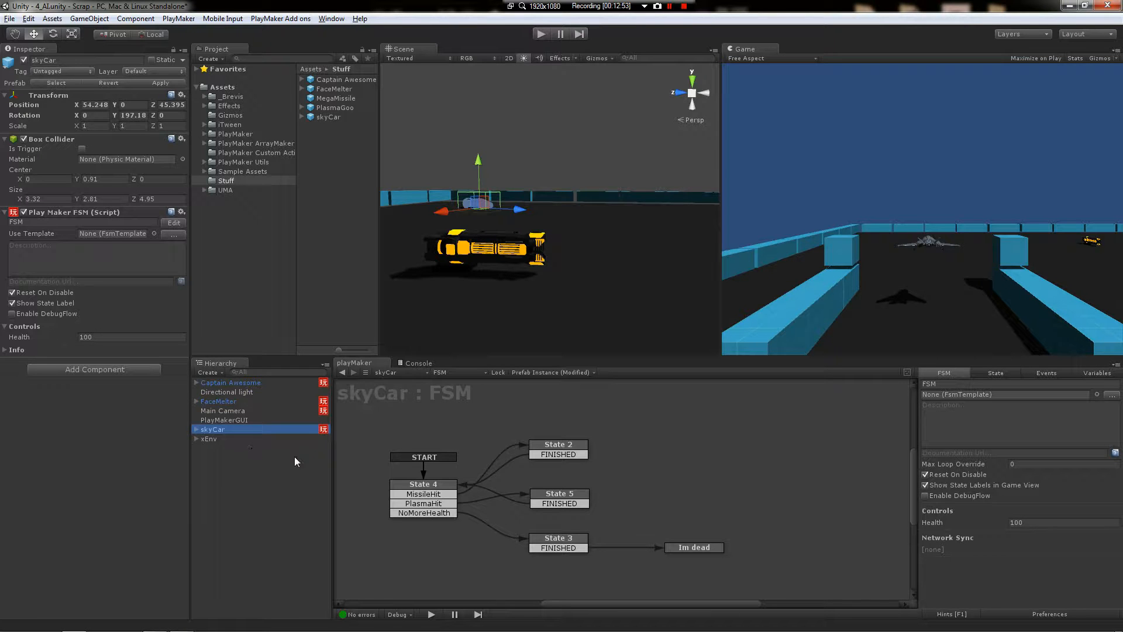
left_click(219, 402)
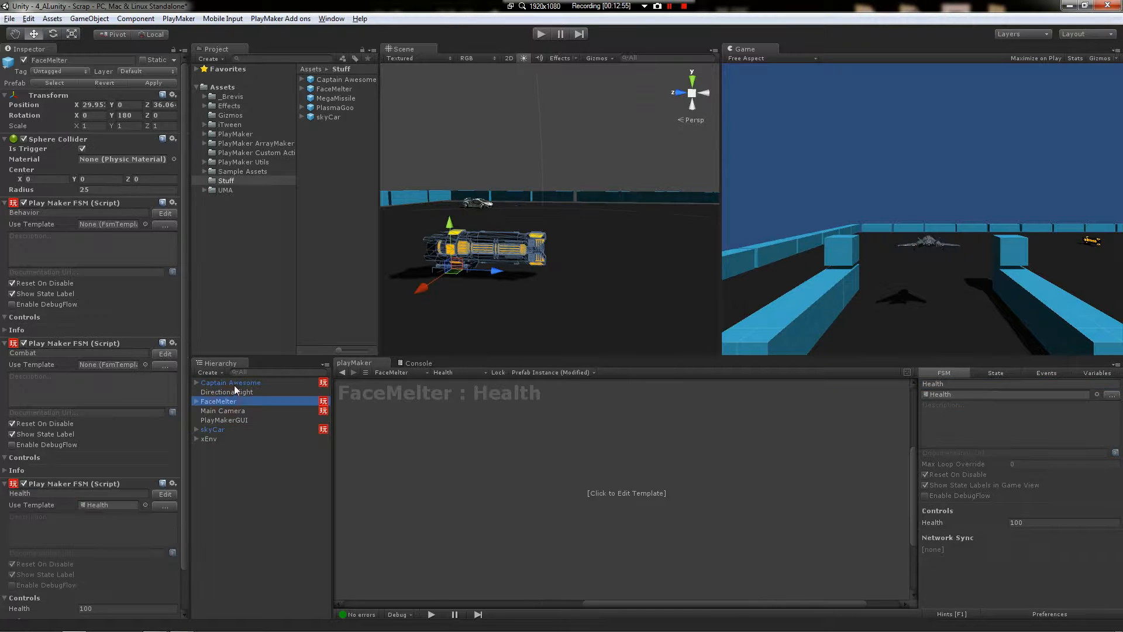
left_click(231, 382)
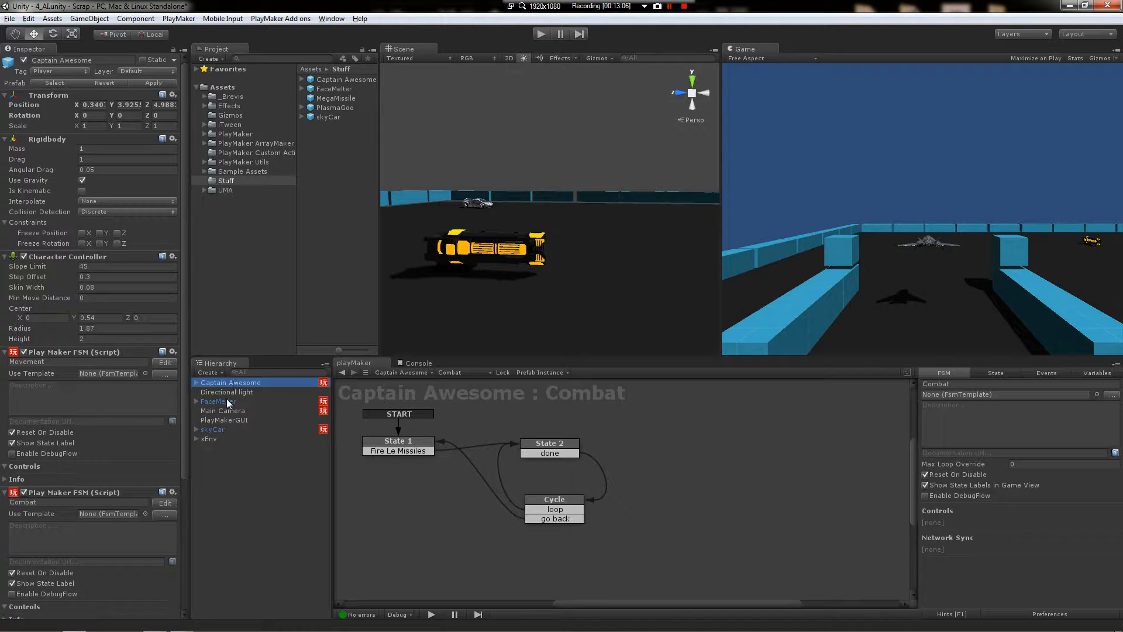
View FaceMelter's Health template graph, then Main Camera and Captain Awesome's Combat FSM
left_click(218, 402)
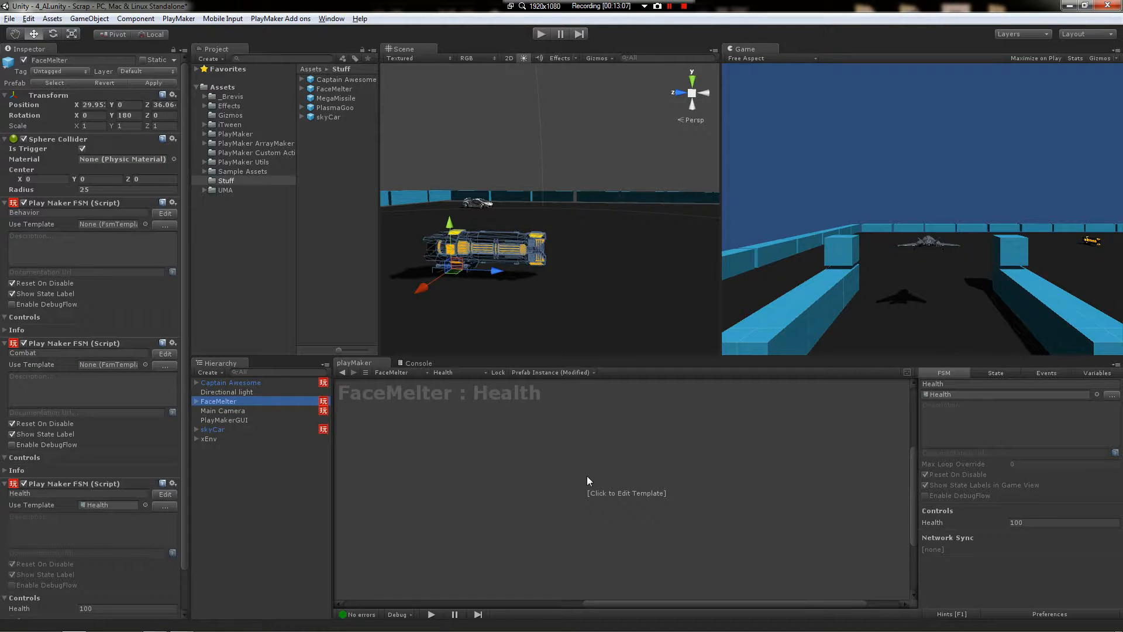
left_click(625, 493)
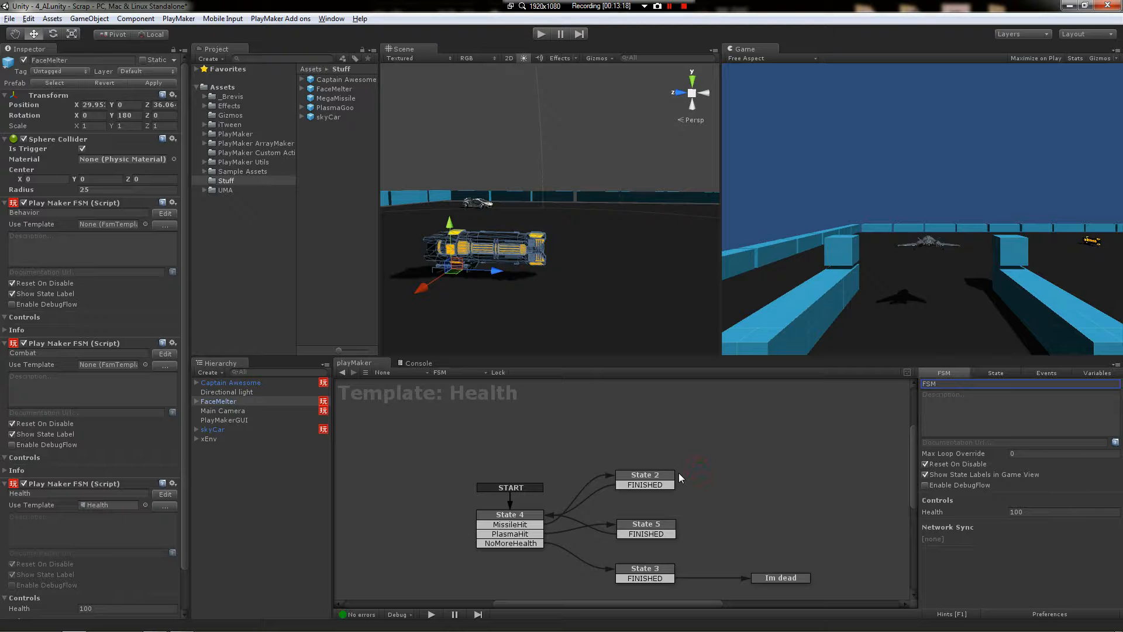
mouse_move(233, 416)
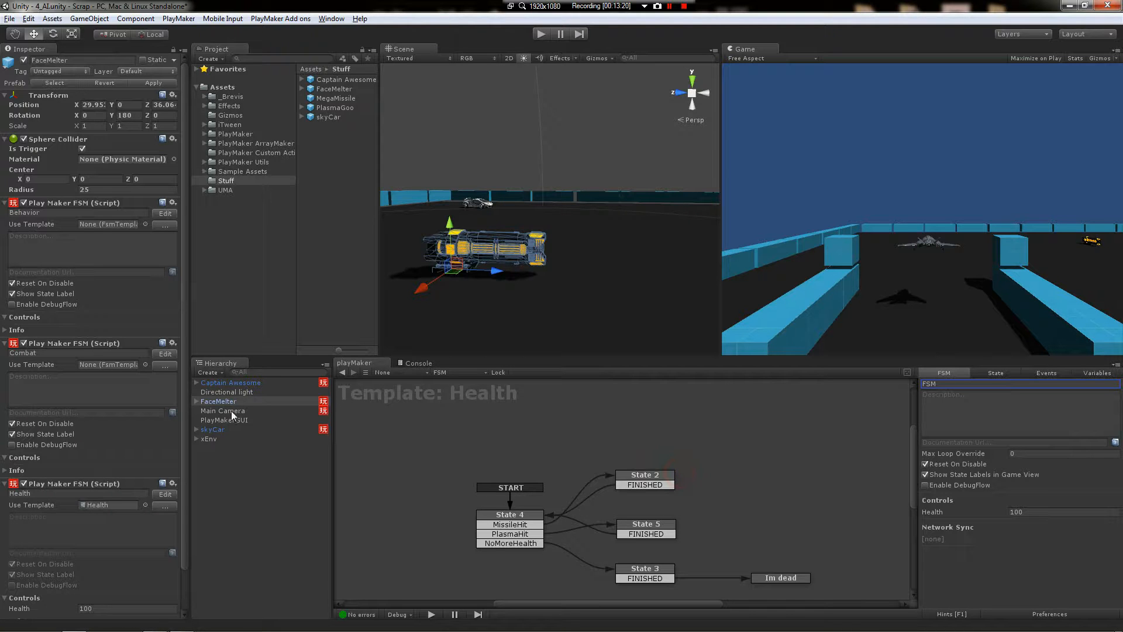
left_click(223, 411)
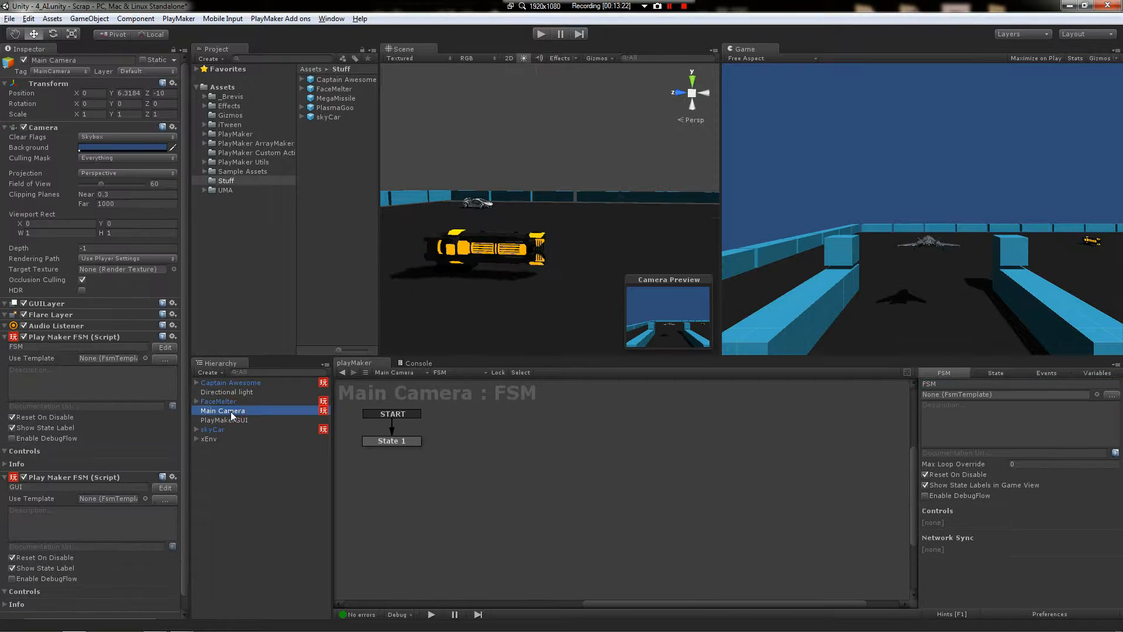
left_click(230, 381)
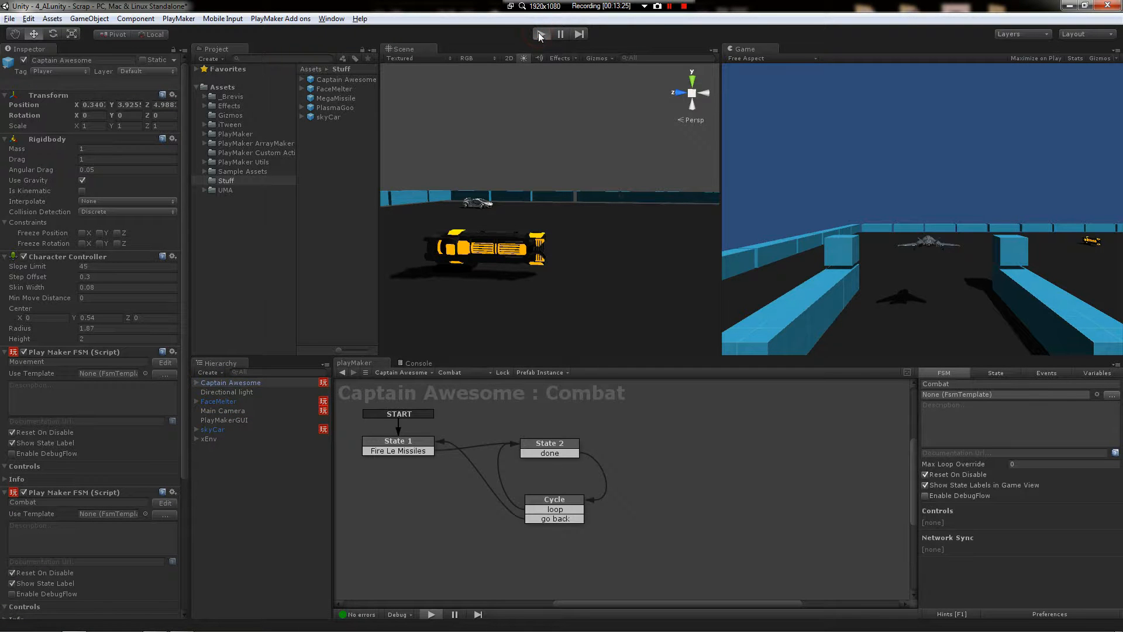
Run a play test until the turret destroys the player, then stop it
left_click(542, 34)
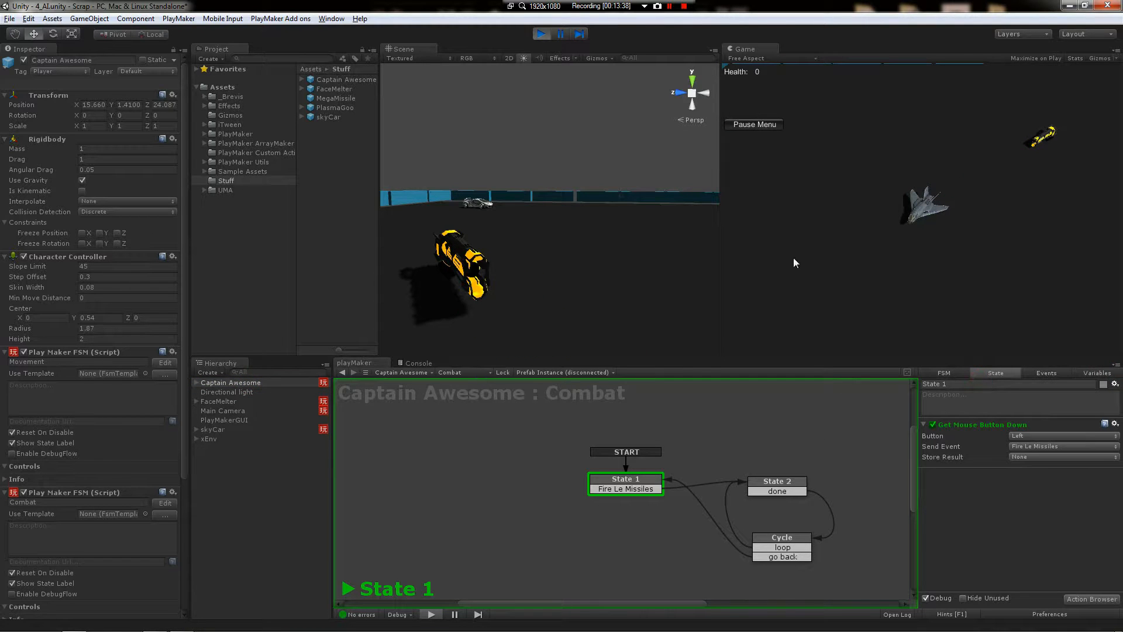
mouse_move(981, 177)
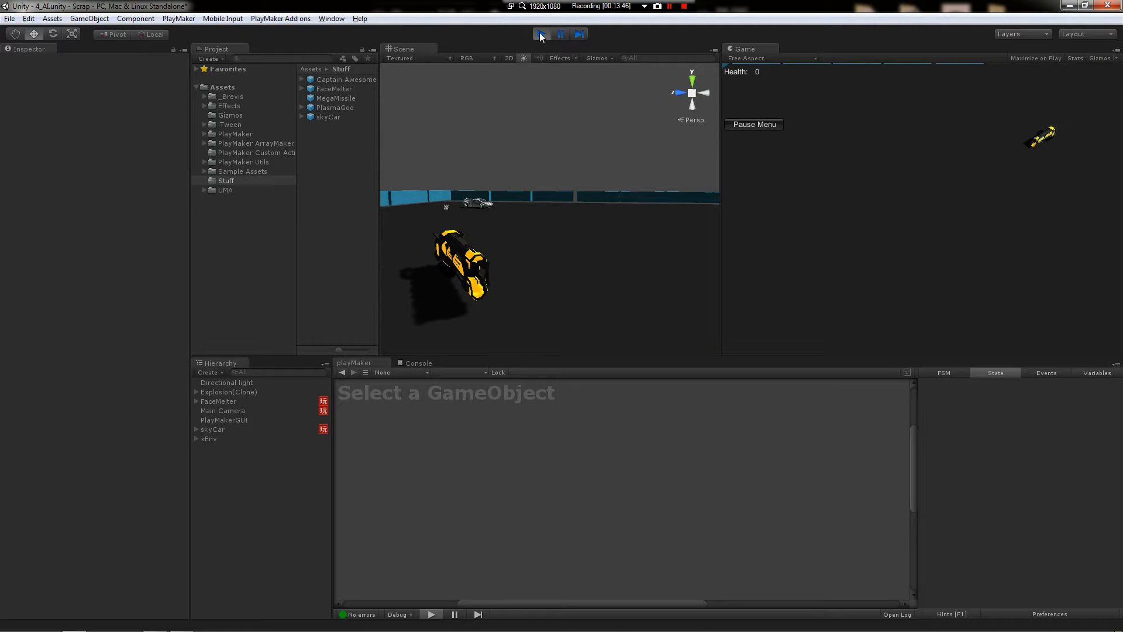
left_click(540, 34)
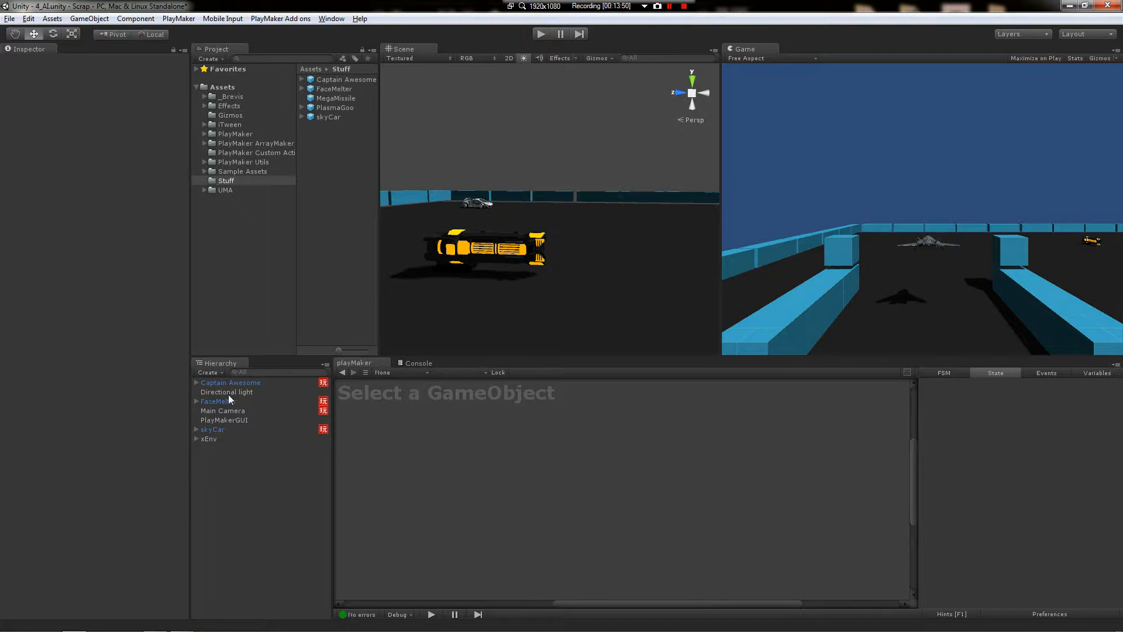
Switch FaceMelter to its Behavior FSM and select the Danger state
left_click(217, 401)
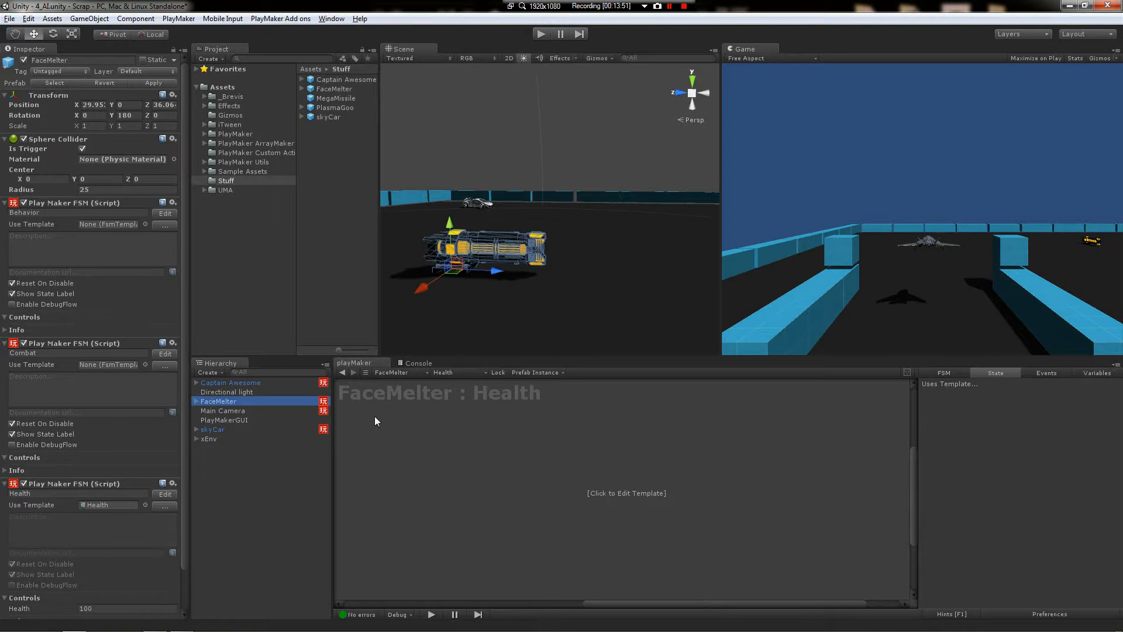
left_click(443, 372)
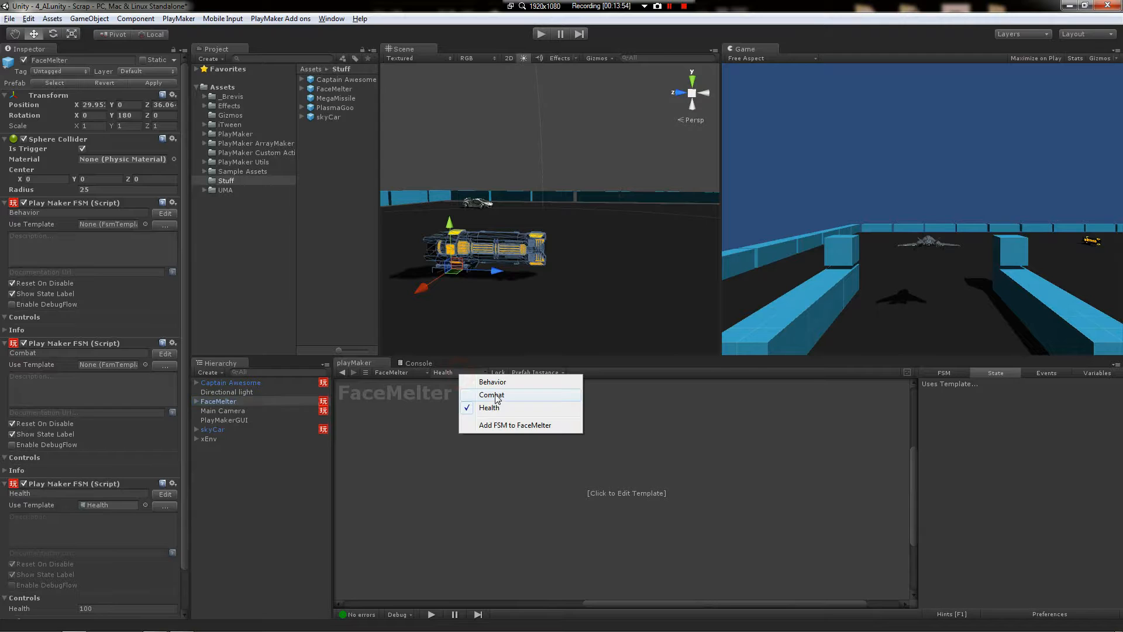
left_click(491, 381)
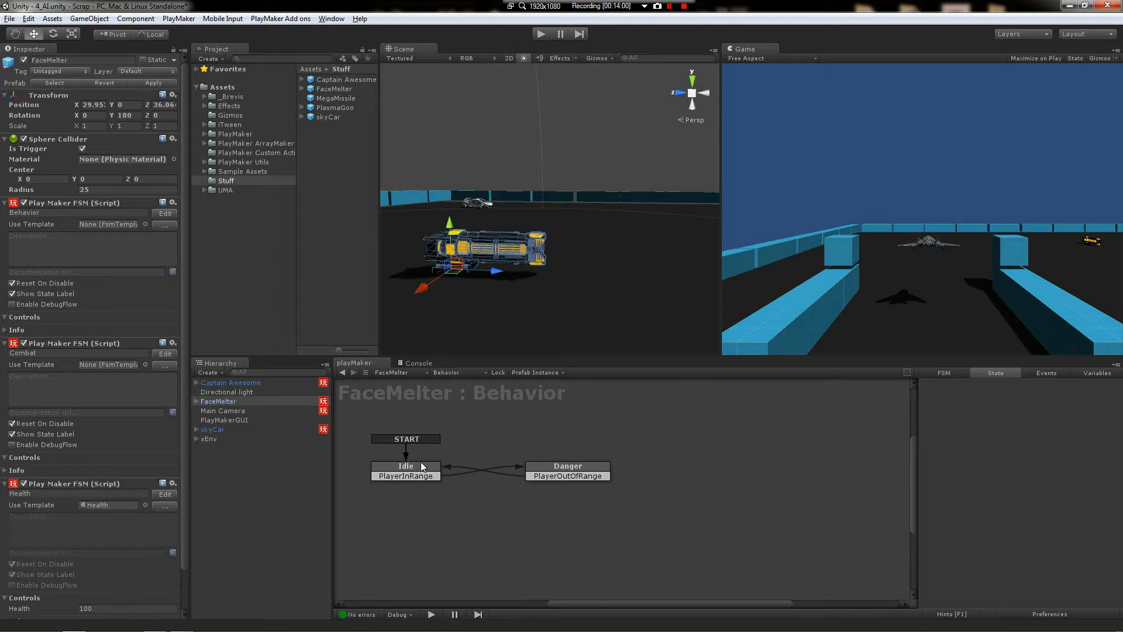
left_click(567, 467)
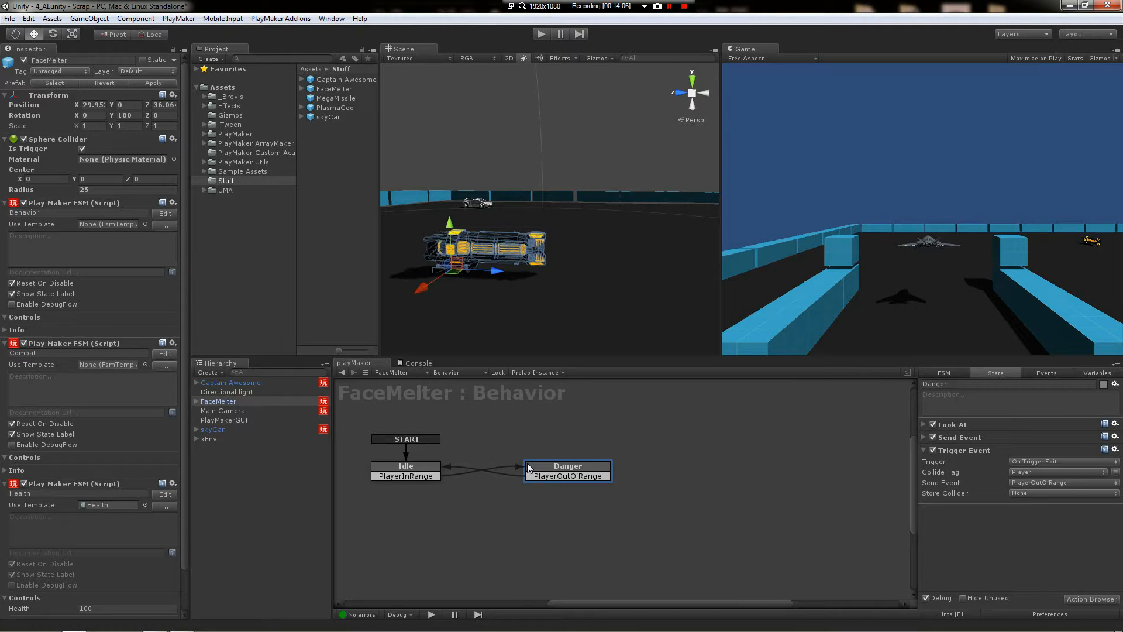
mouse_move(963, 526)
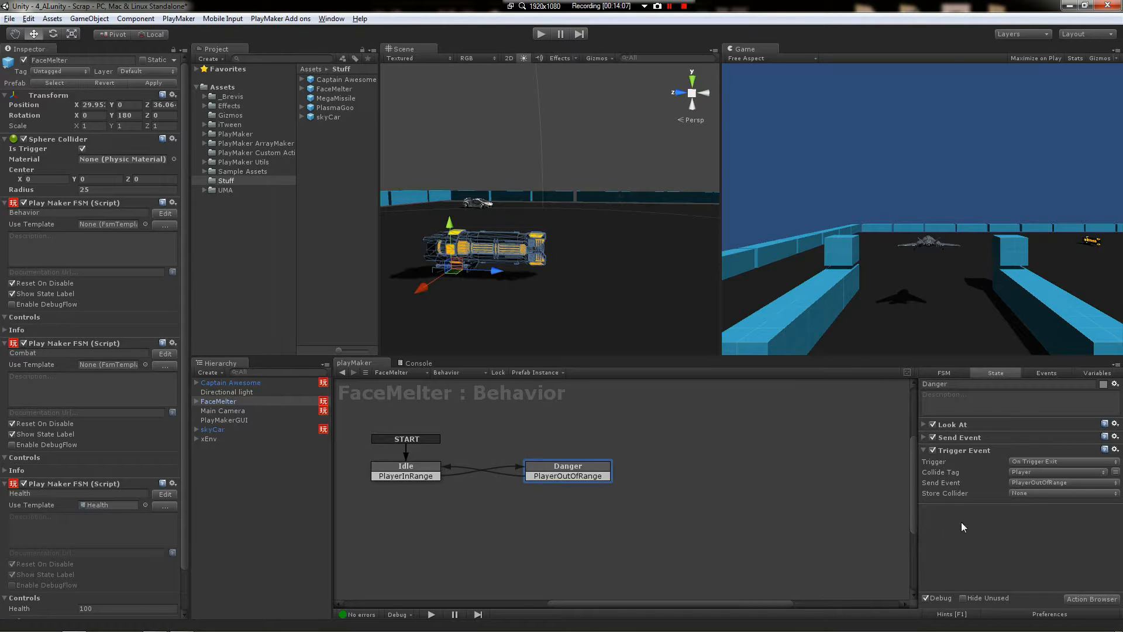
Add a Game Object Is Null action to Danger checking the Player object
left_click(1090, 598)
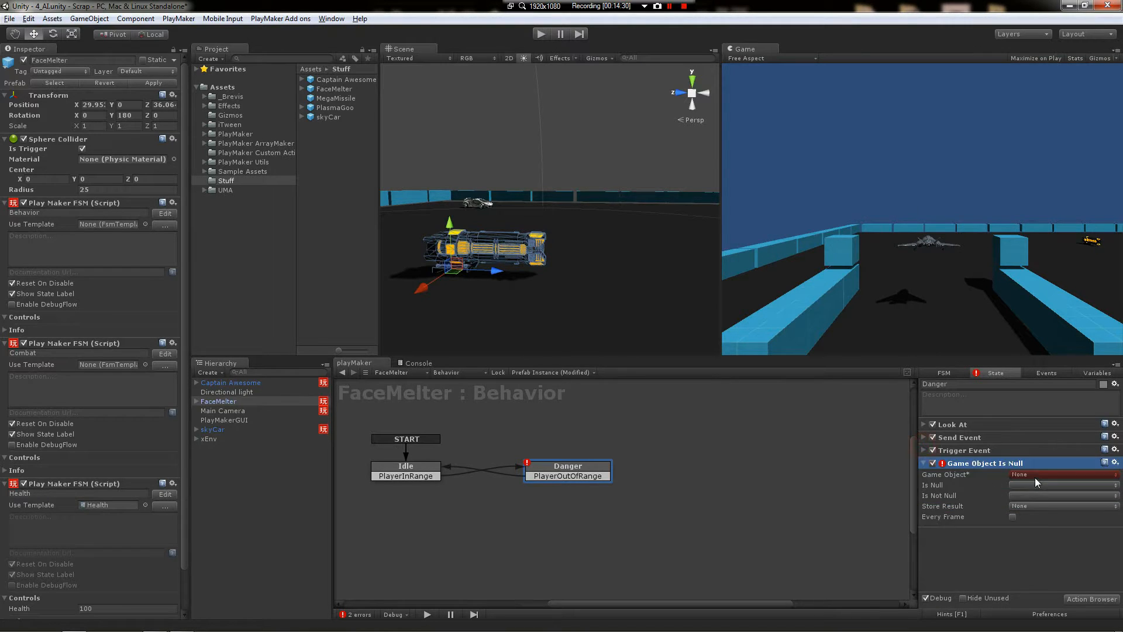
left_click(1063, 474)
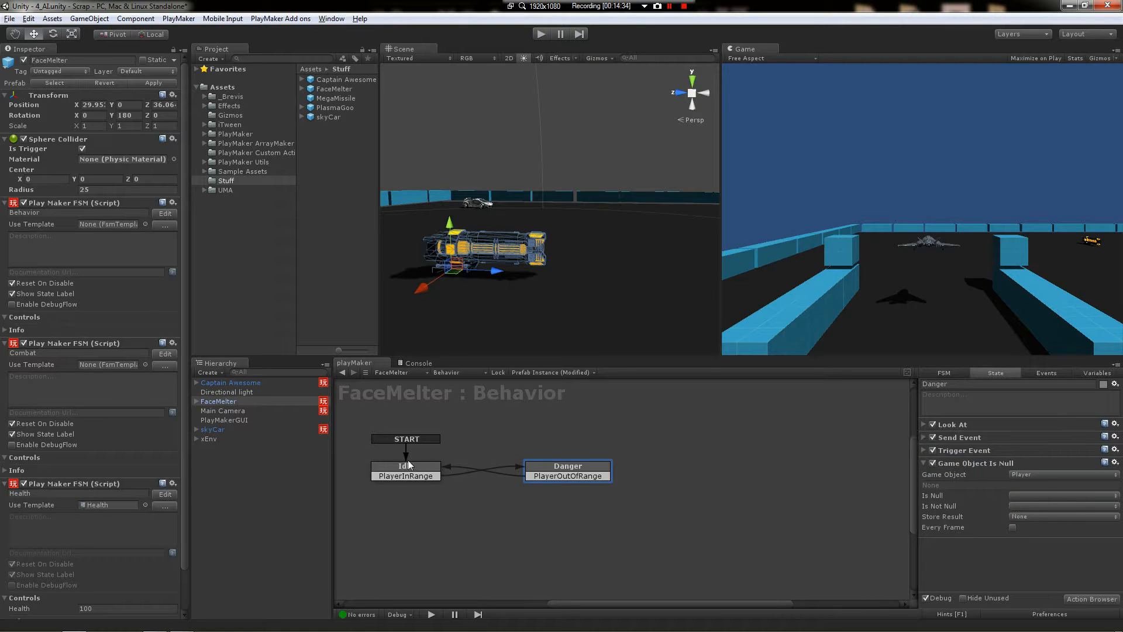
left_click(406, 466)
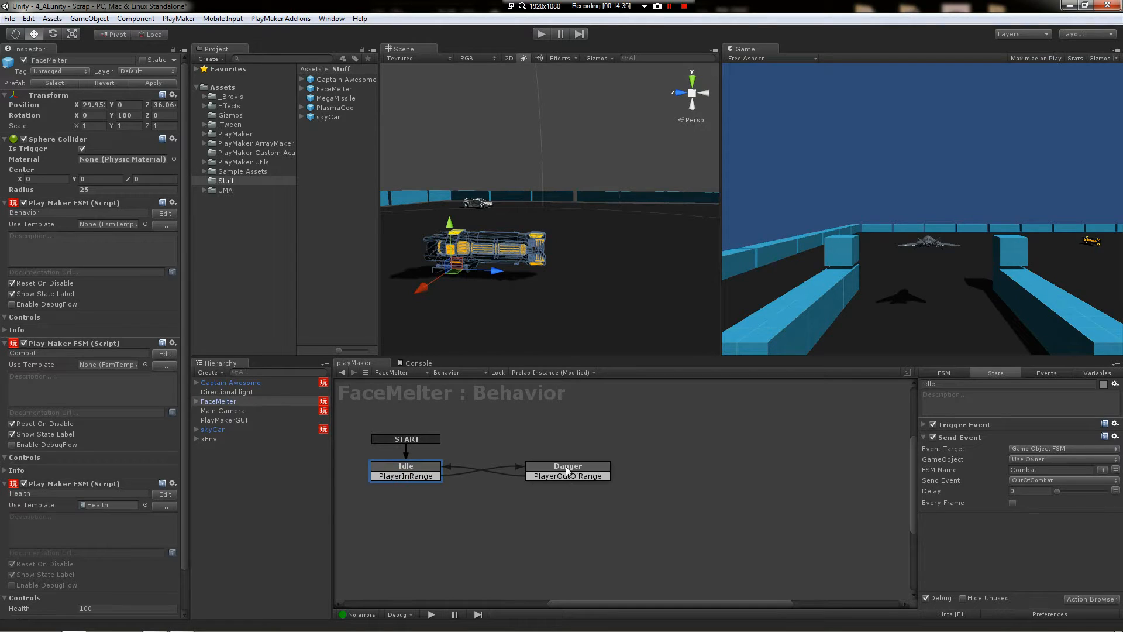
left_click(567, 466)
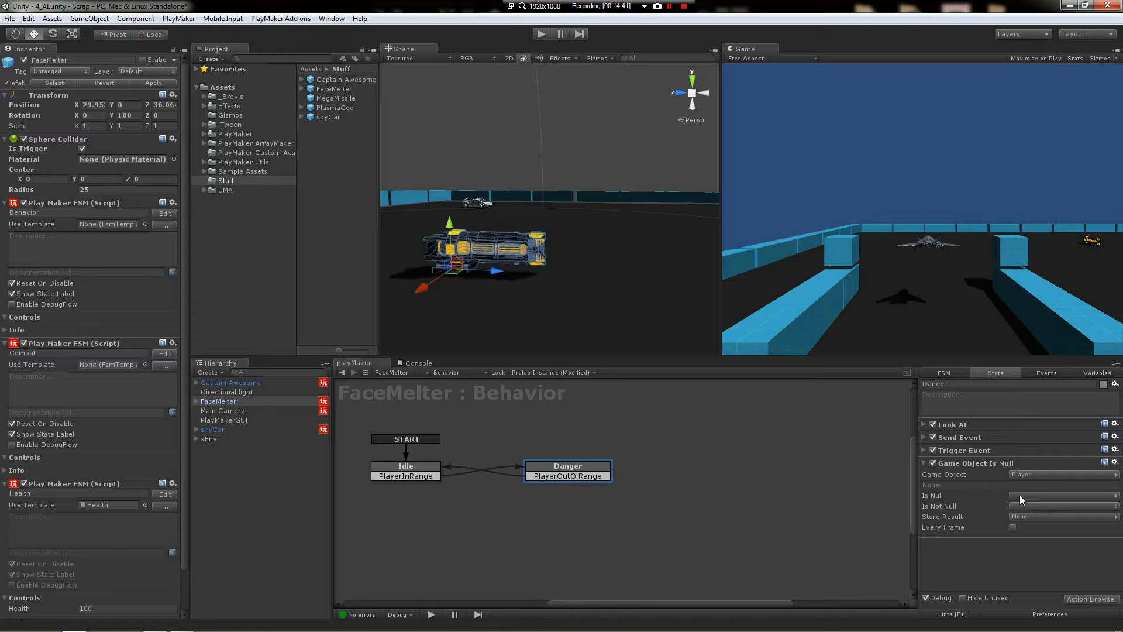
Send PlayerOutOfRange when Player is null and enable Every Frame
left_click(1060, 497)
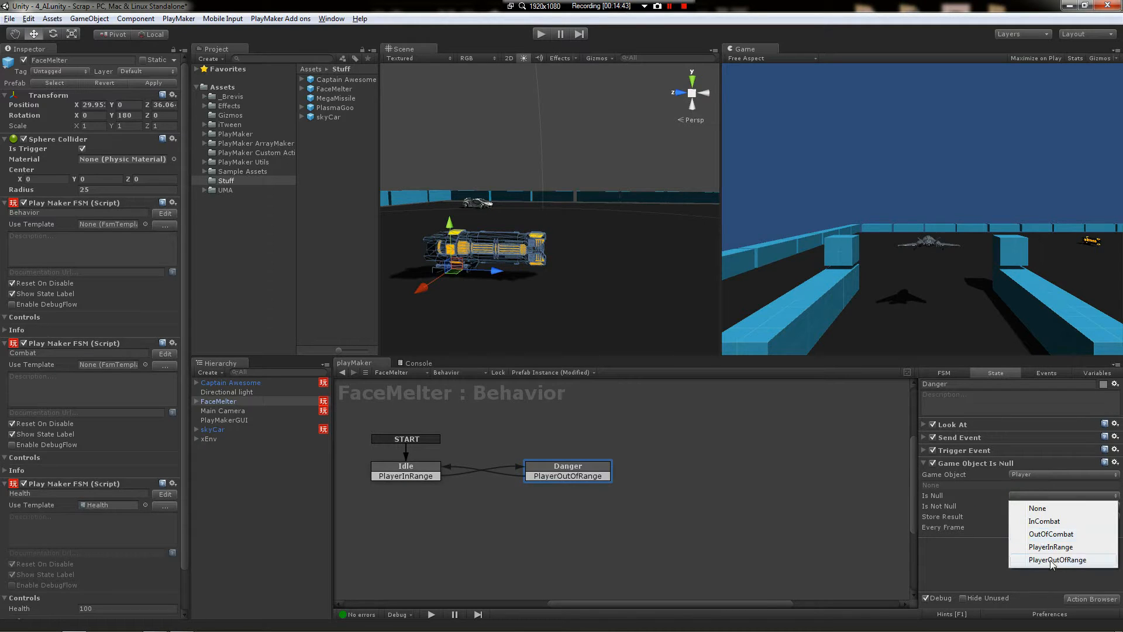
left_click(1061, 559)
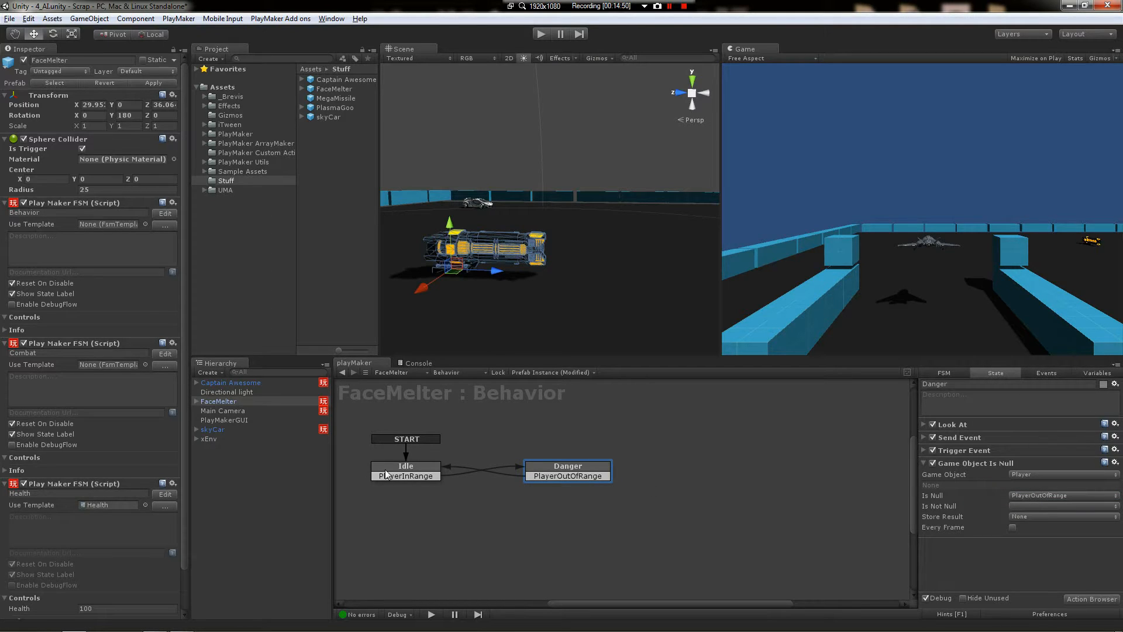
left_click(1013, 528)
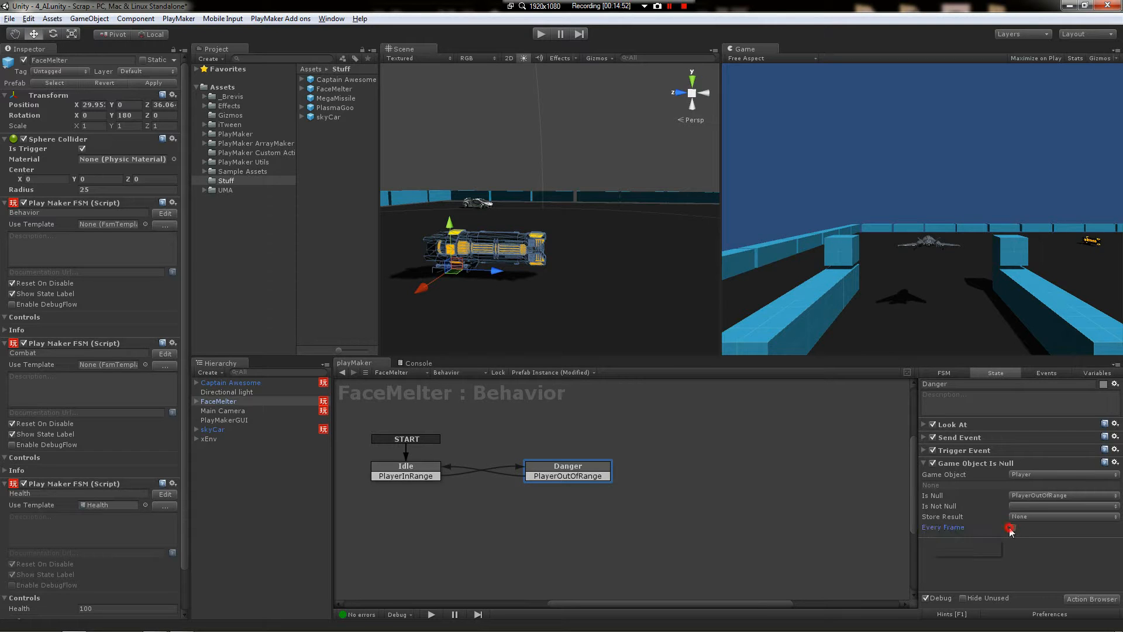
left_click(1013, 528)
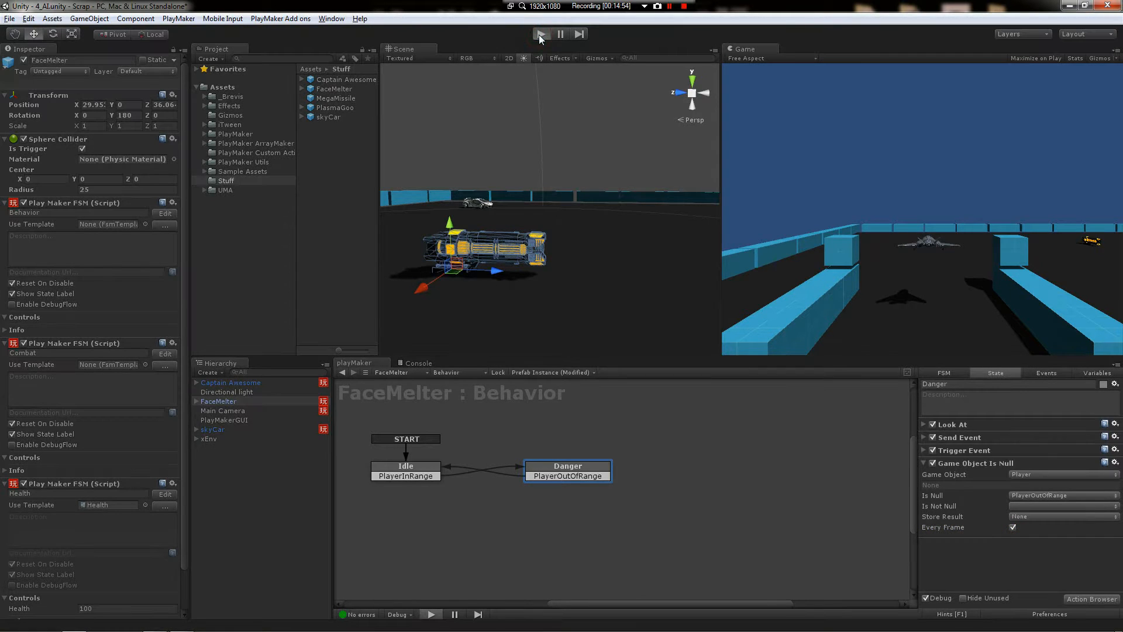
Play-test twice, reselecting FaceMelter between runs, to check the turret stops firing
left_click(541, 34)
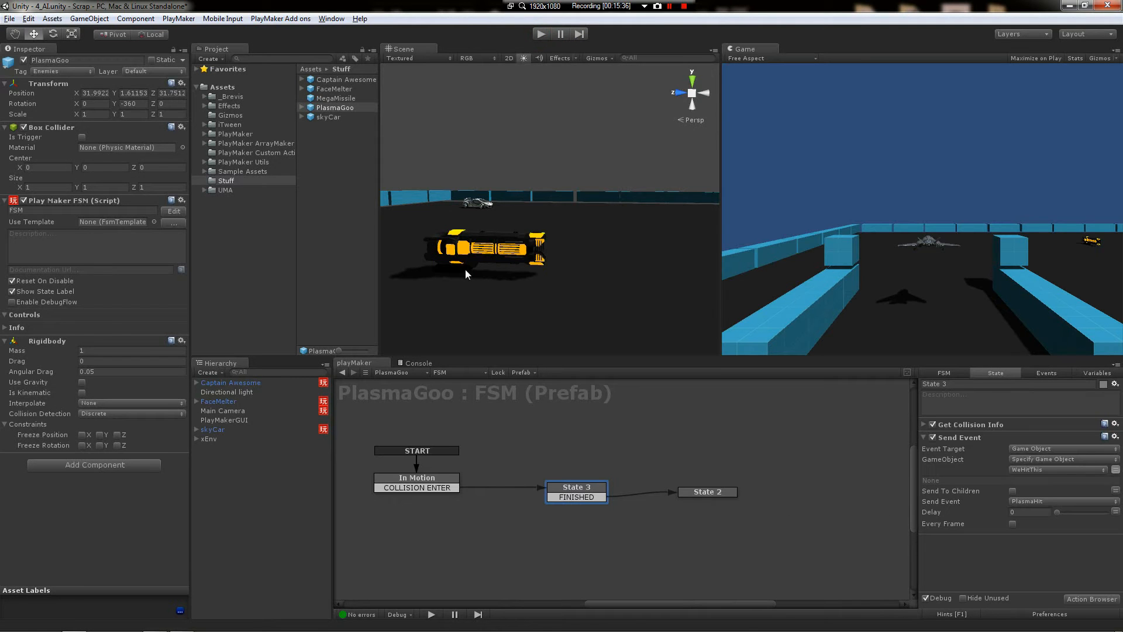
left_click(219, 401)
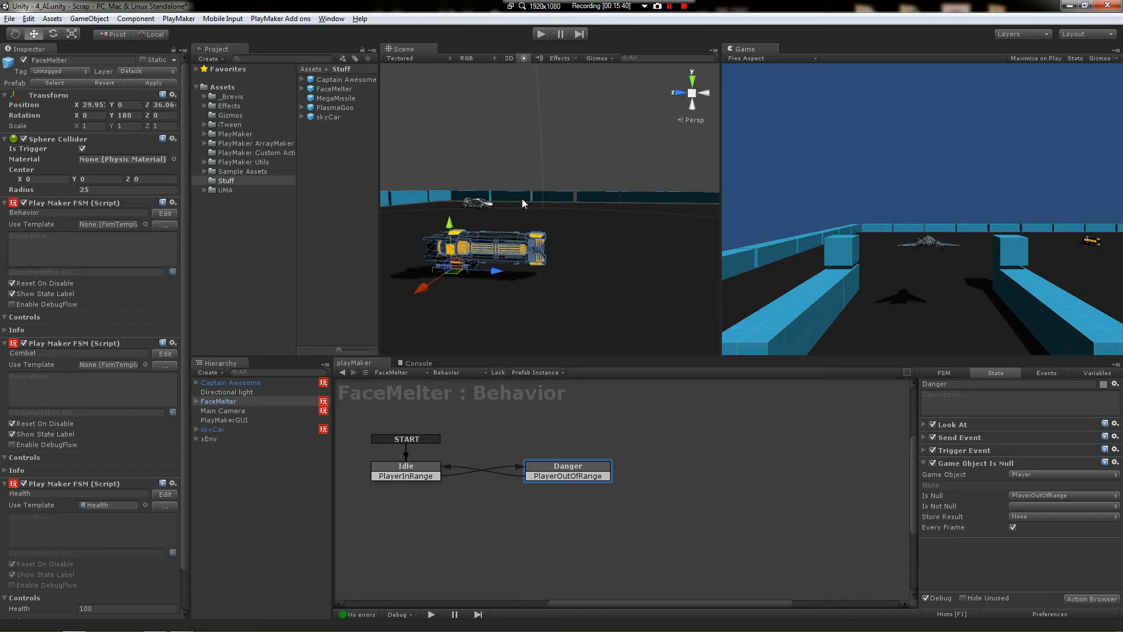
left_click(542, 34)
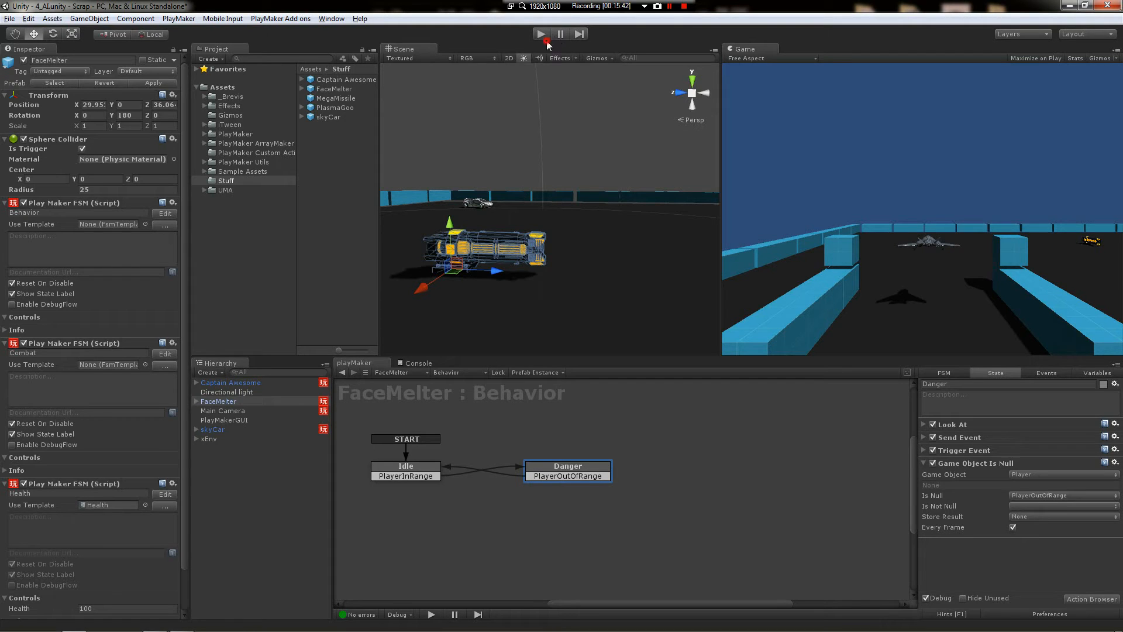